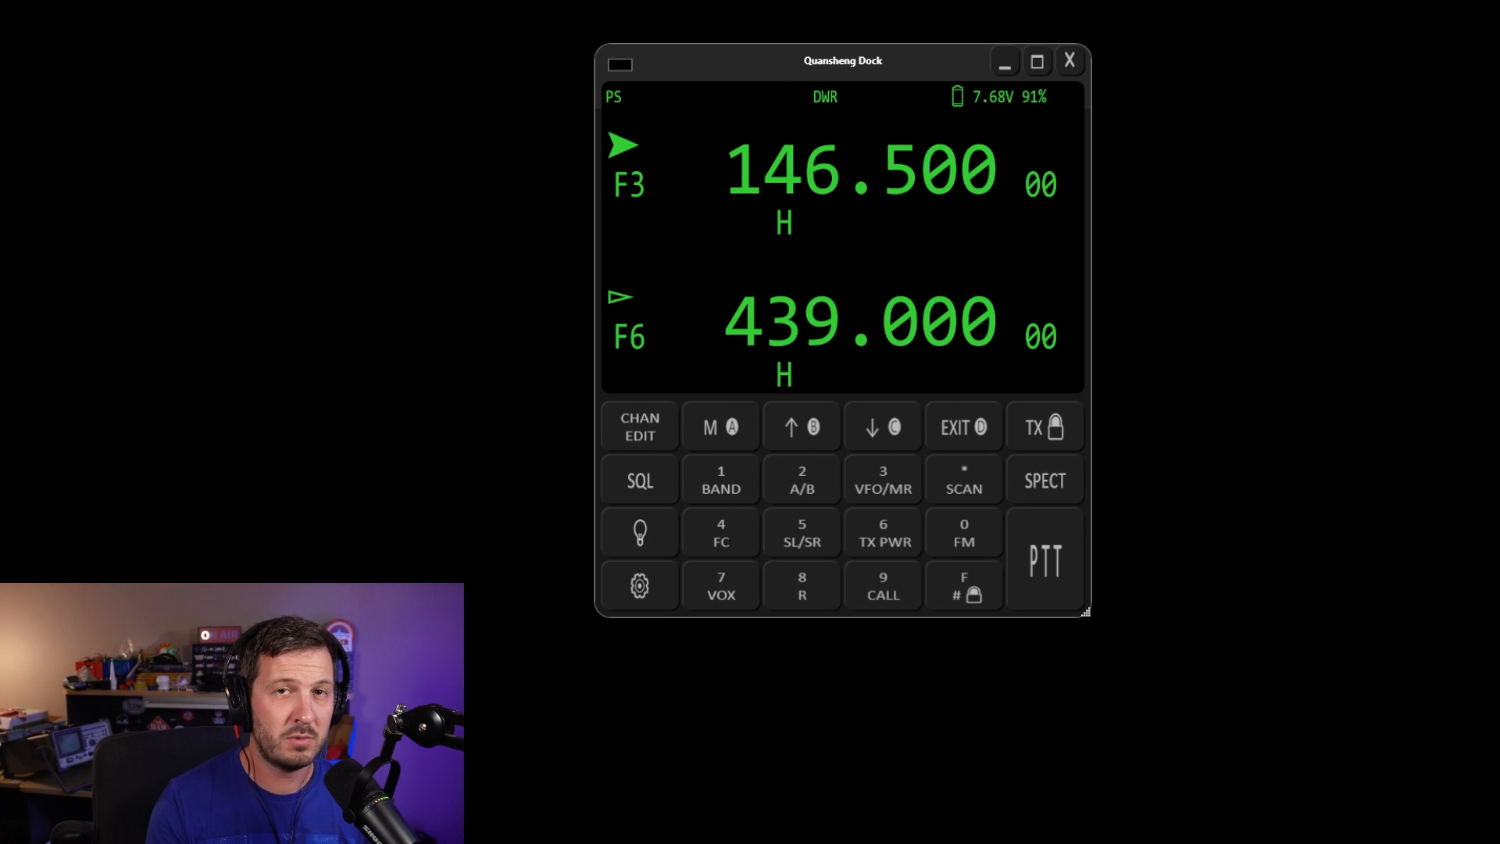
# Step: Enlarge the Quansheng Dock window and reposition it toward the middle of the screen
pyautogui.moveTo(842, 61); pyautogui.dragTo(882, 65)
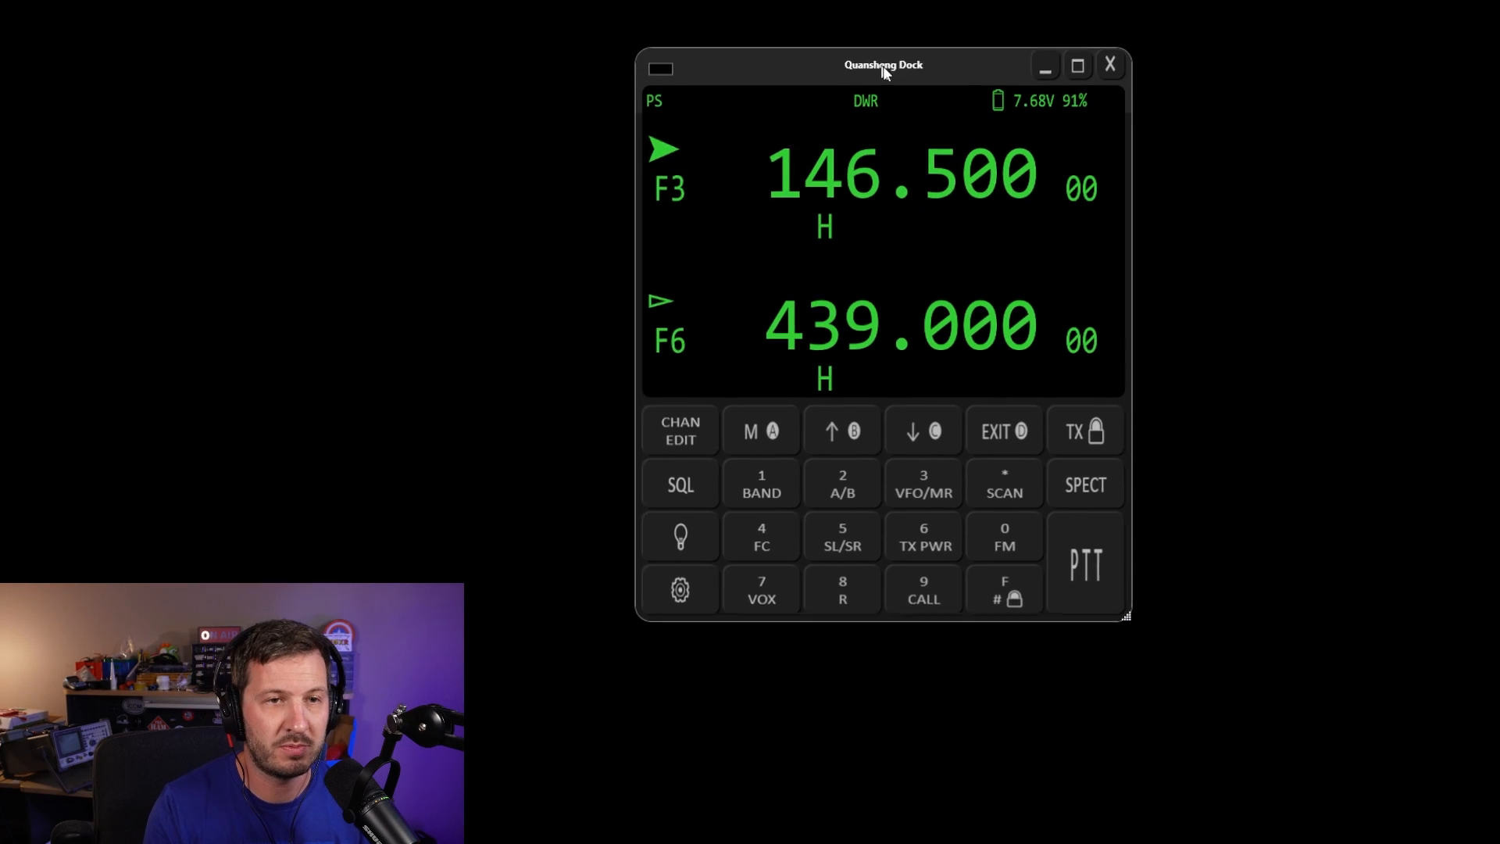
pyautogui.moveTo(883, 65); pyautogui.dragTo(748, 53)
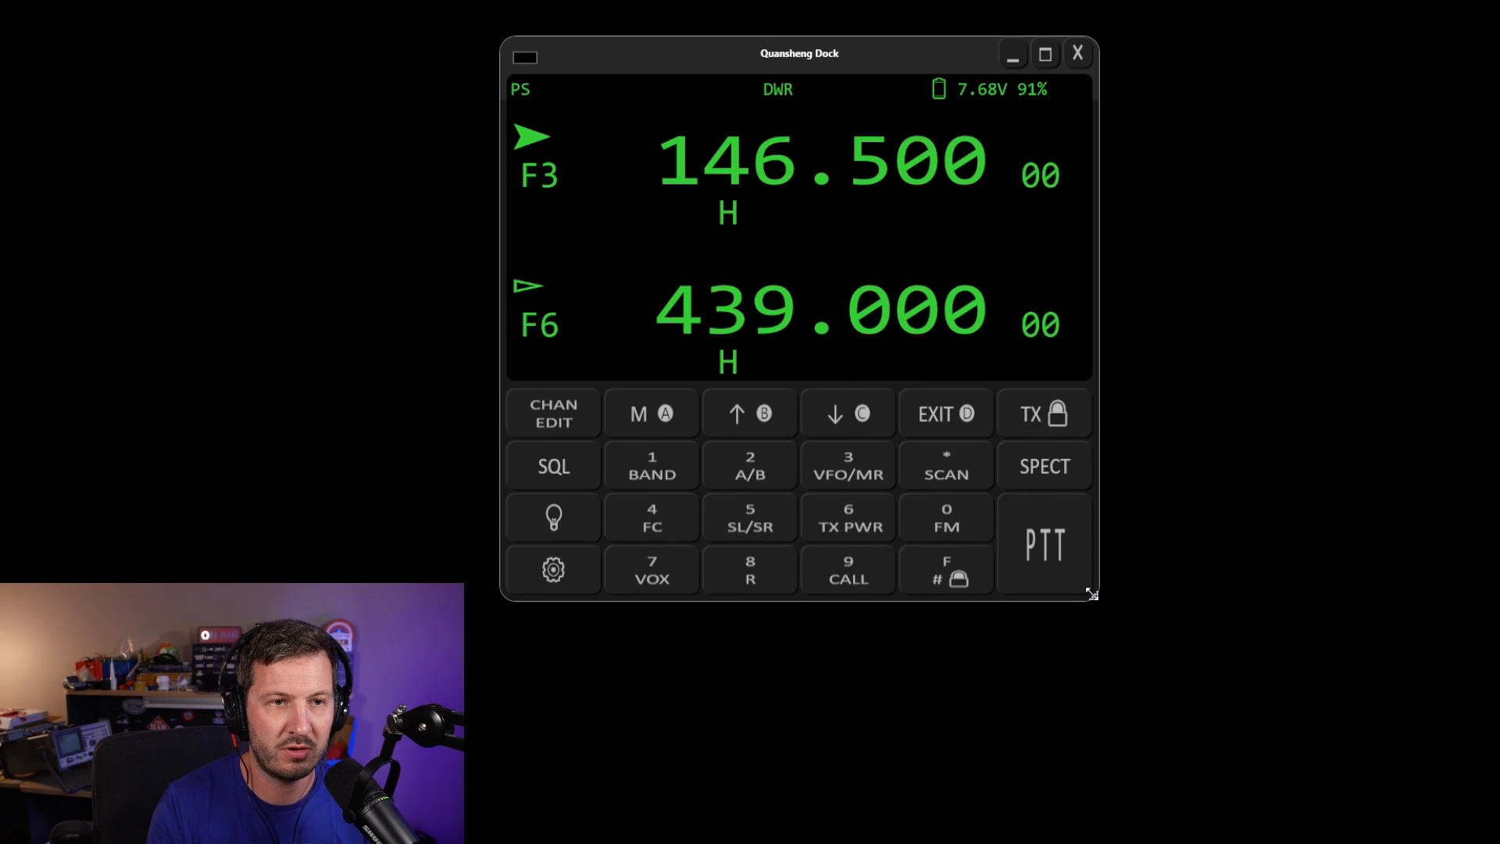
pyautogui.moveTo(800, 54); pyautogui.dragTo(842, 53)
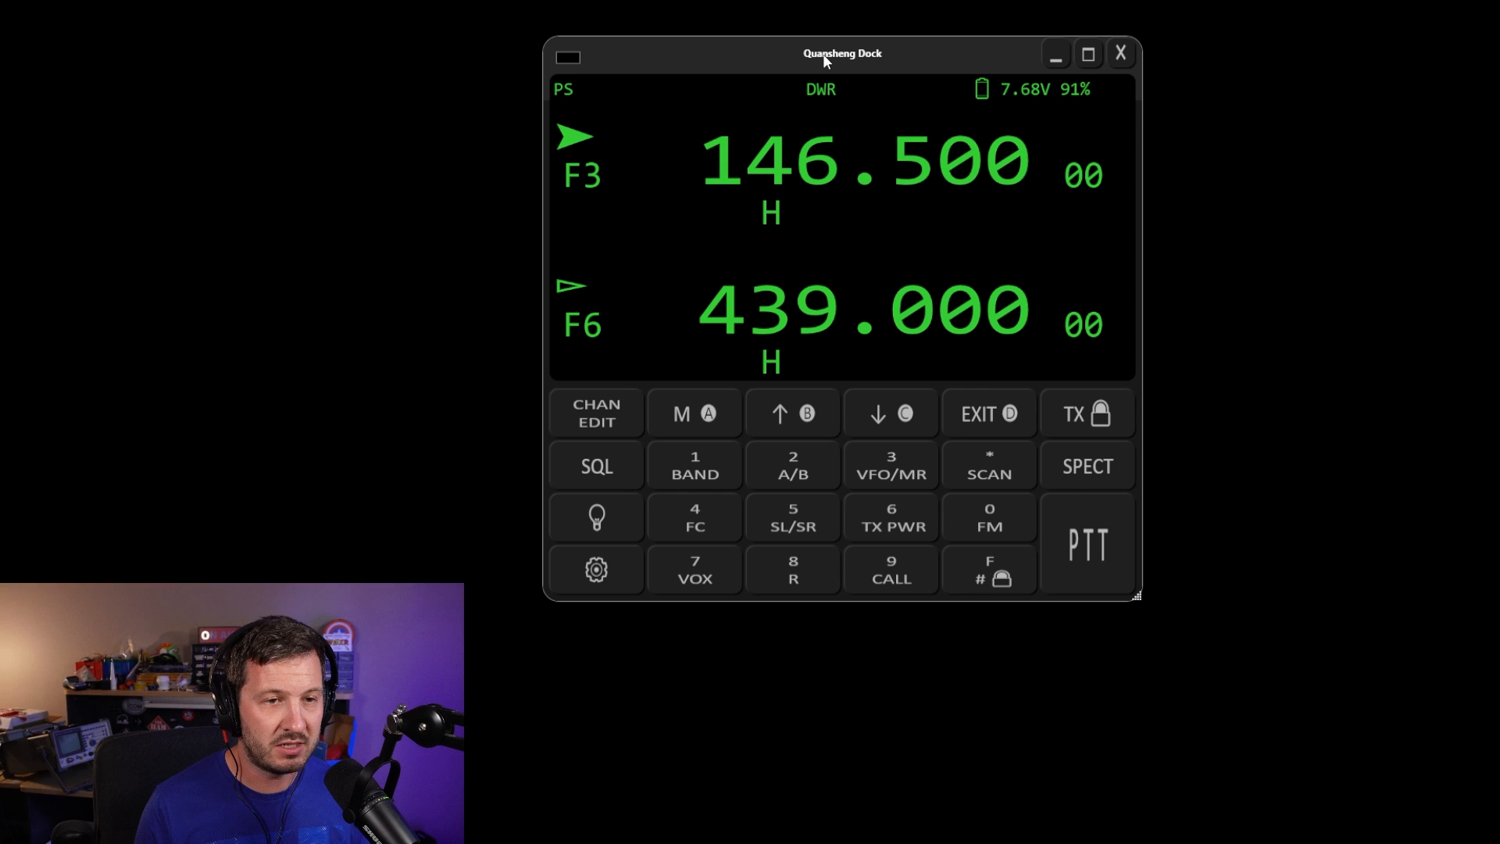
pyautogui.moveTo(820, 197)
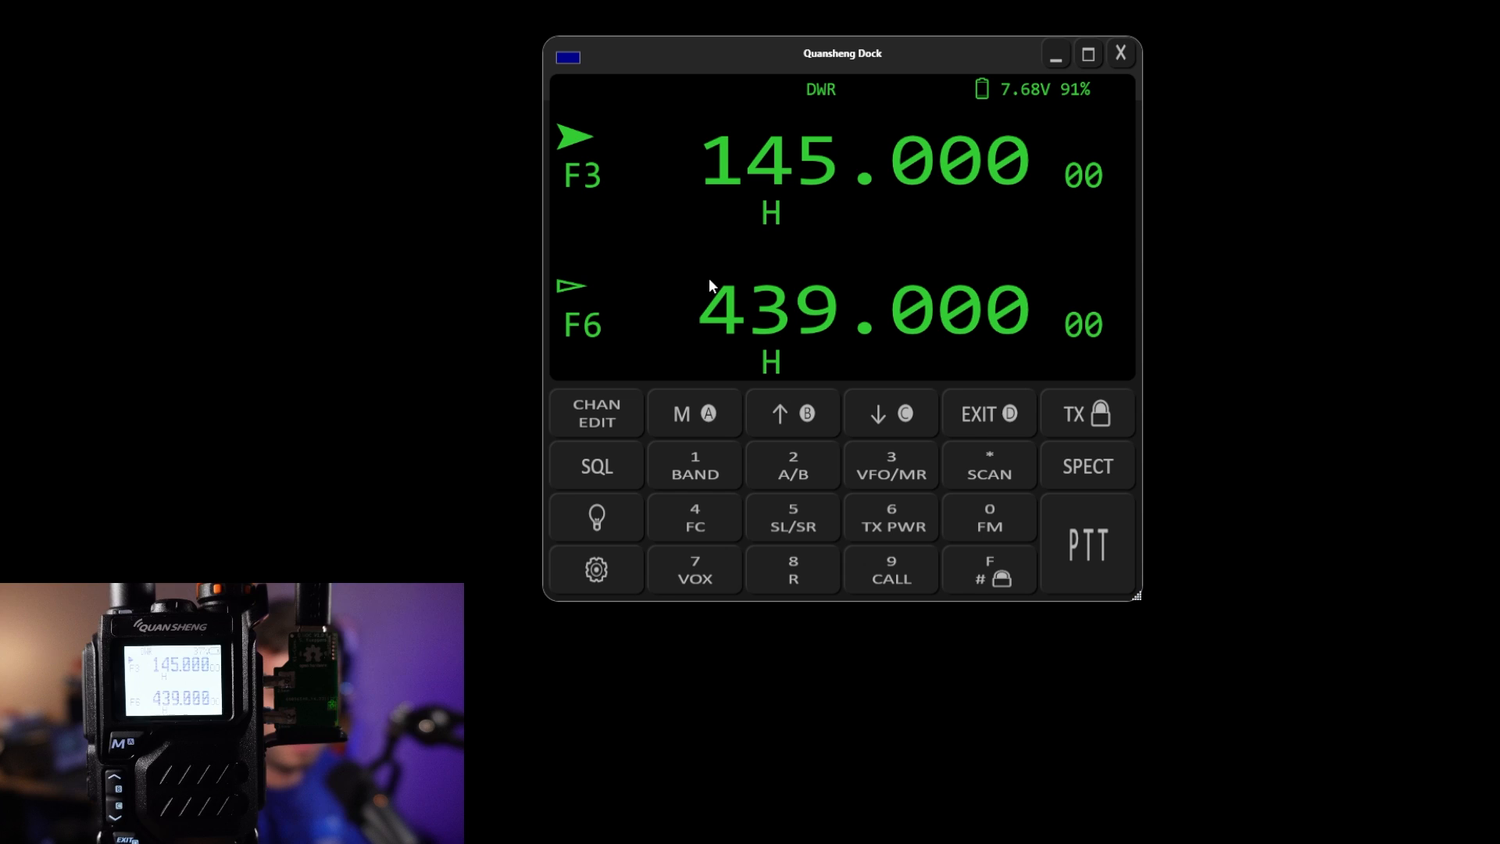
pyautogui.moveTo(743, 455)
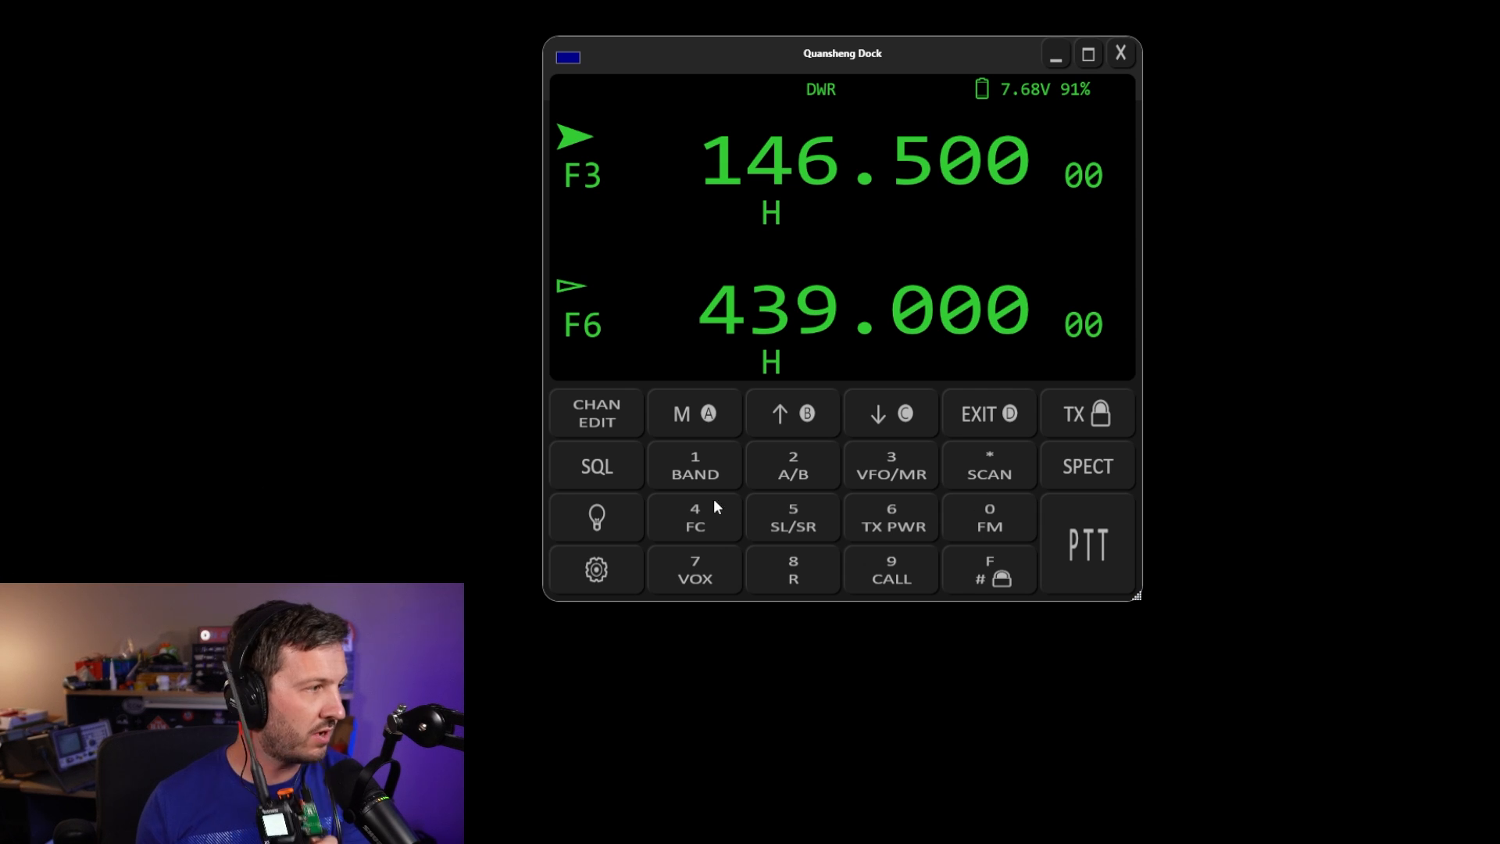
pyautogui.moveTo(616, 427)
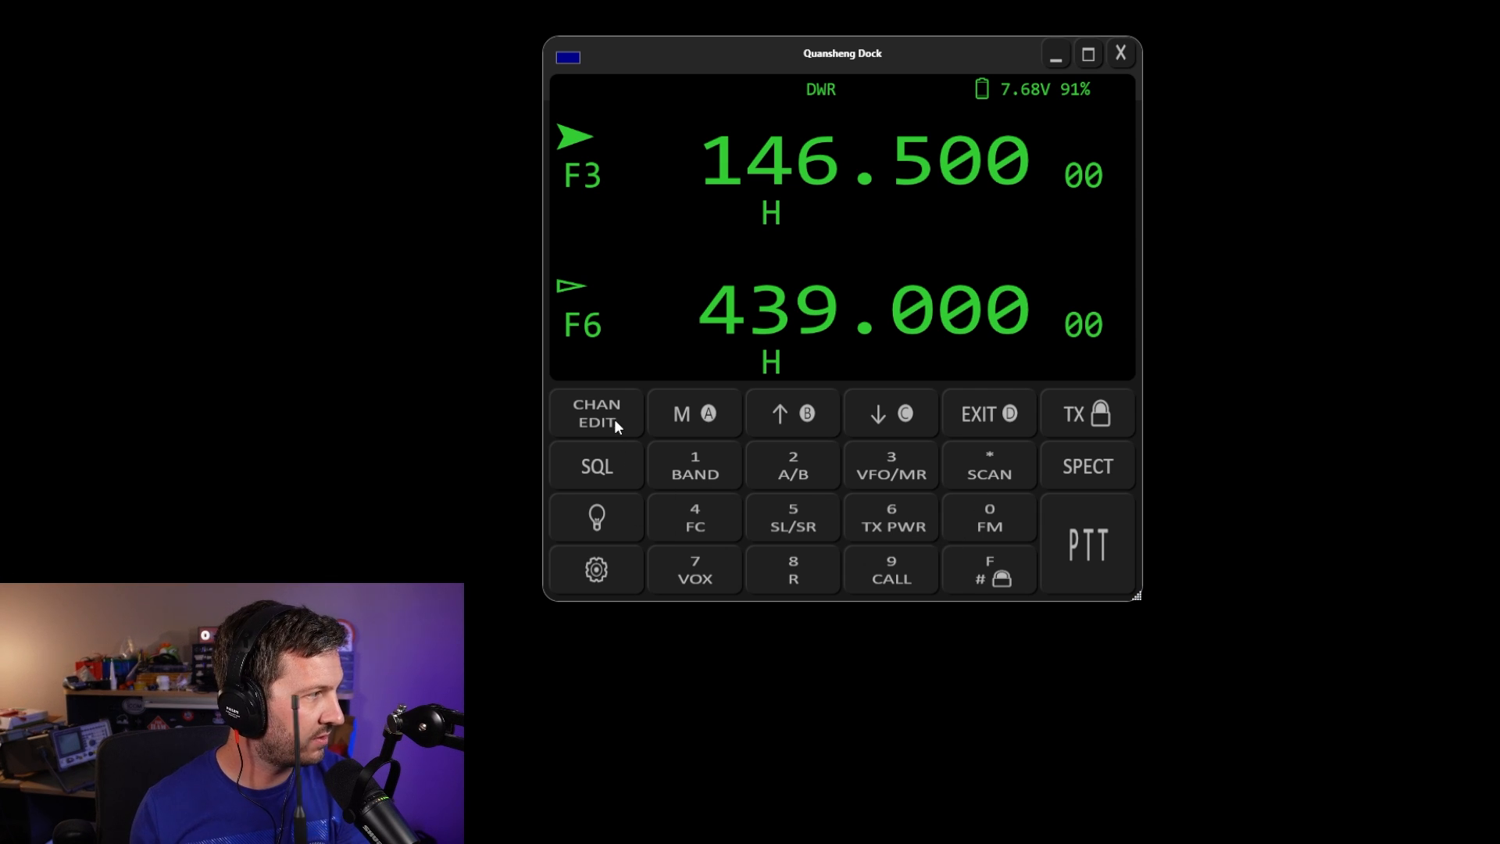
pyautogui.moveTo(658, 415)
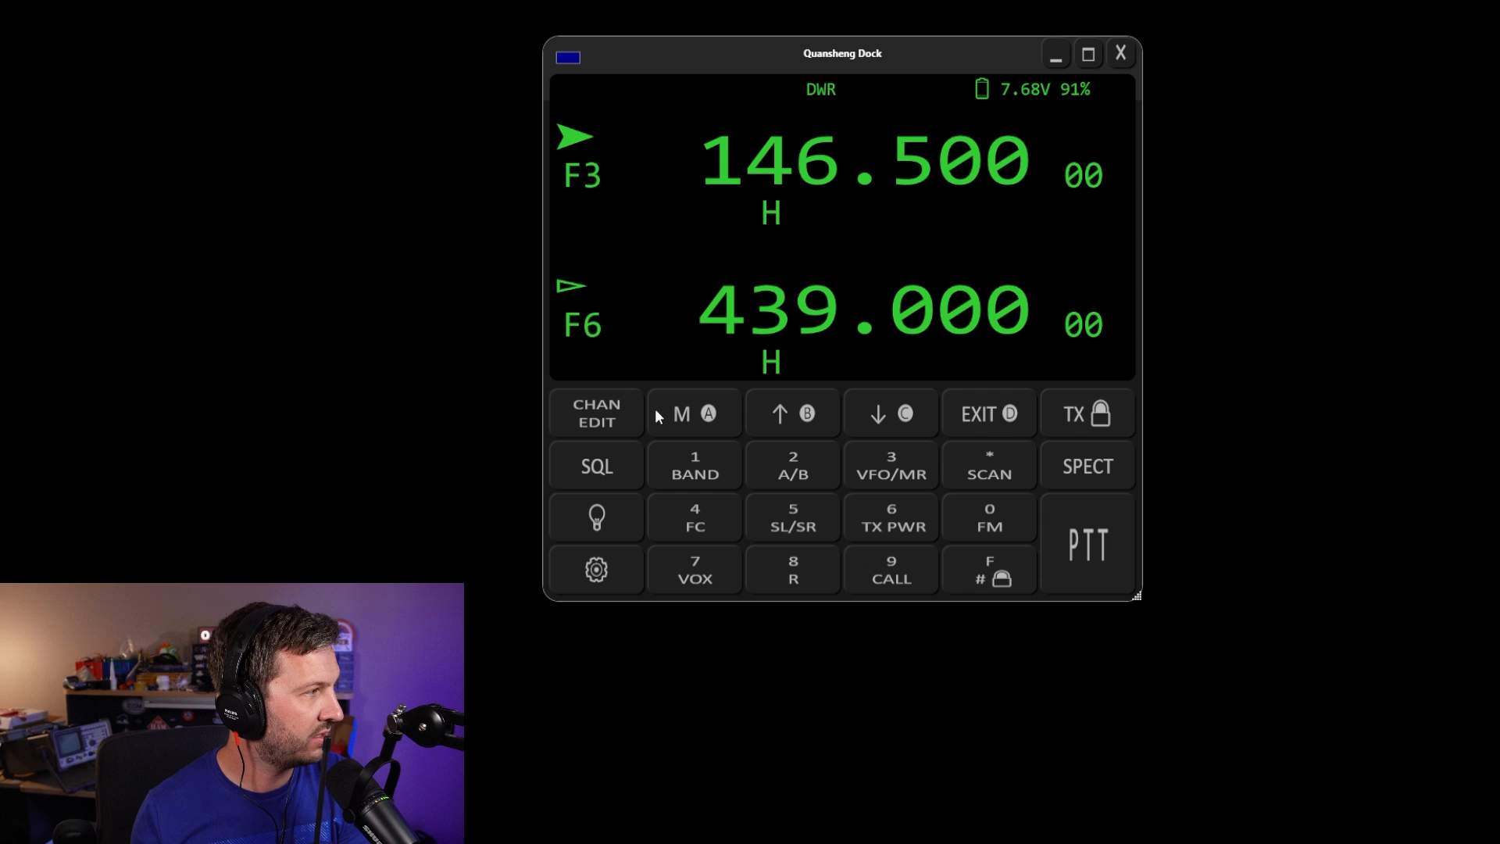
pyautogui.click(595, 413)
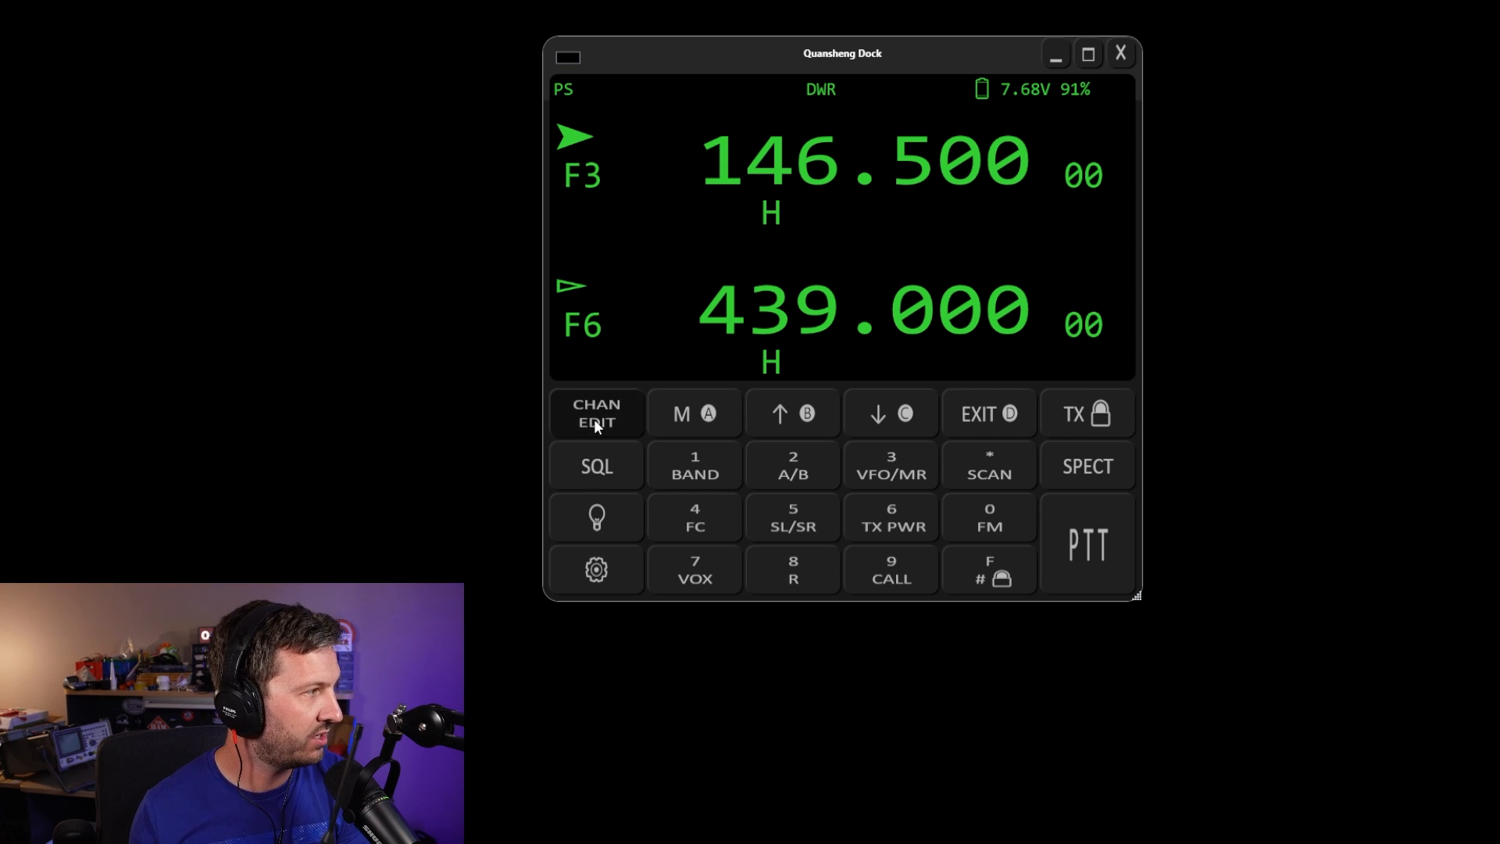
pyautogui.click(595, 413)
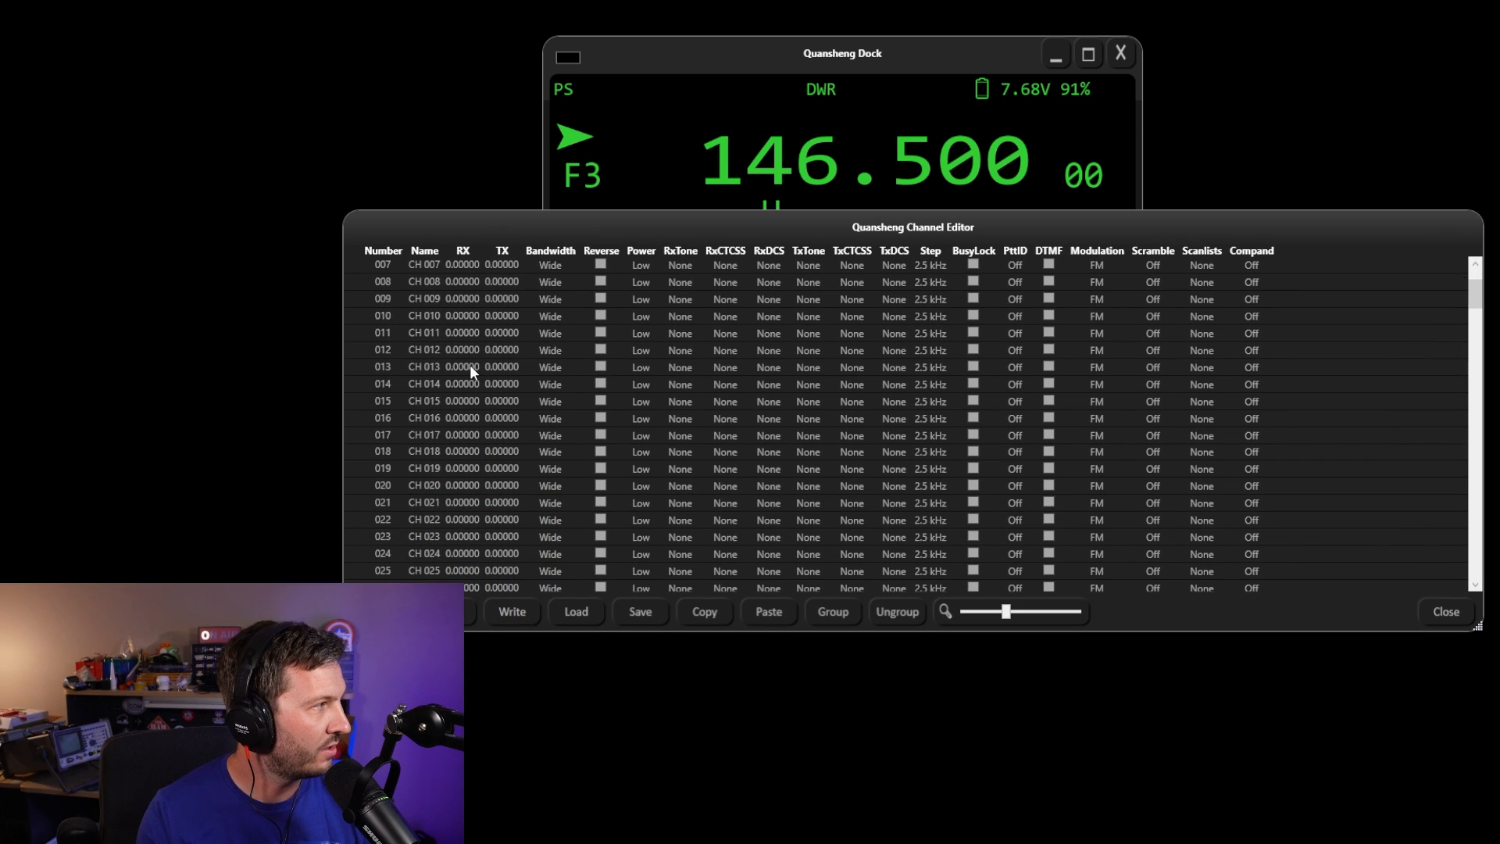
pyautogui.scroll(3)
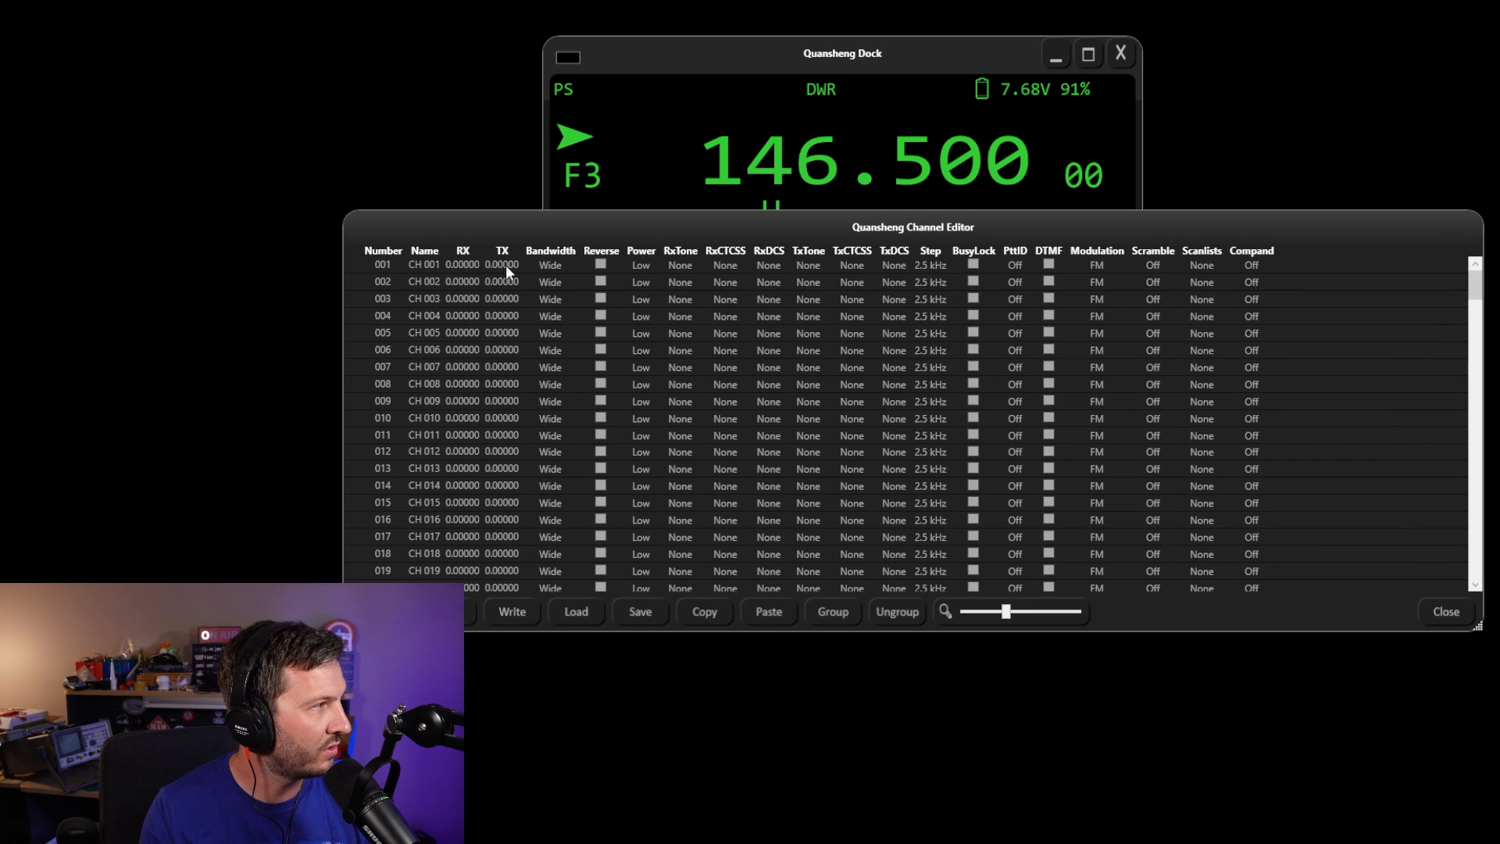
pyautogui.moveTo(755, 271)
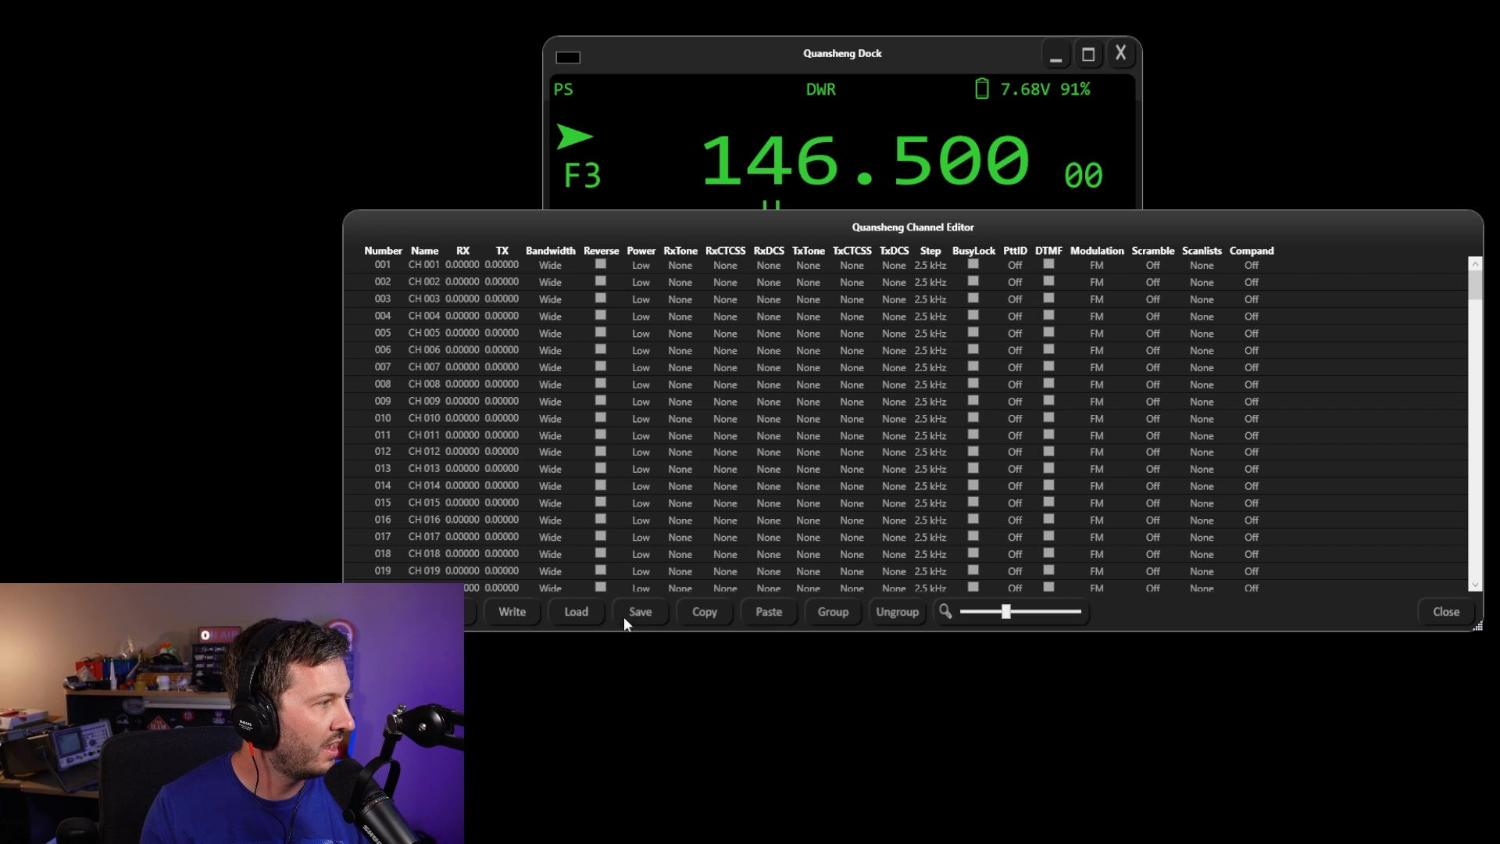
pyautogui.moveTo(490, 629)
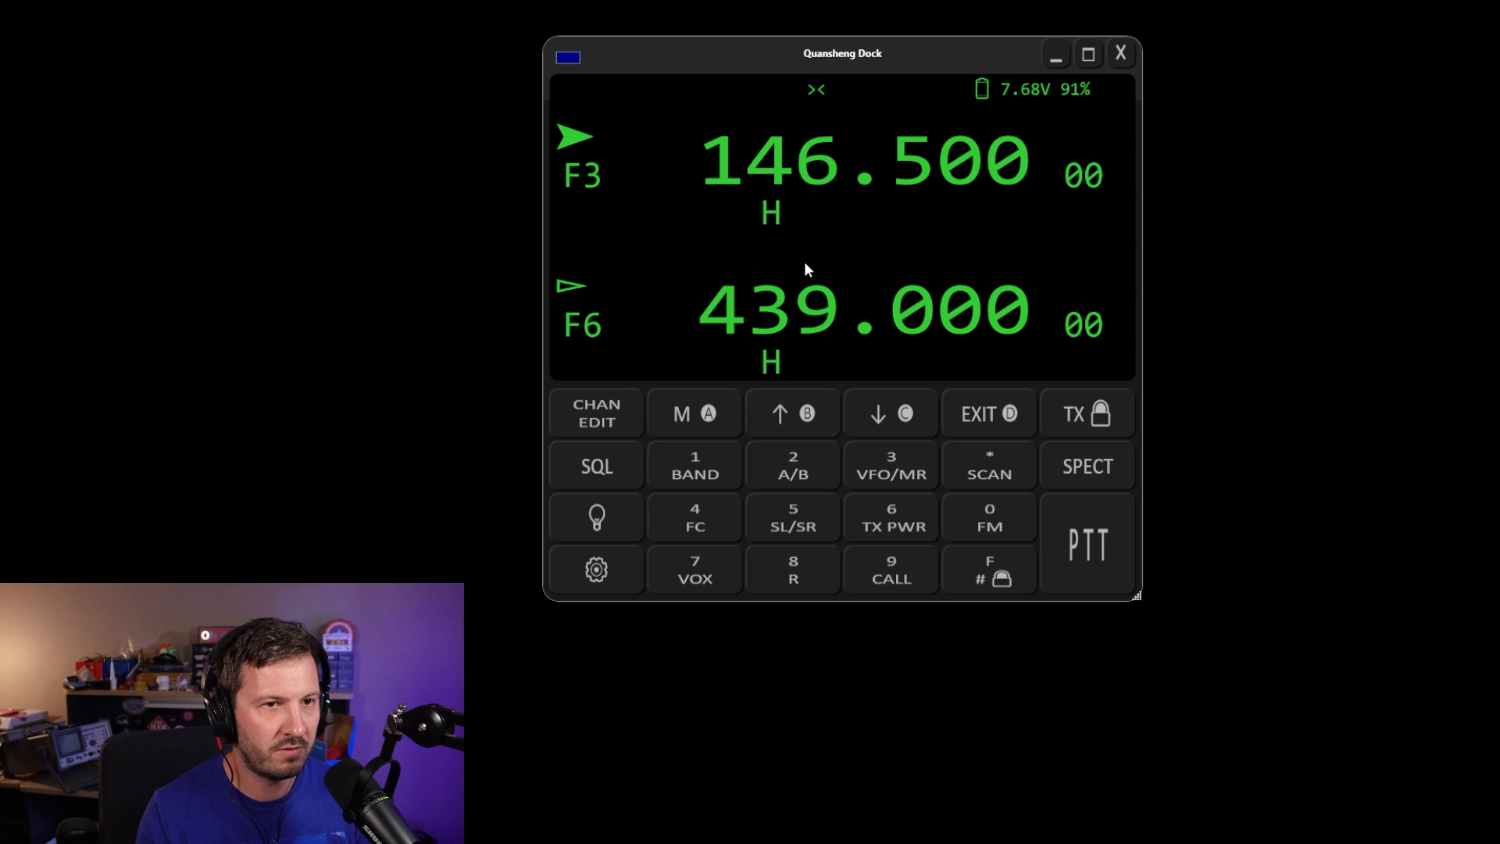
pyautogui.moveTo(817, 251)
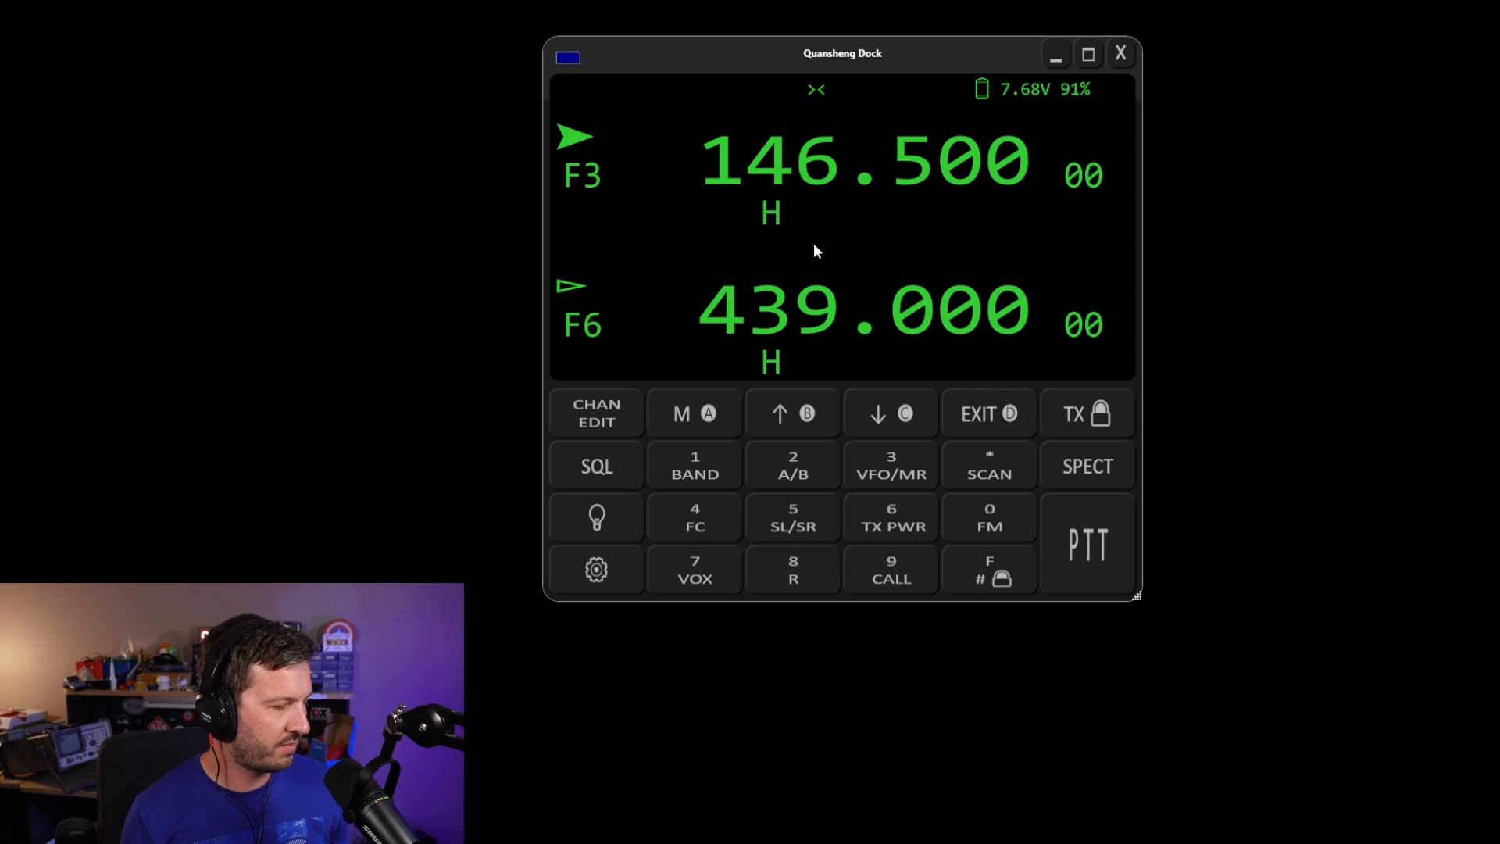
pyautogui.moveTo(595, 517)
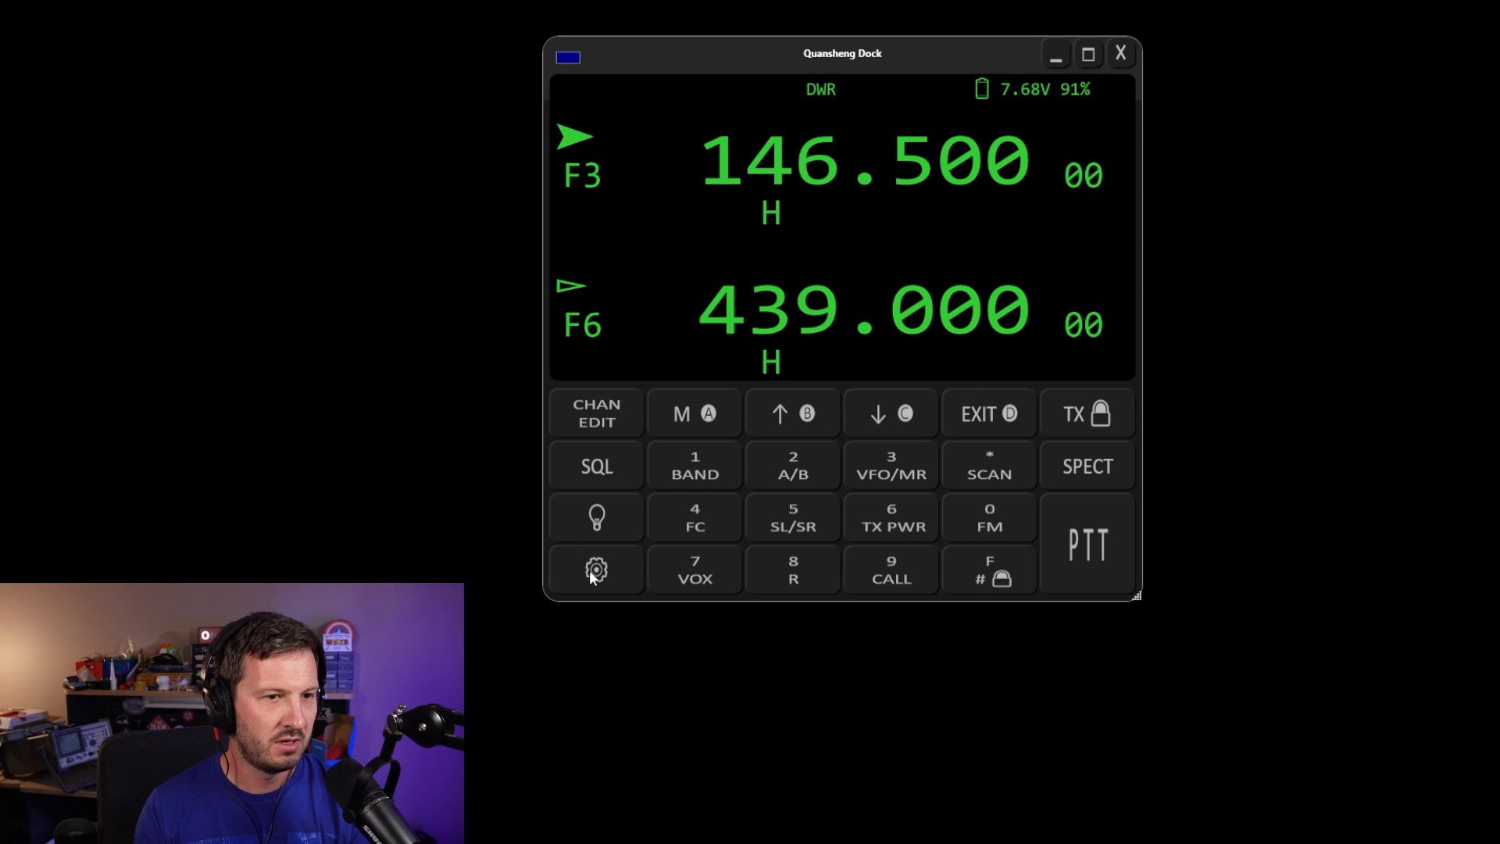
# Step: Bring up the Quansheng Dock Settings window showing serial port COM11
pyautogui.click(595, 569)
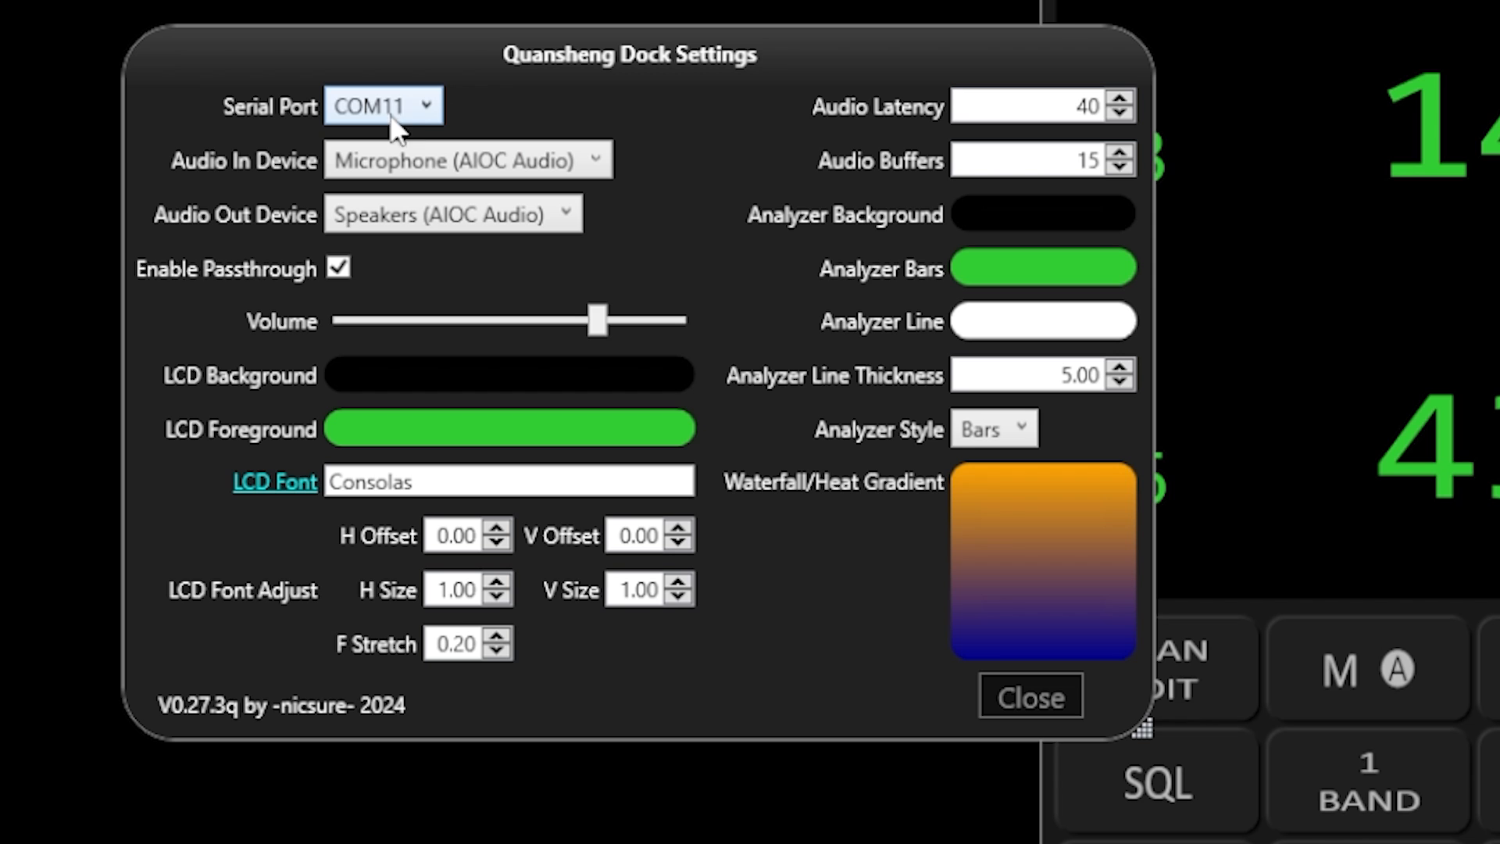
pyautogui.moveTo(464, 103)
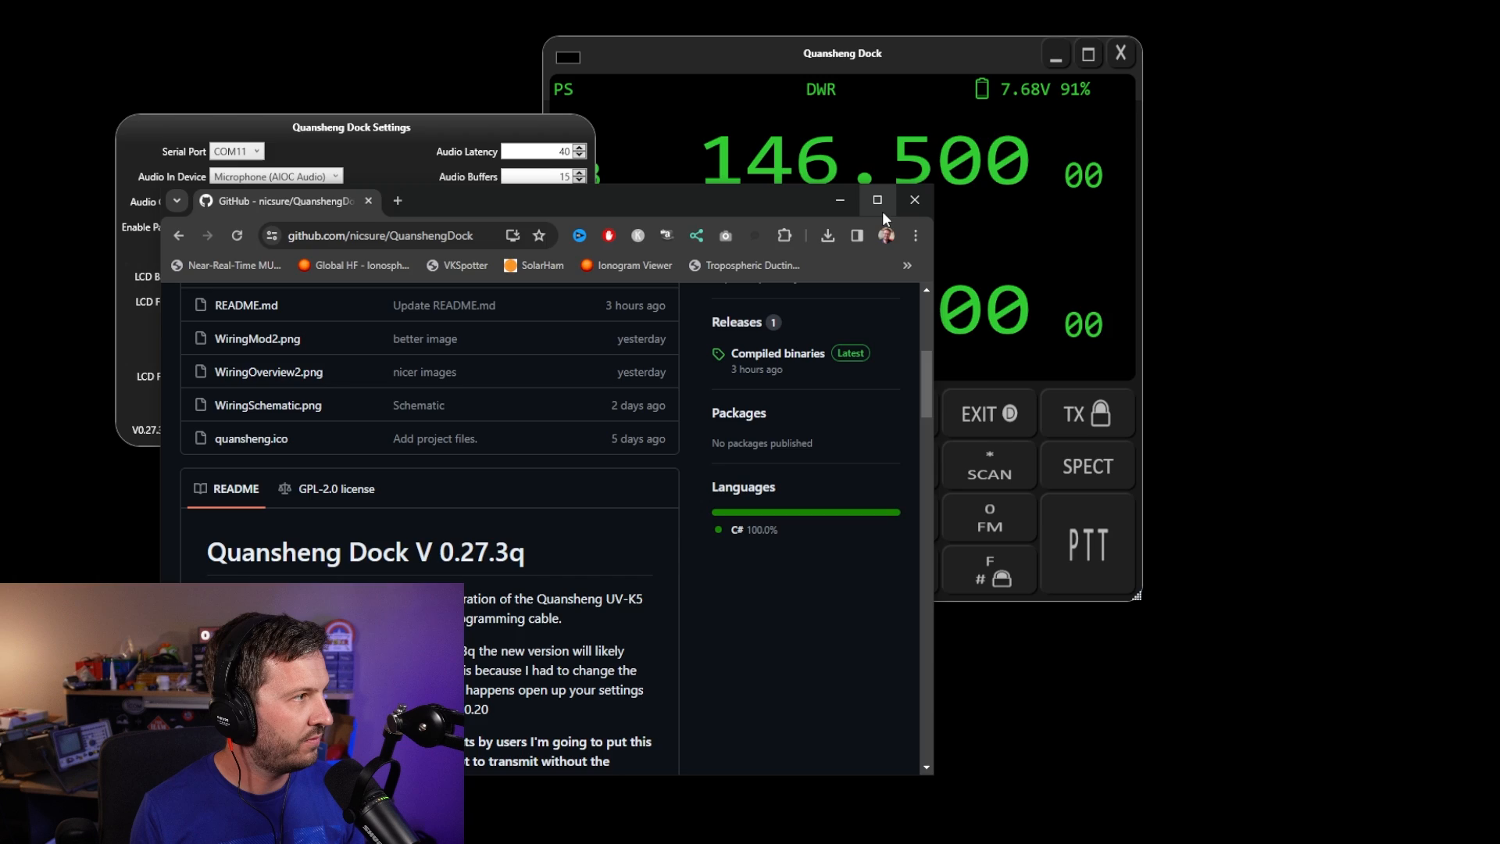
# Step: Maximize the browser and review the README's cable wiring diagrams
pyautogui.click(875, 200)
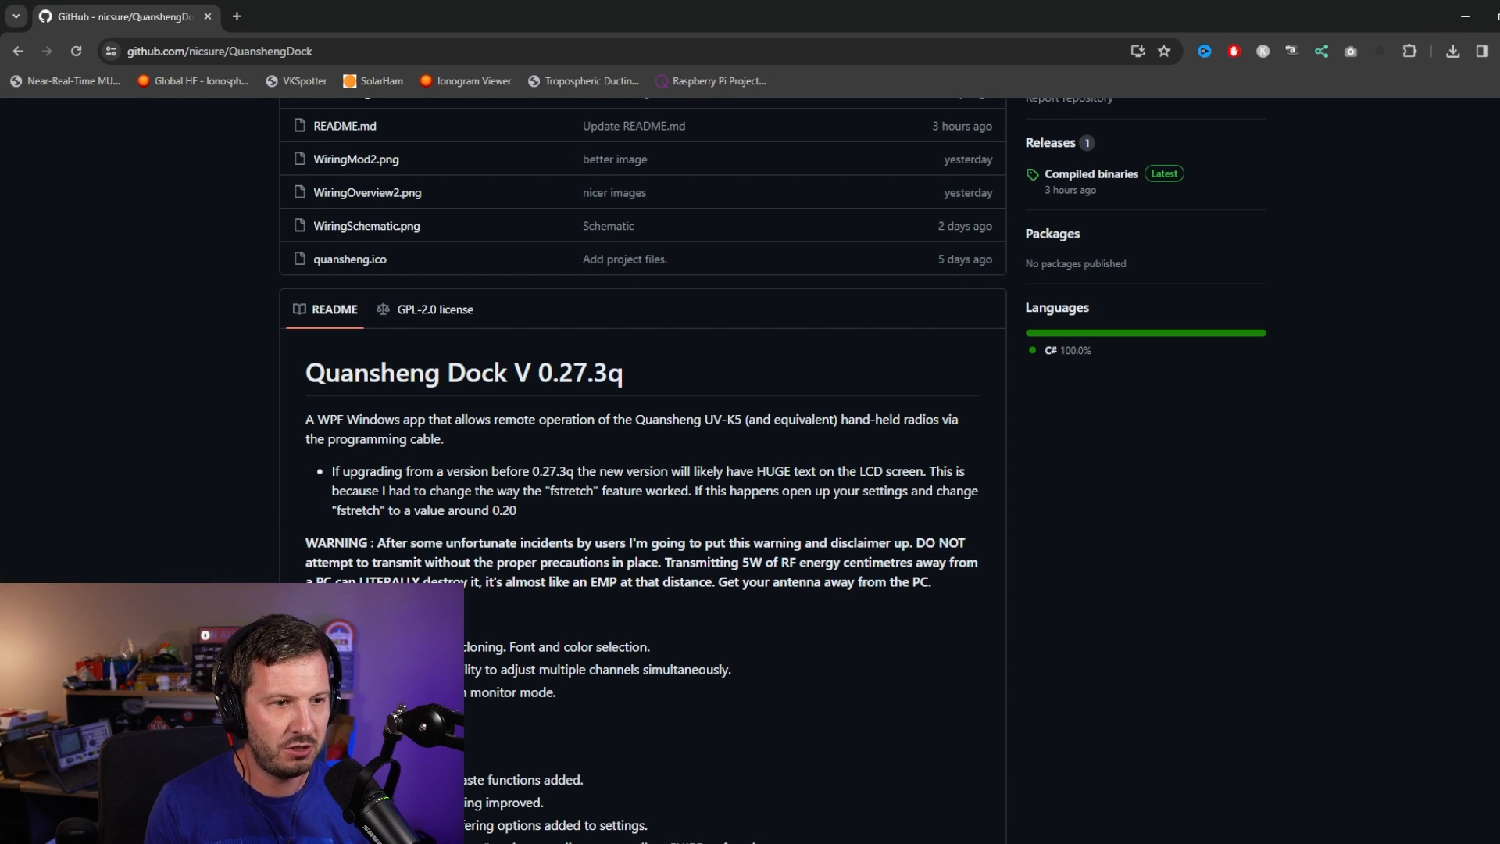
pyautogui.scroll(-3)
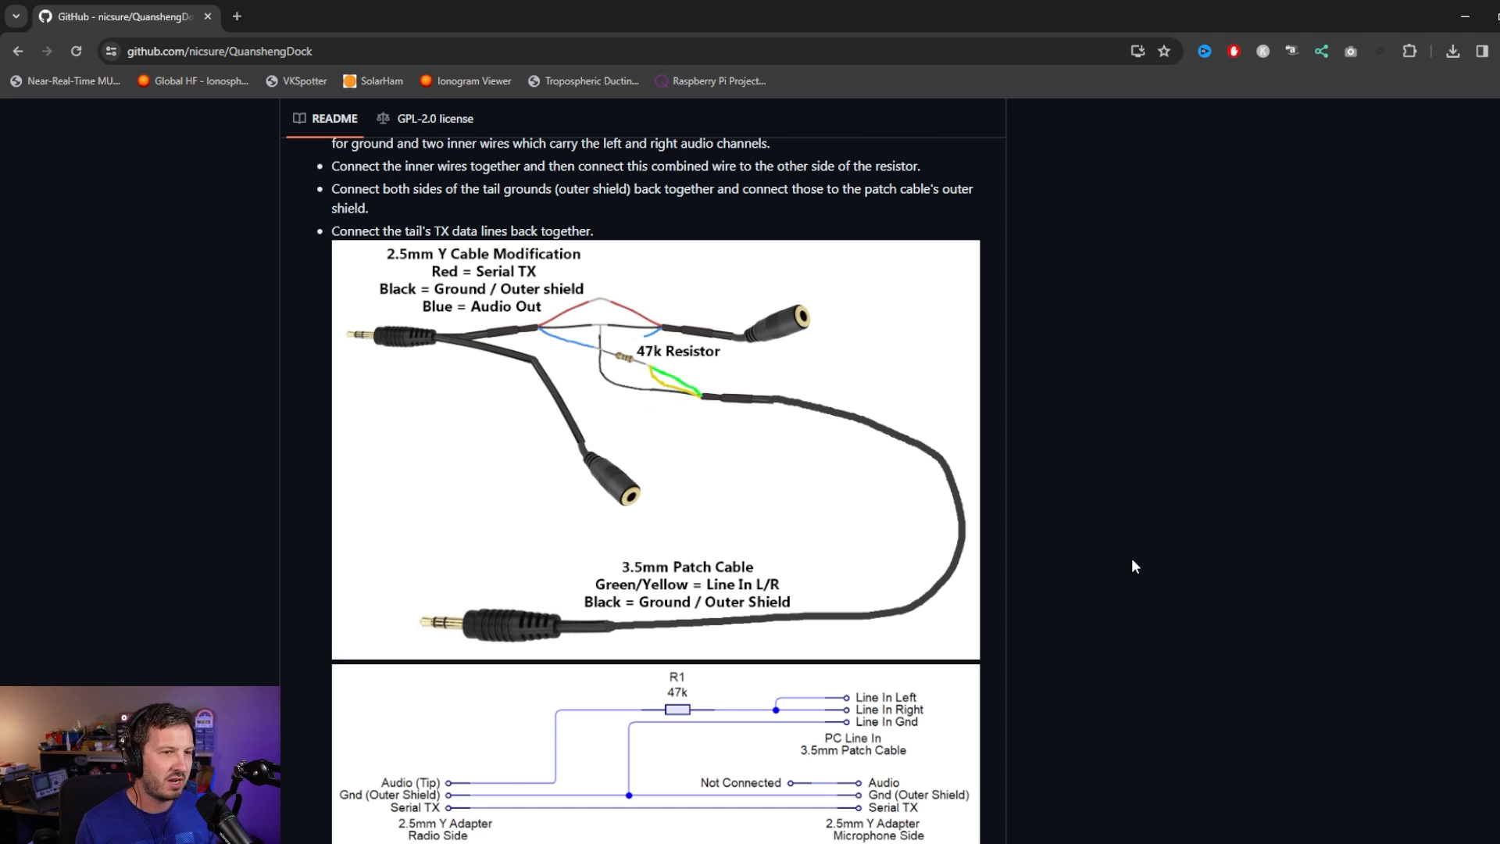
pyautogui.moveTo(1036, 536)
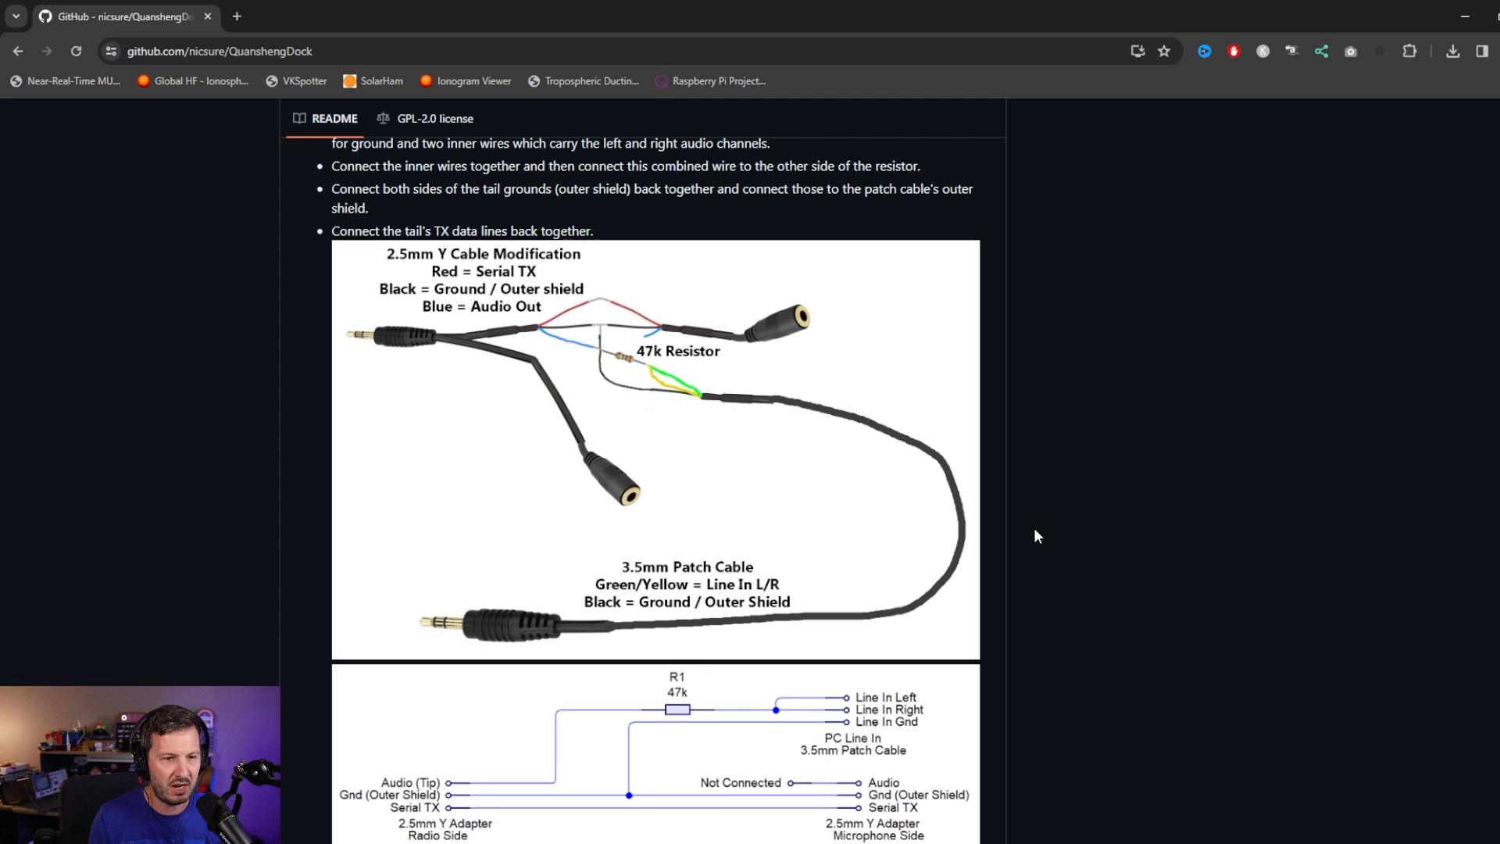
pyautogui.moveTo(636, 325)
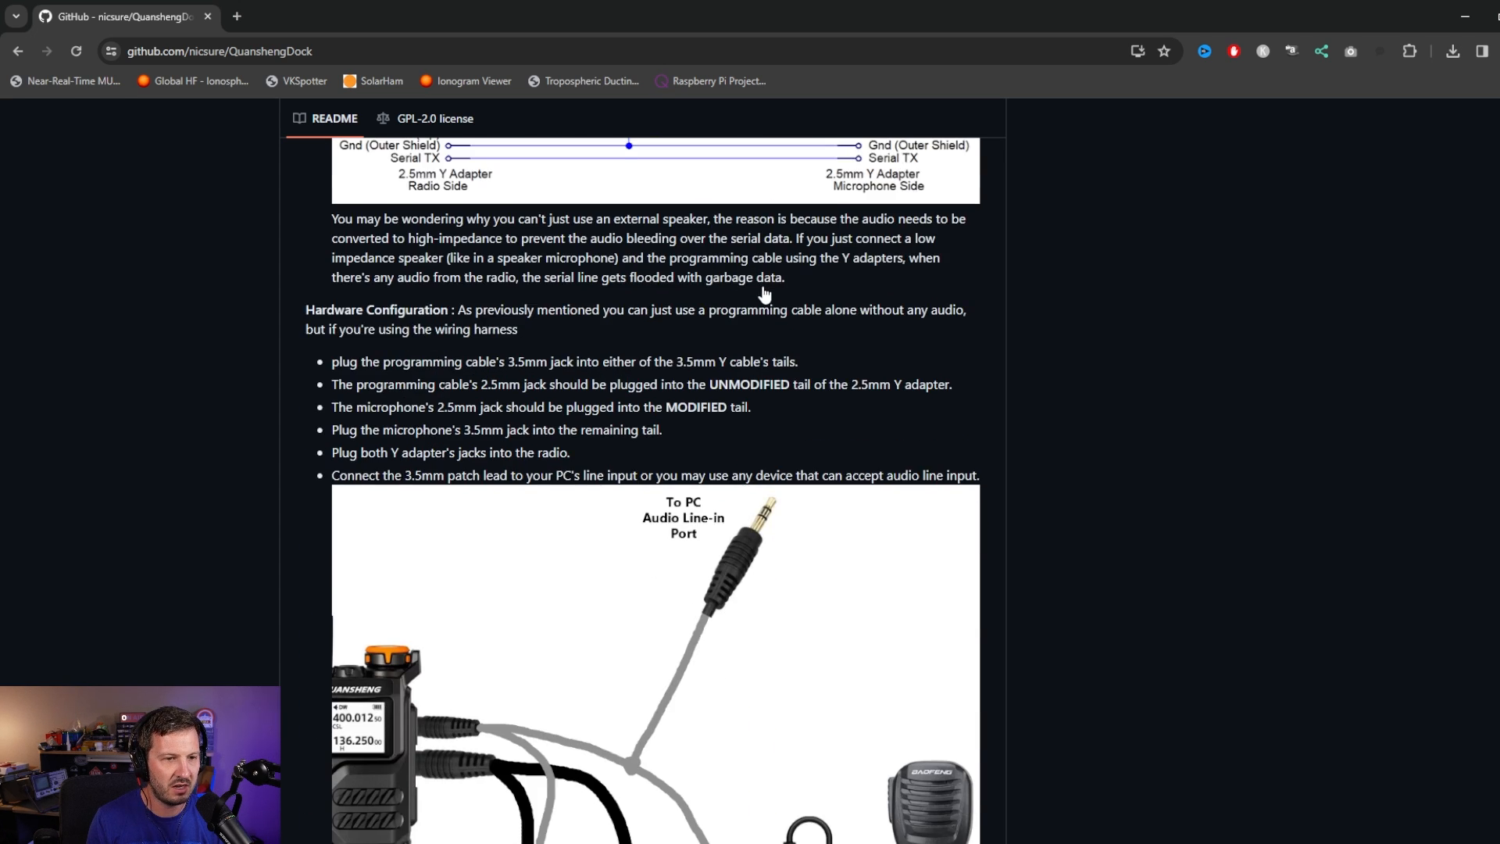
pyautogui.scroll(-3)
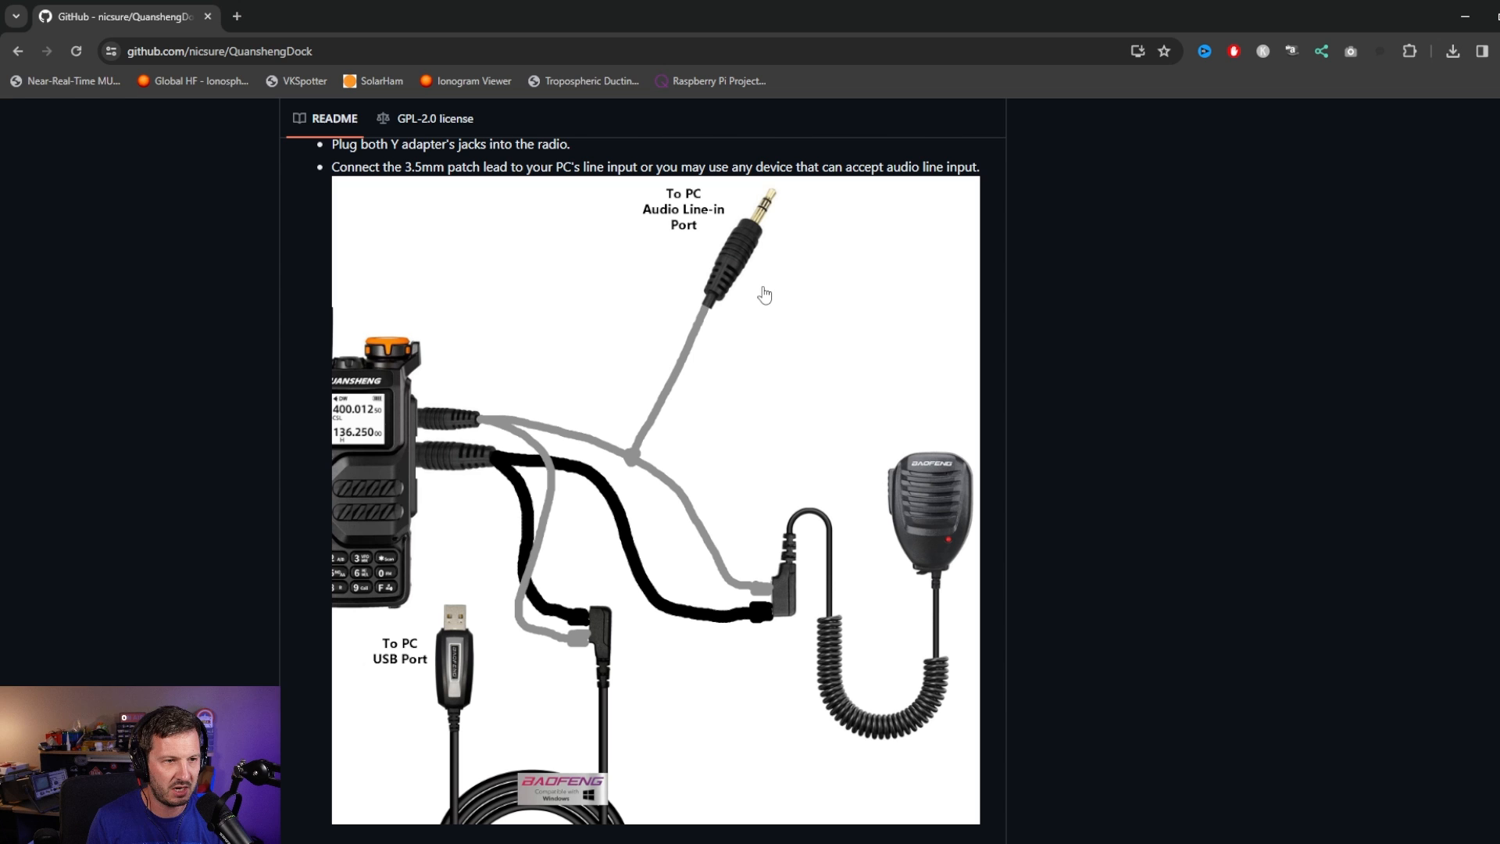
pyautogui.moveTo(838, 545)
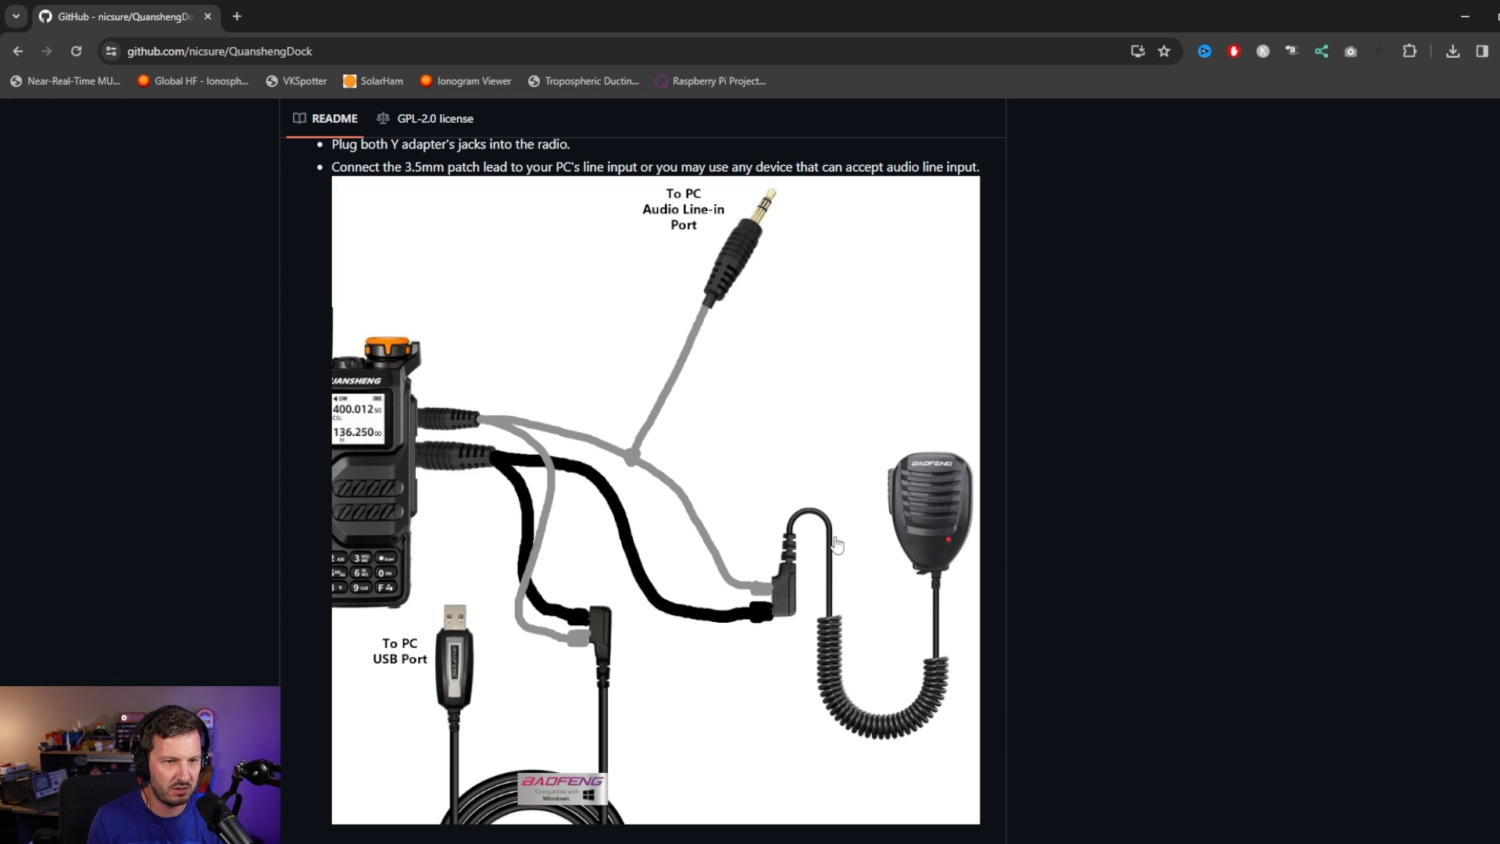
pyautogui.scroll(-3)
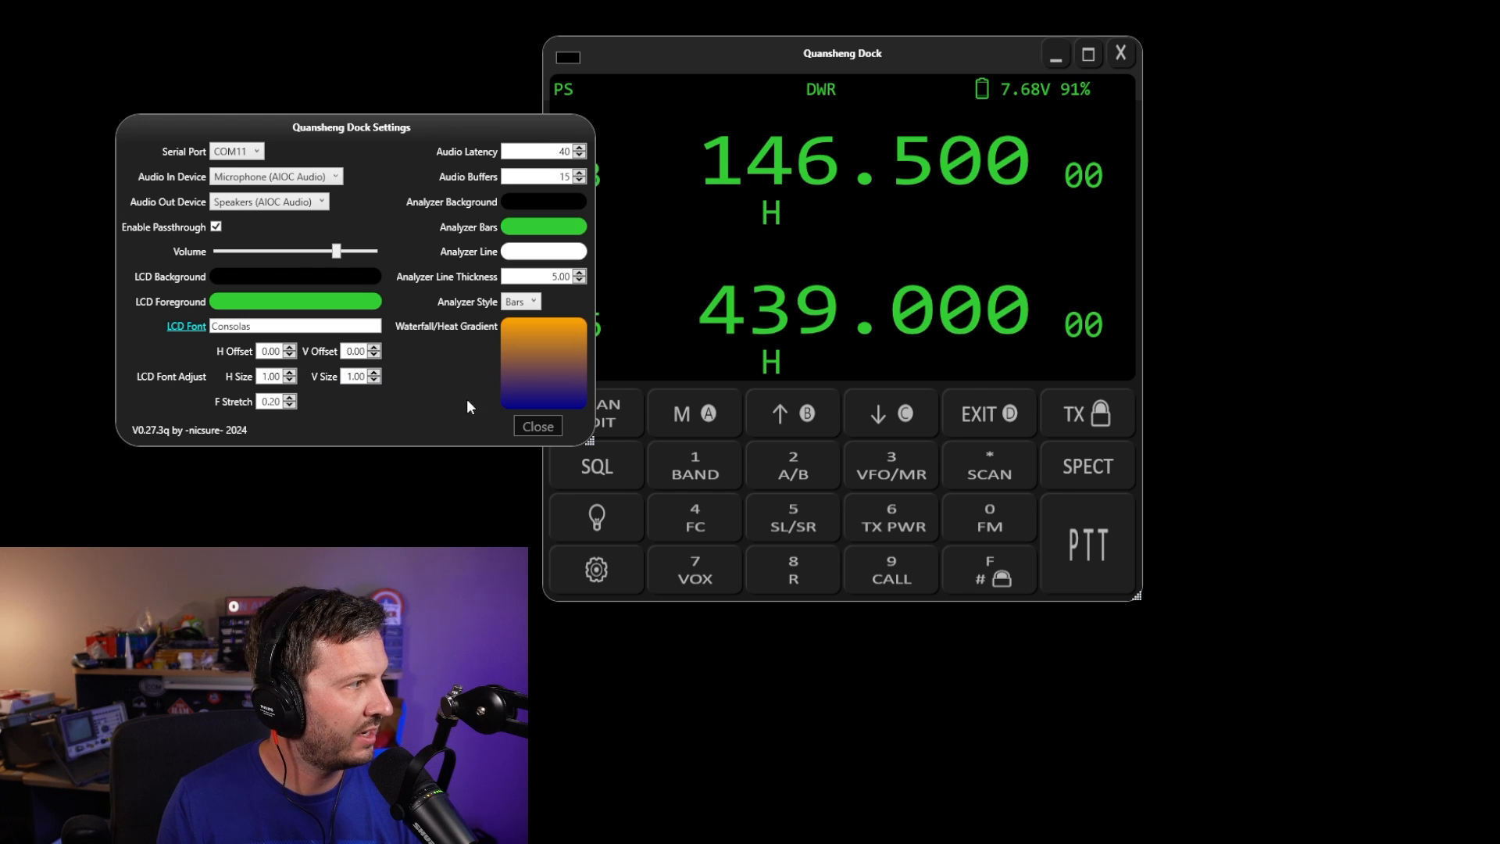
# Step: Close the Settings window, returning to the display receiving on 440.200
pyautogui.click(538, 425)
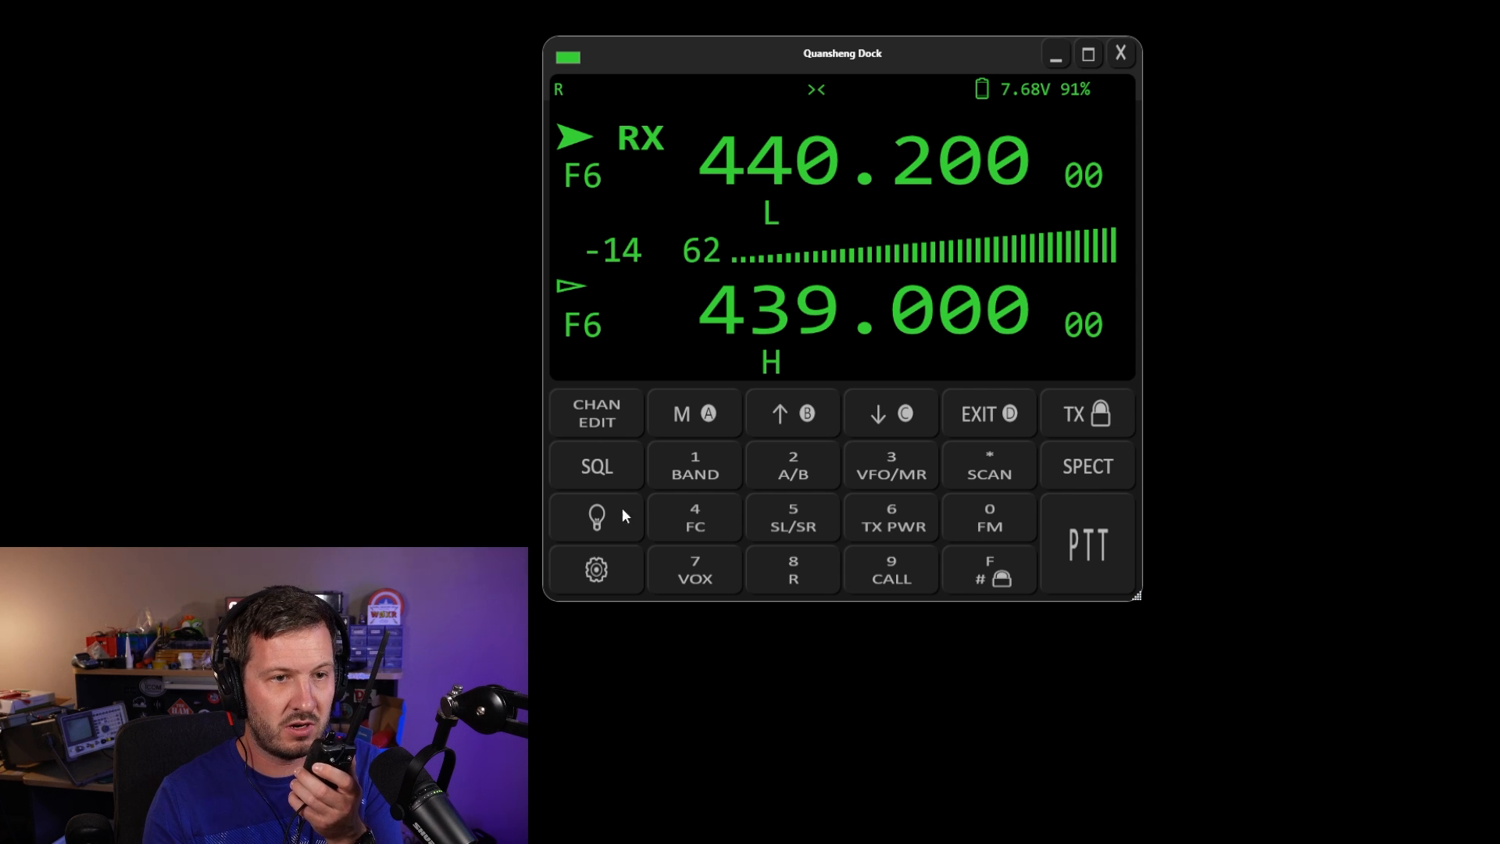
pyautogui.moveTo(1267, 200)
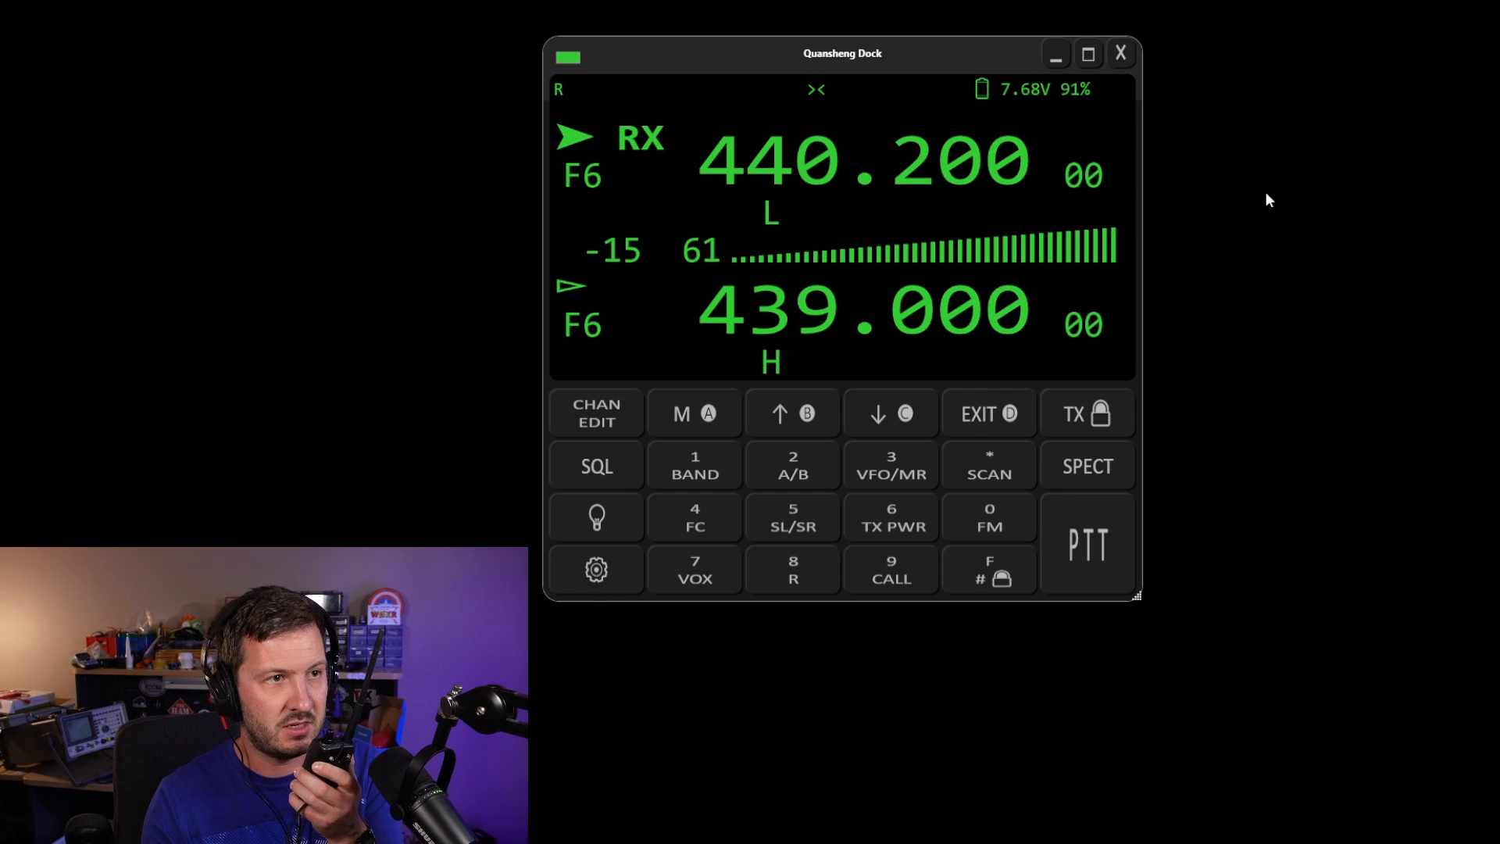
pyautogui.click(595, 569)
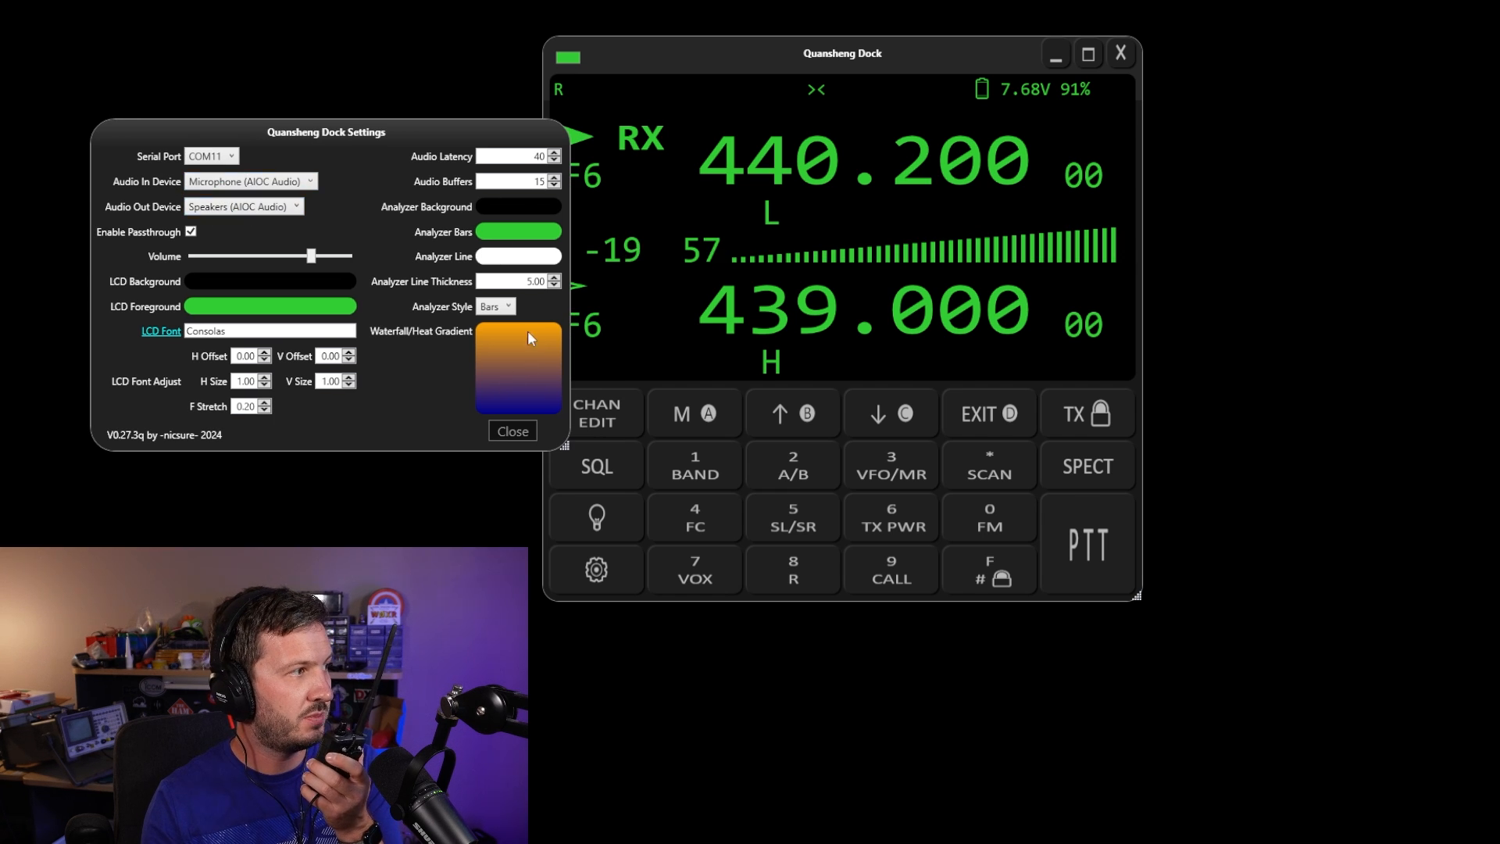
pyautogui.click(512, 431)
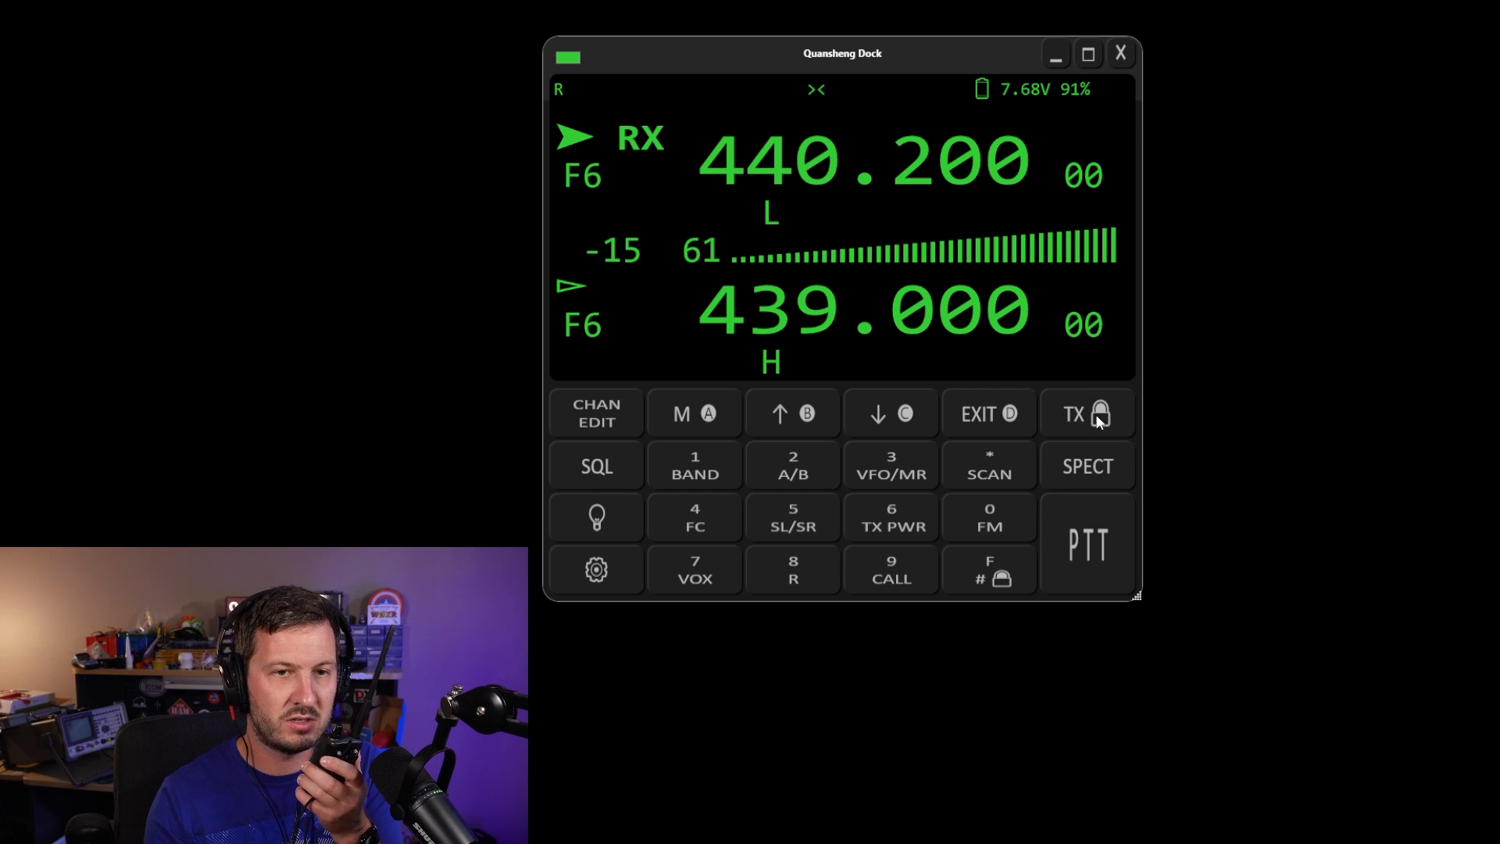
pyautogui.moveTo(1074, 430)
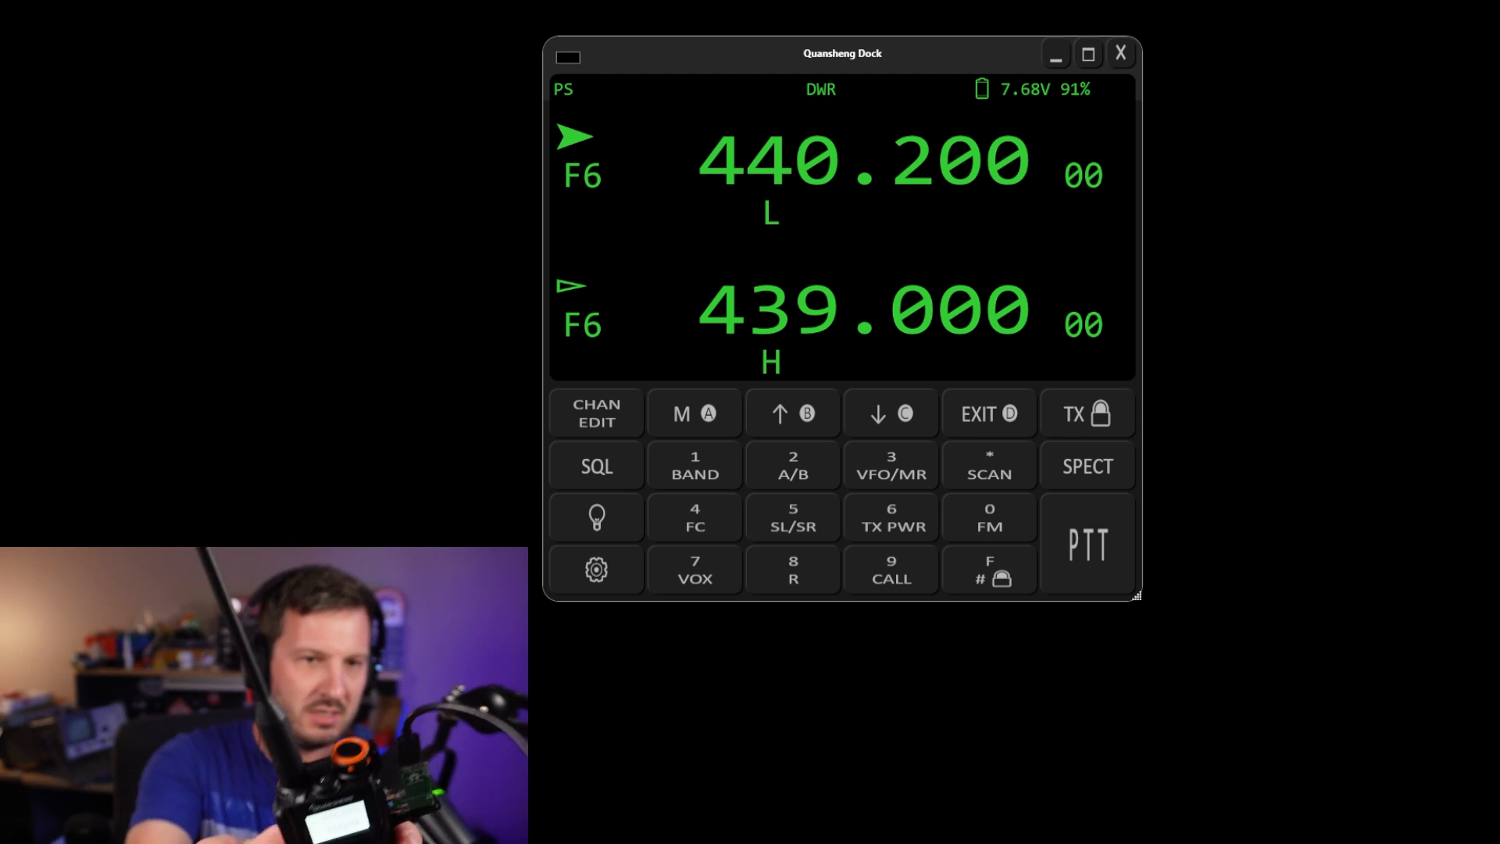
pyautogui.moveTo(1295, 316)
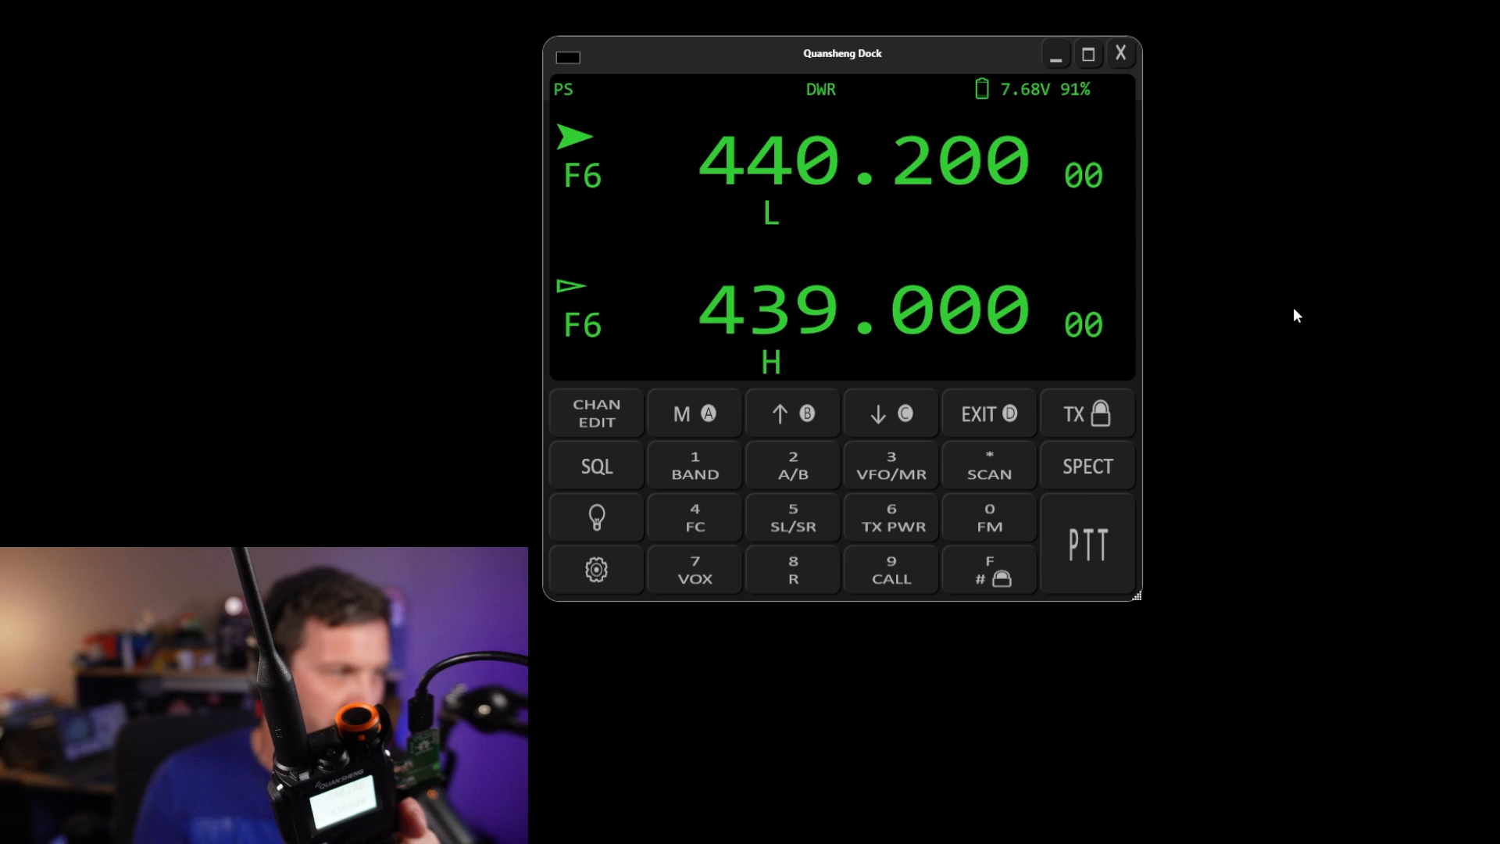
pyautogui.moveTo(1086, 548)
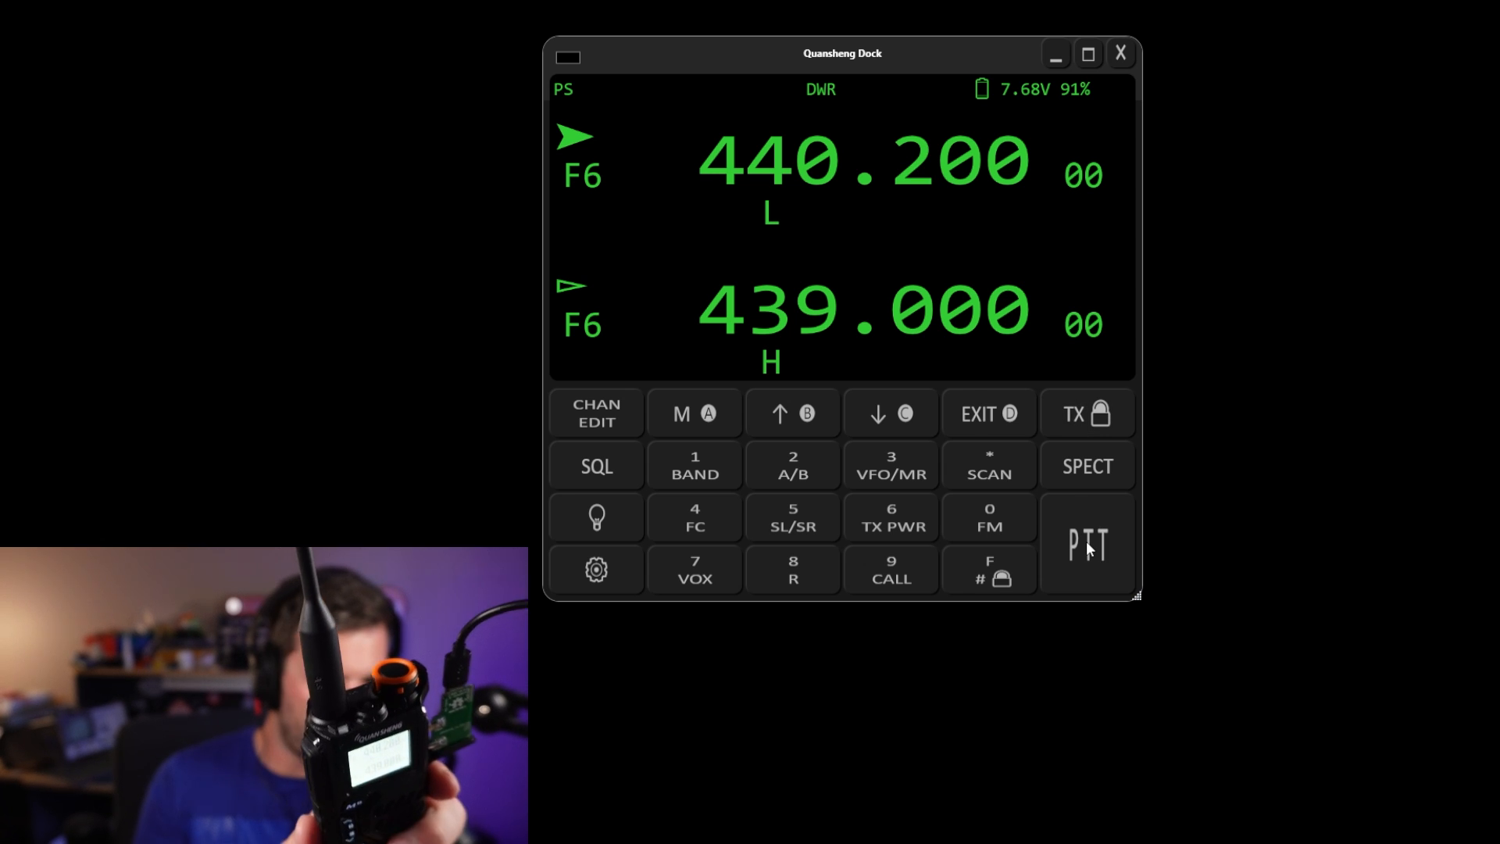
# Step: Key the radio with PTT to transmit on 440.200, then release it
pyautogui.click(1088, 545)
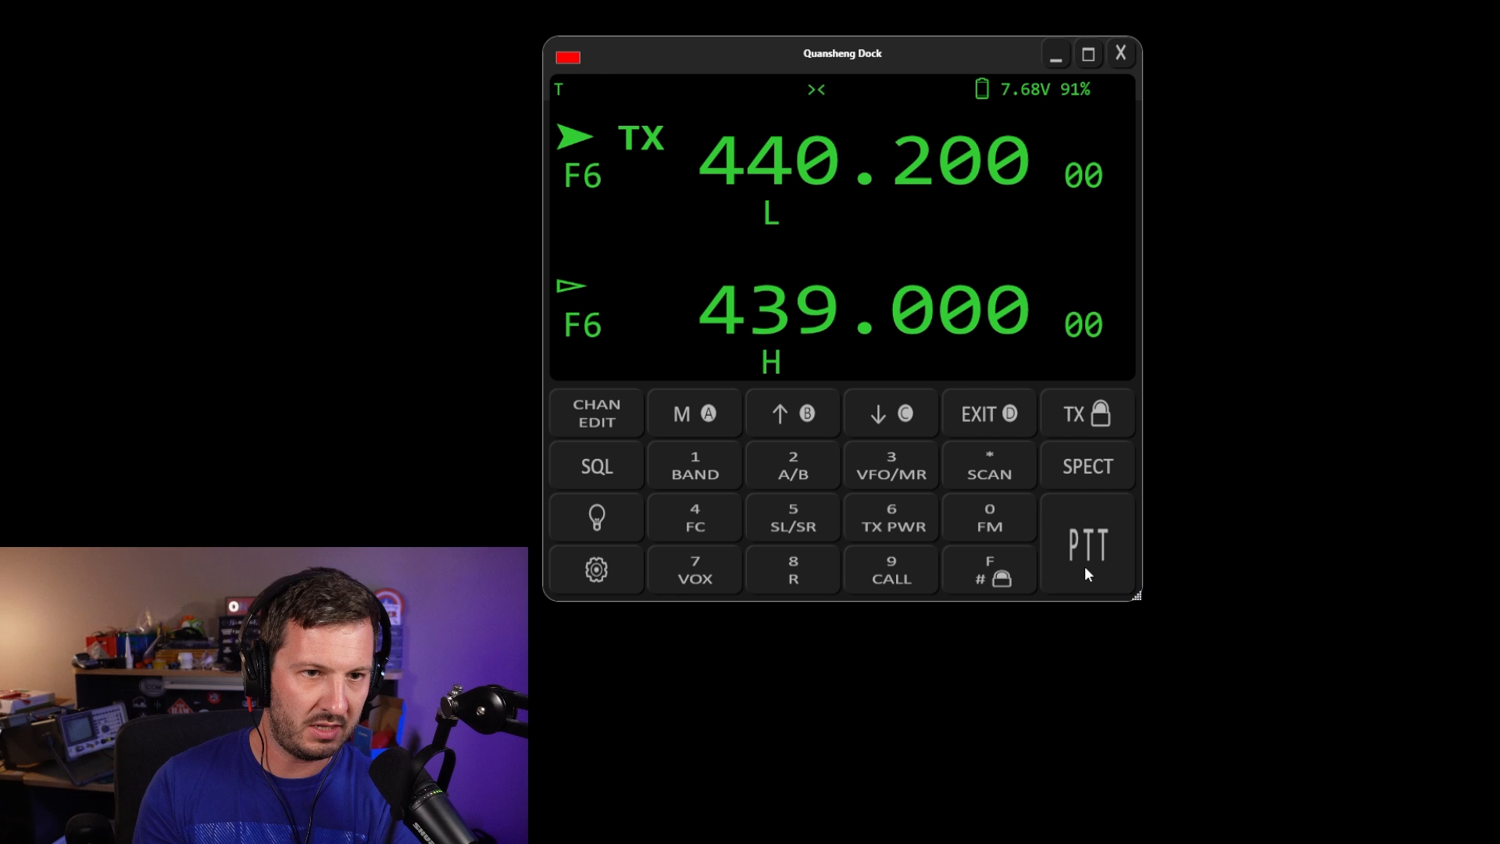
pyautogui.click(1086, 466)
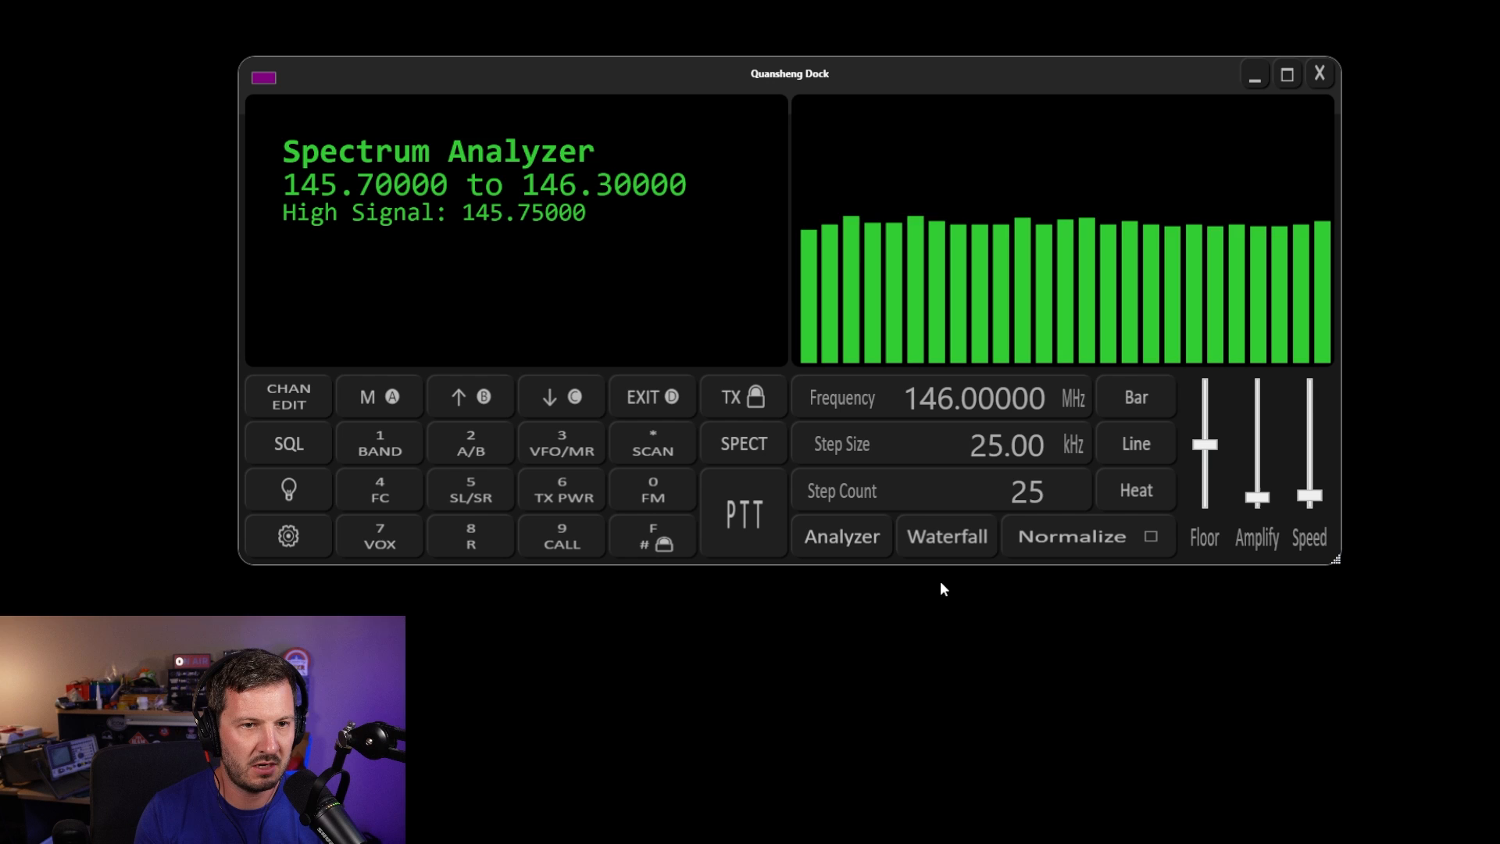
# Step: Toggle the waterfall view and return to the spectrum analyzer view
pyautogui.click(946, 536)
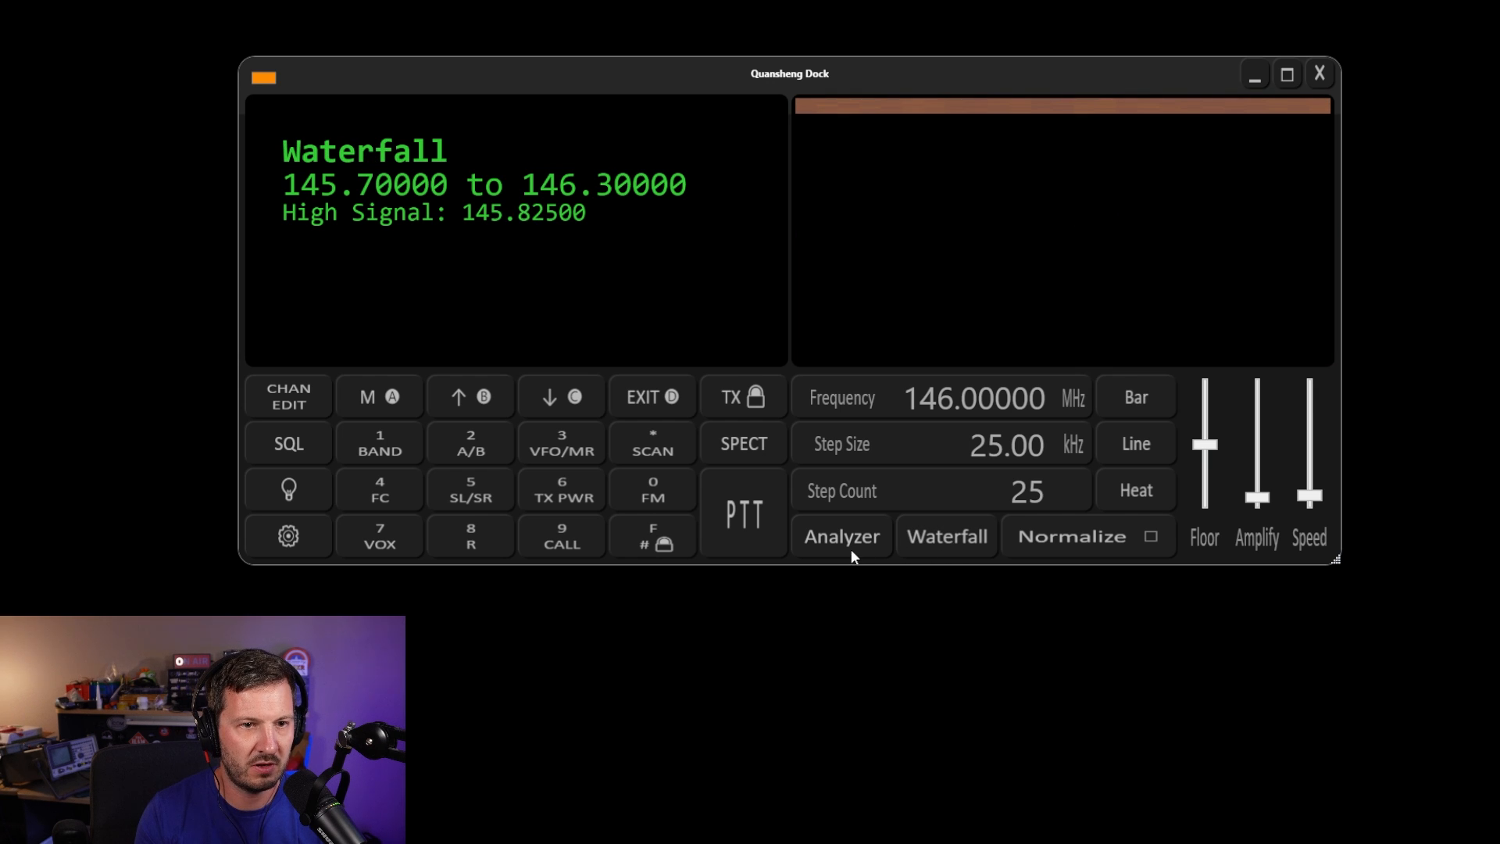
pyautogui.click(841, 536)
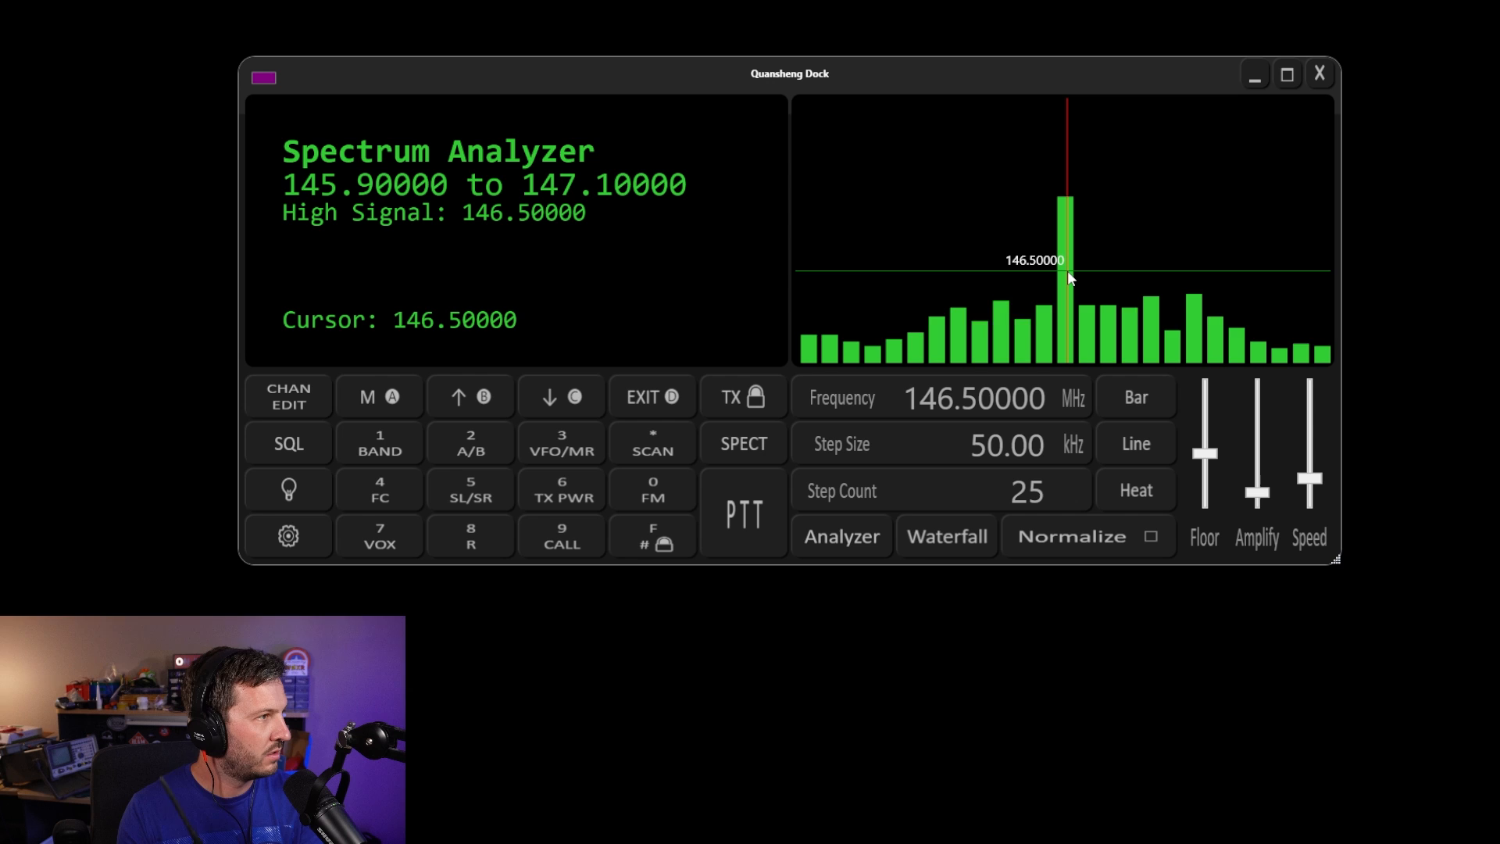
# Step: View the 100 kHz spectrum scan as a line graph, heat display and waterfall
pyautogui.click(965, 442)
pyautogui.write('100')
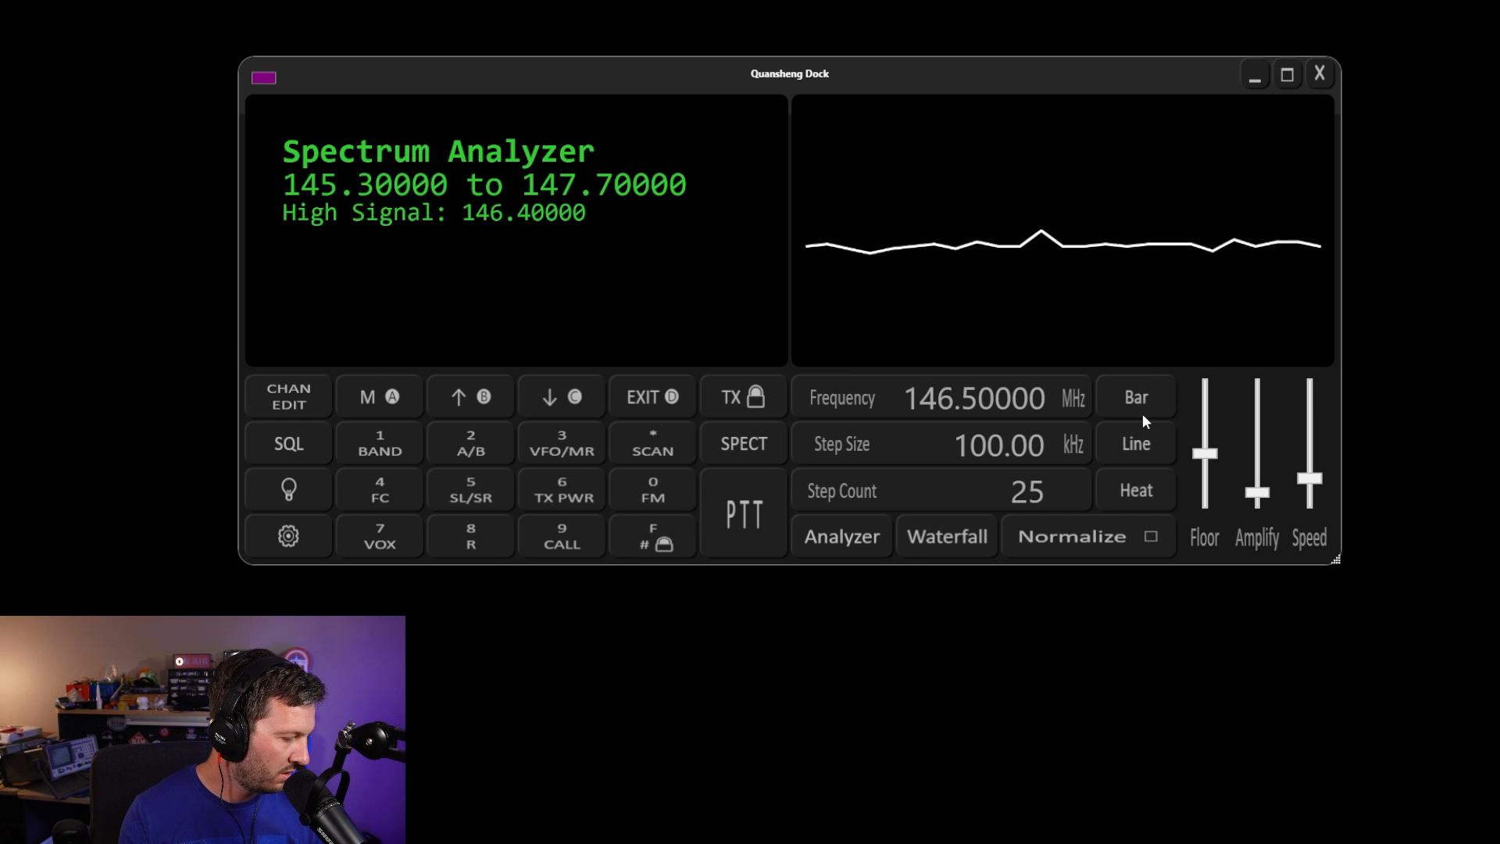
pyautogui.click(1064, 198)
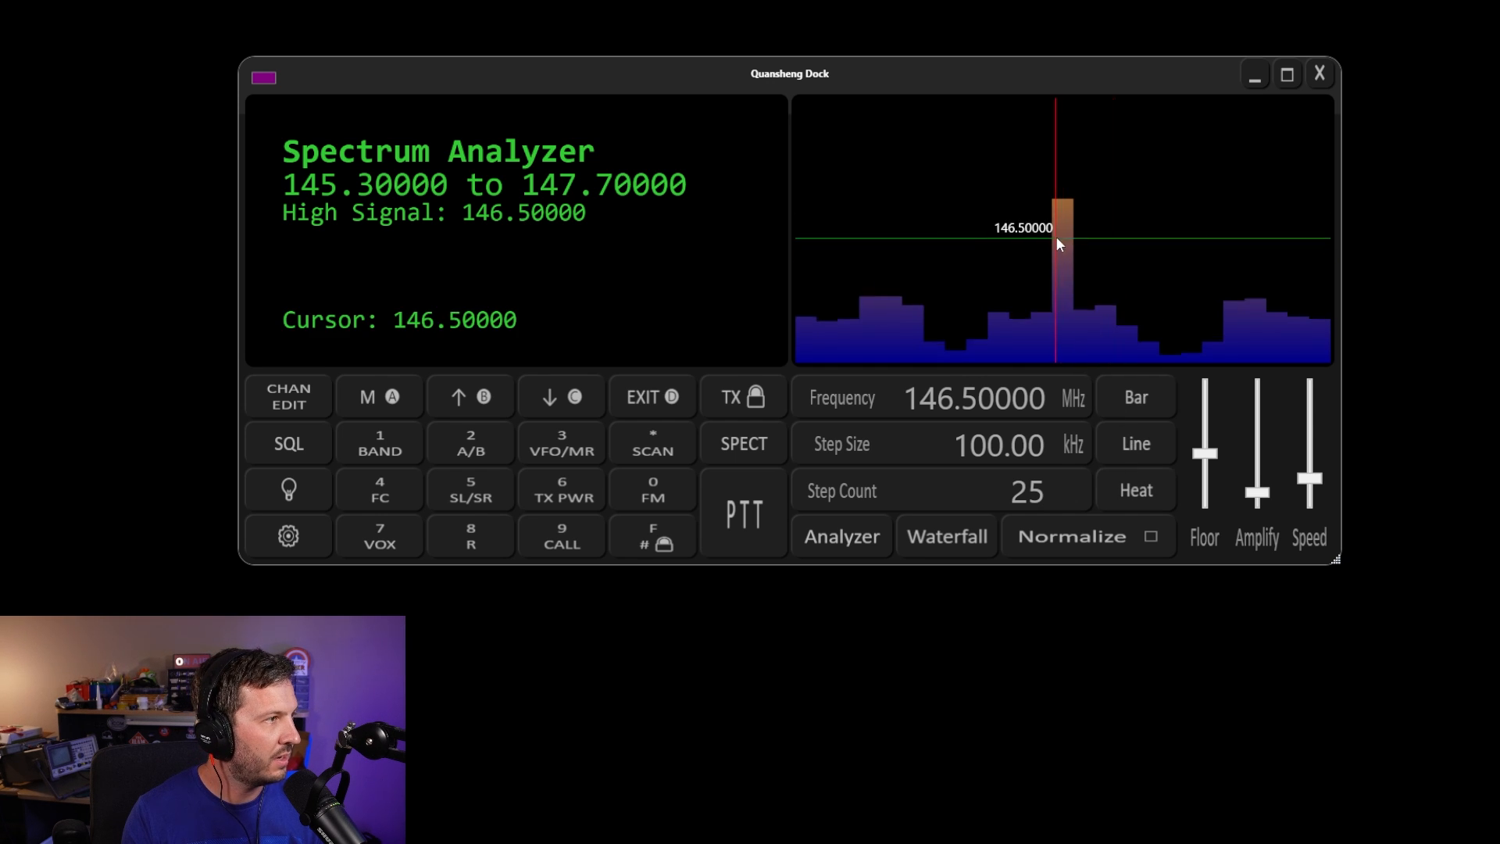
pyautogui.click(946, 536)
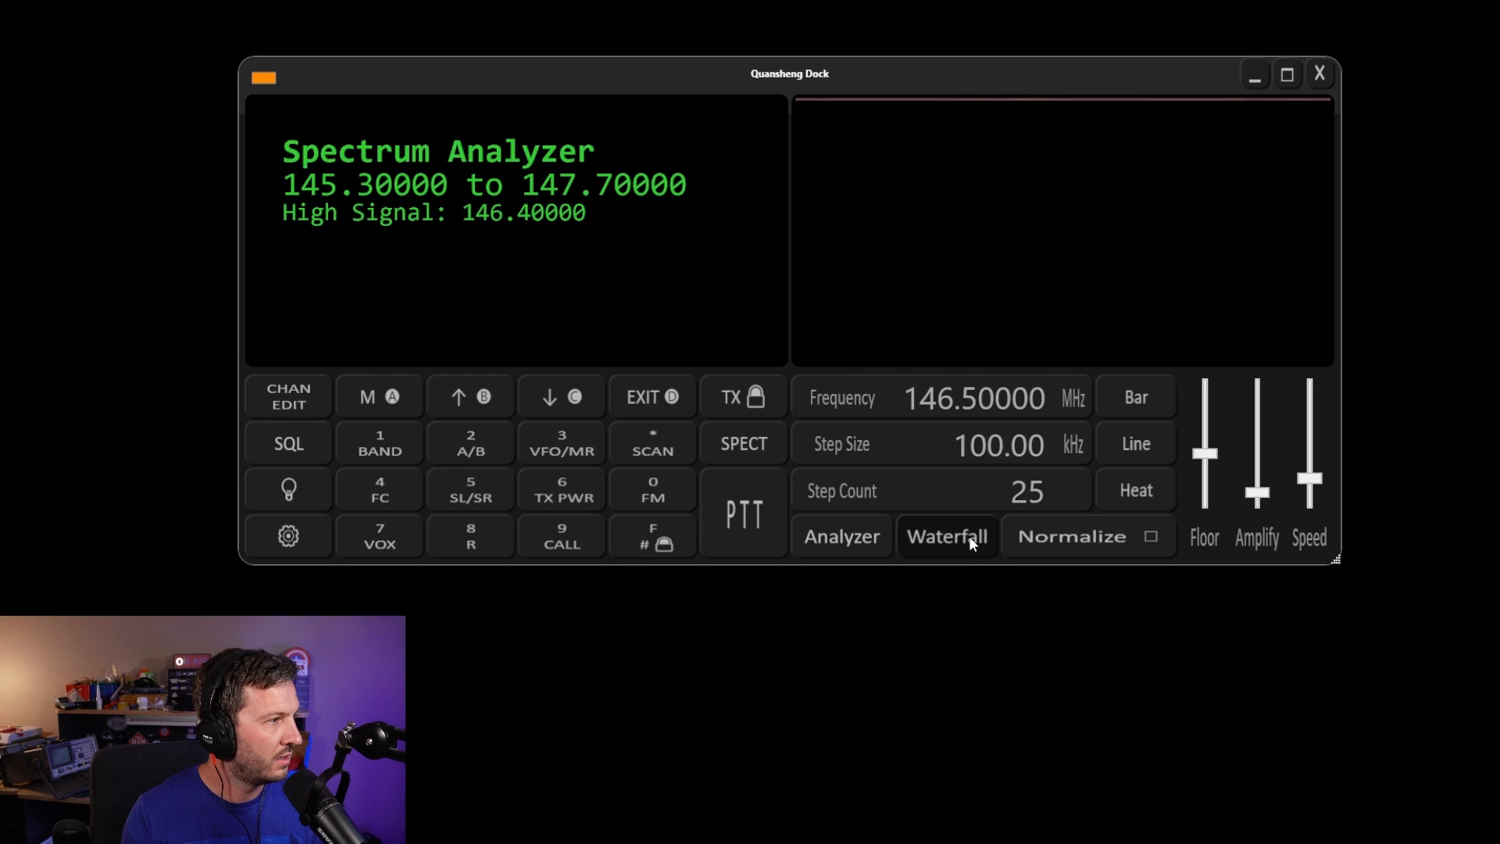
pyautogui.click(947, 536)
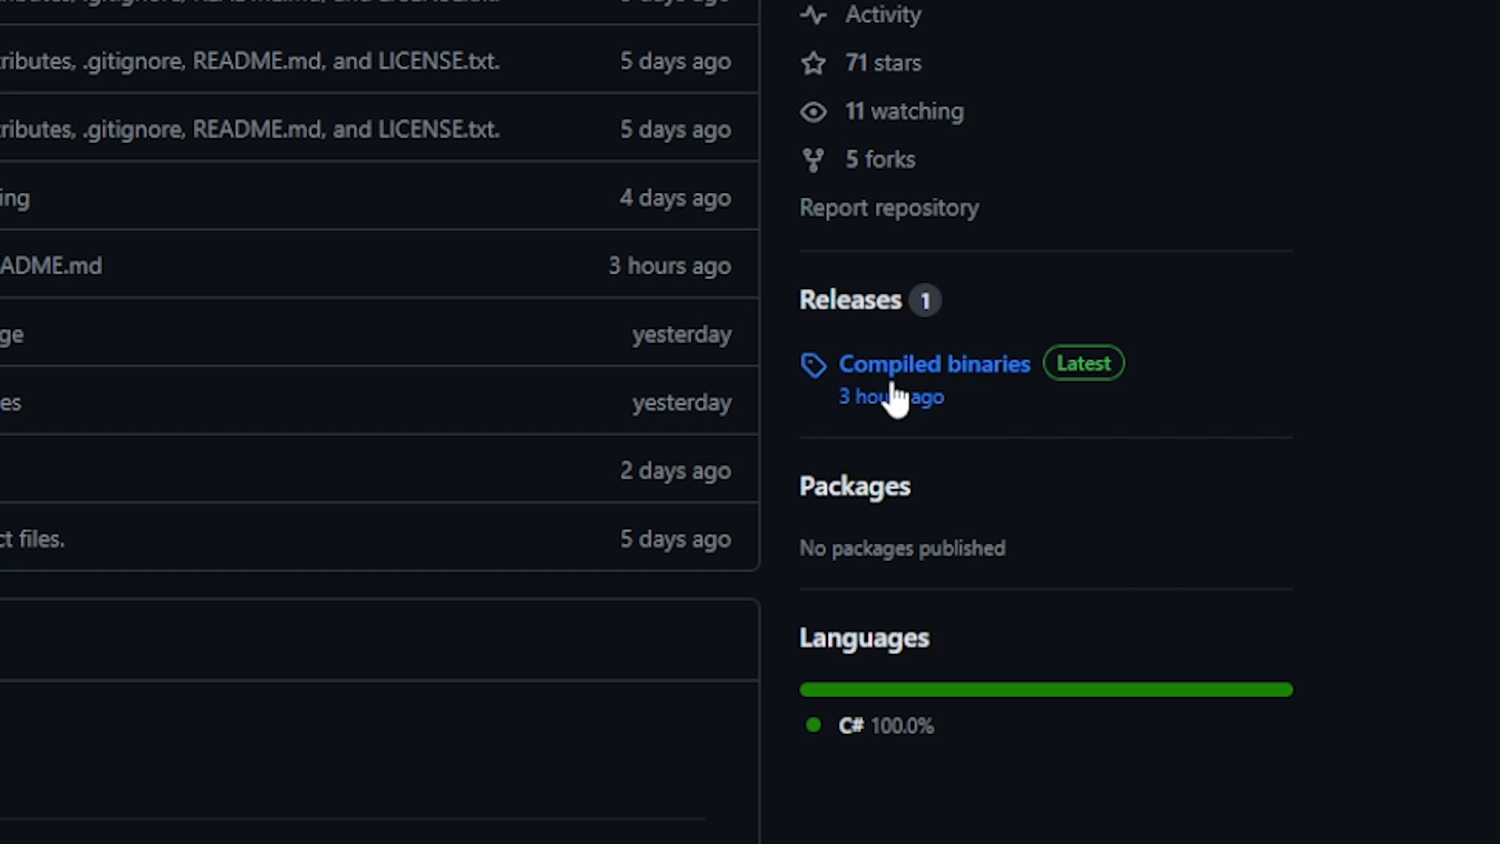
# Step: Open the latest Compiled binaries release of QuanshengDock on GitHub
pyautogui.click(935, 364)
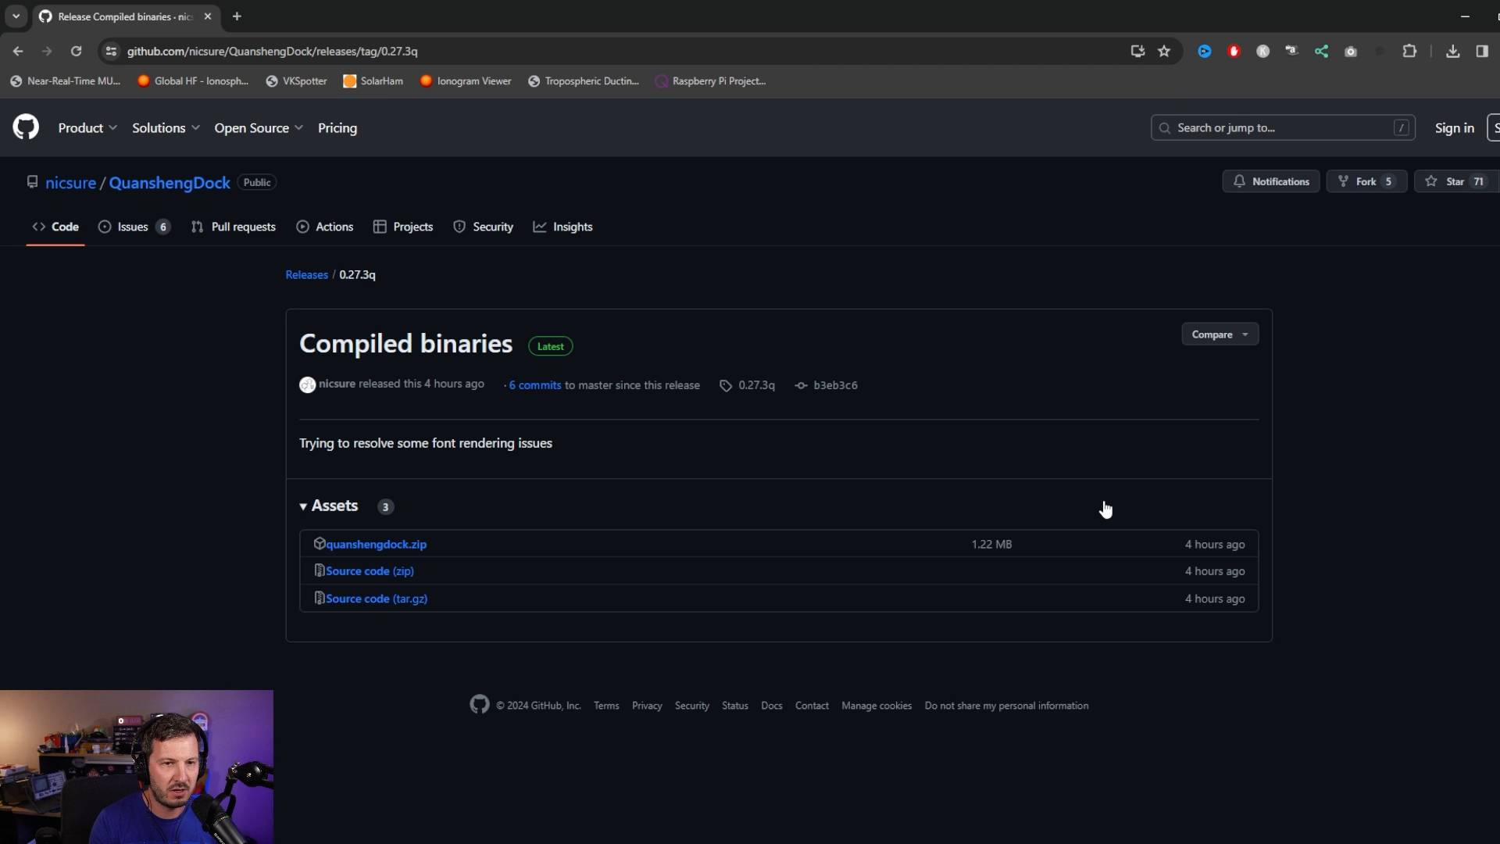
pyautogui.moveTo(374, 544)
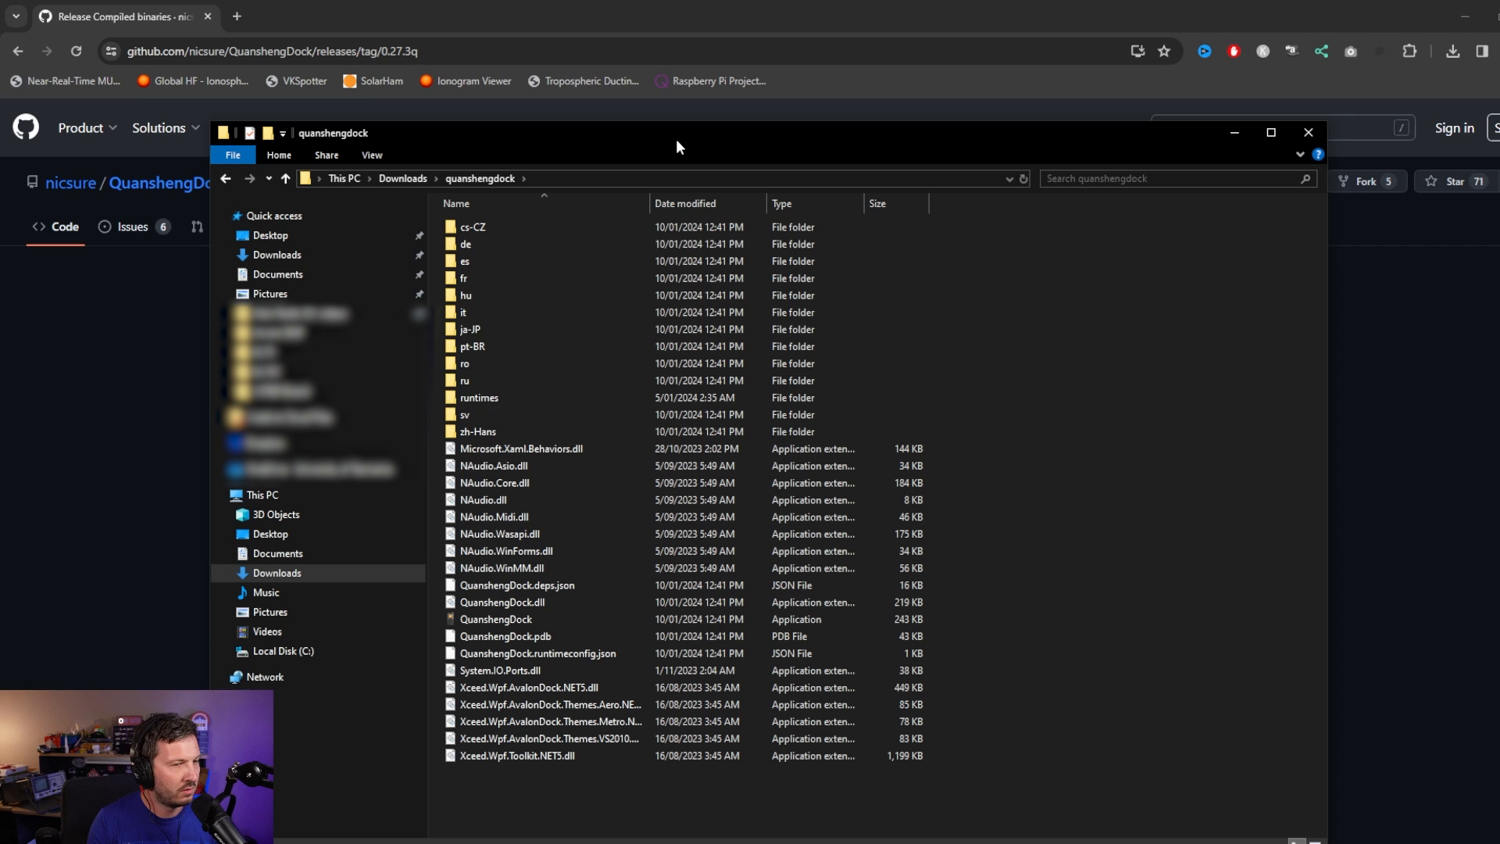
# Step: Point out the QuanshengDock application in the extracted folder, then close Explorer
pyautogui.click(517, 584)
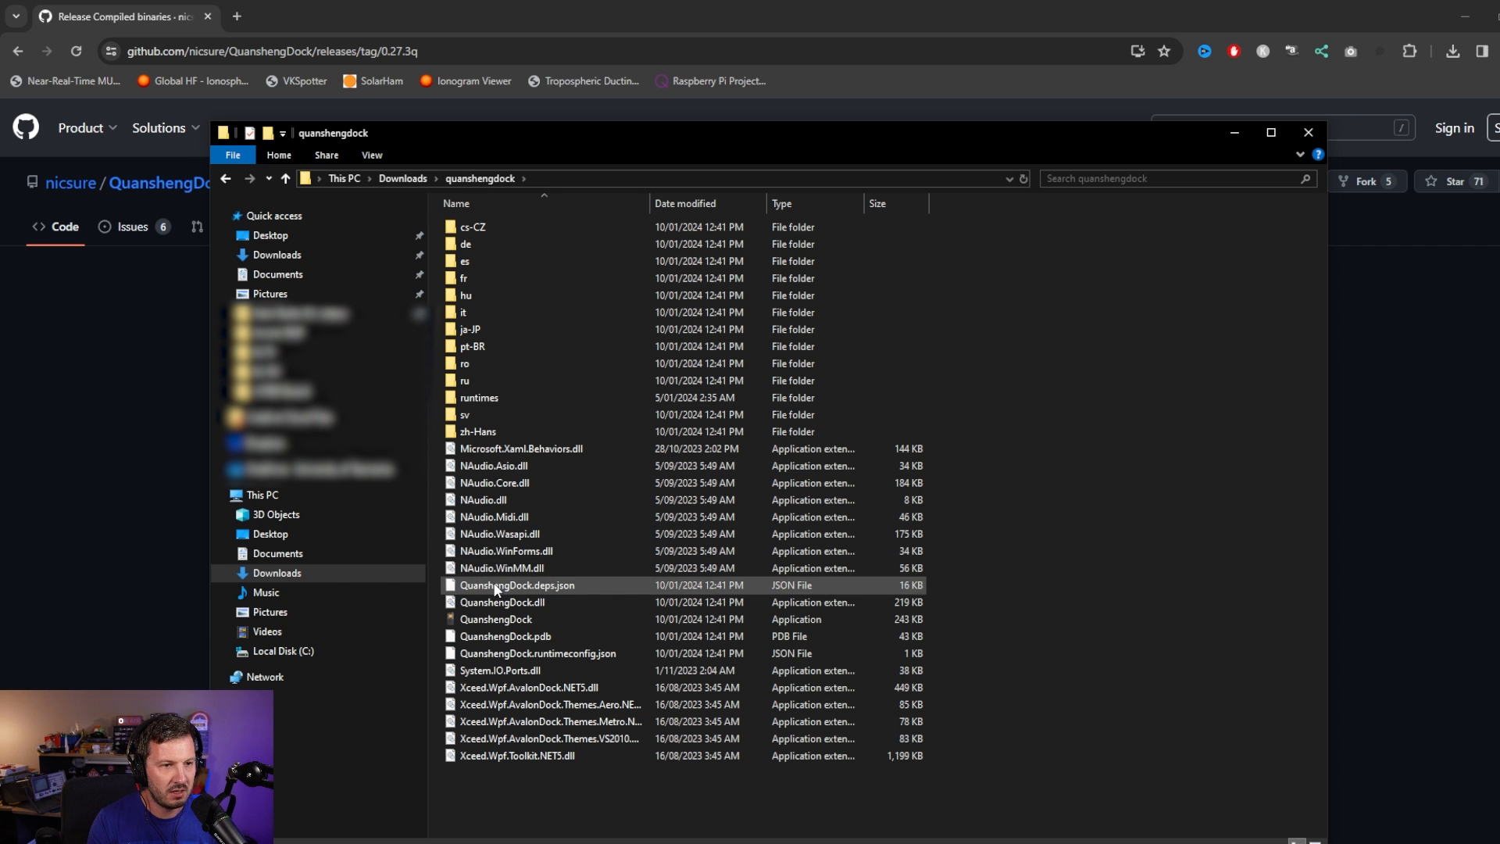
pyautogui.click(495, 619)
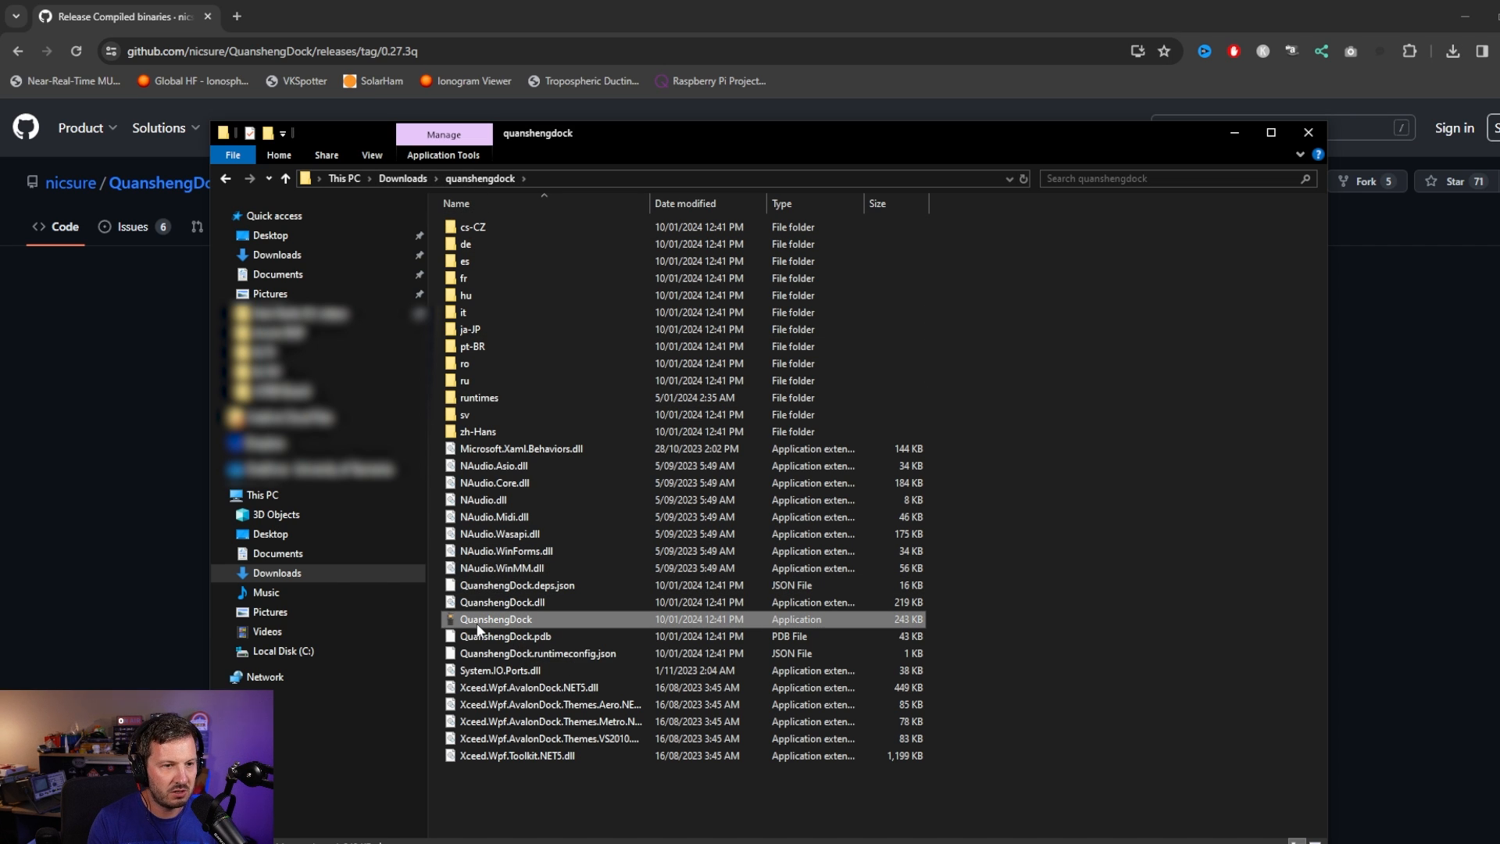
pyautogui.rightClick(495, 619)
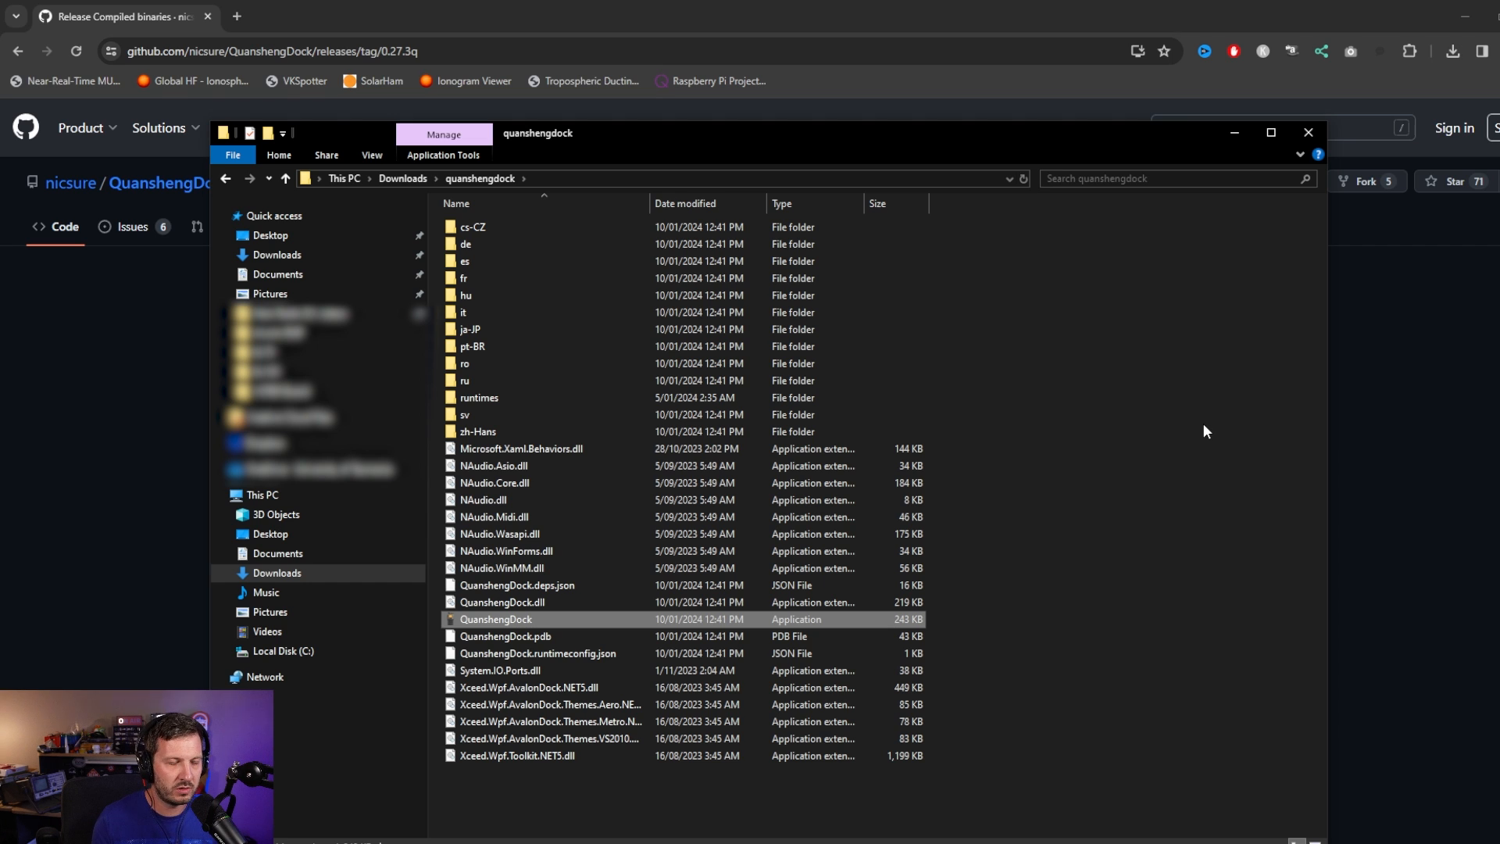
pyautogui.moveTo(605, 617)
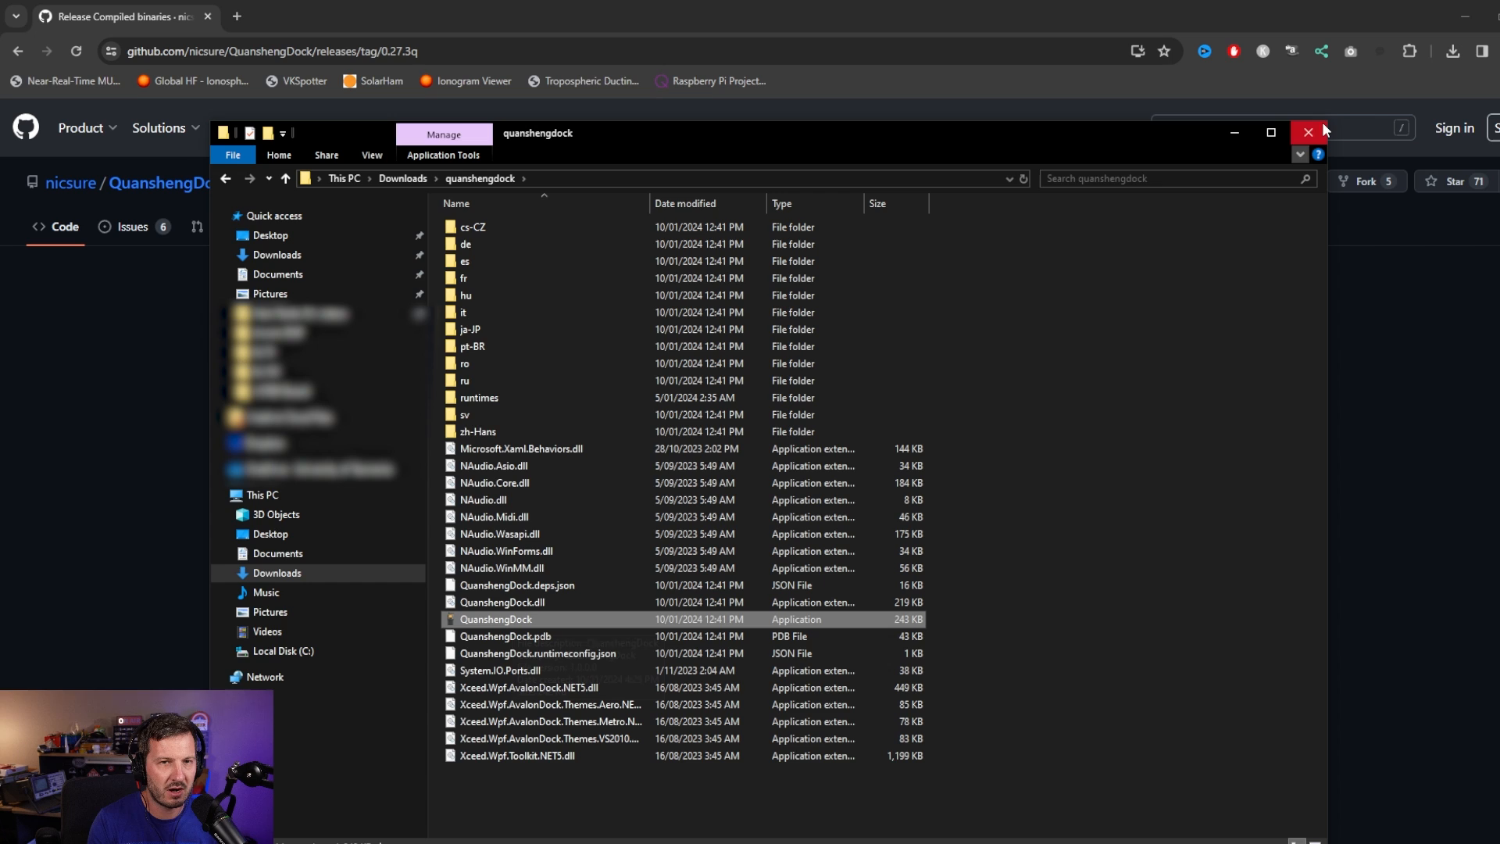
pyautogui.click(1307, 131)
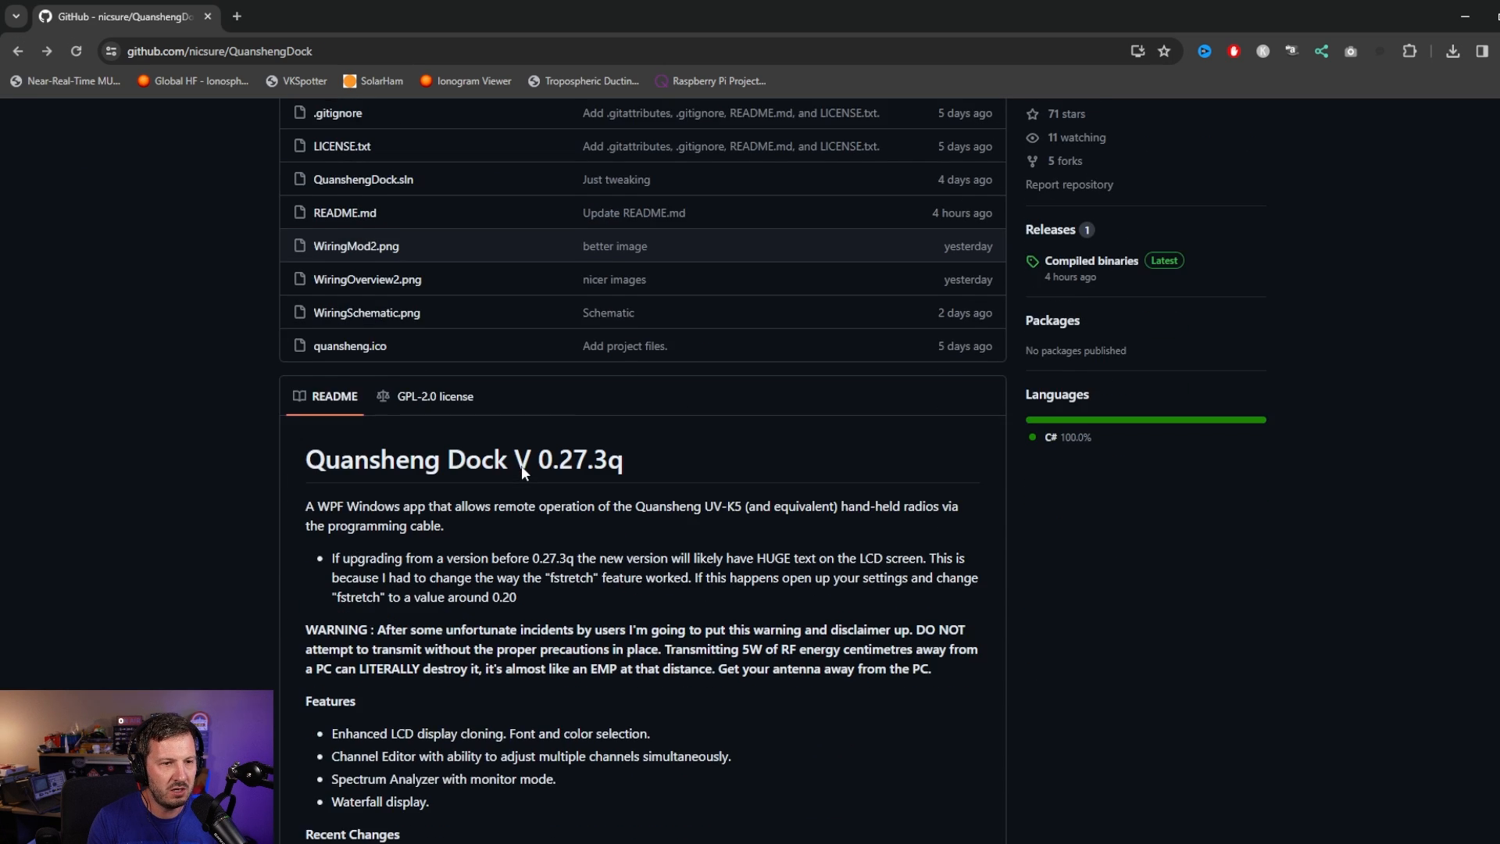
# Step: Follow the README's Installation link to the quansheng-dock-fw firmware repository
pyautogui.scroll(-3)
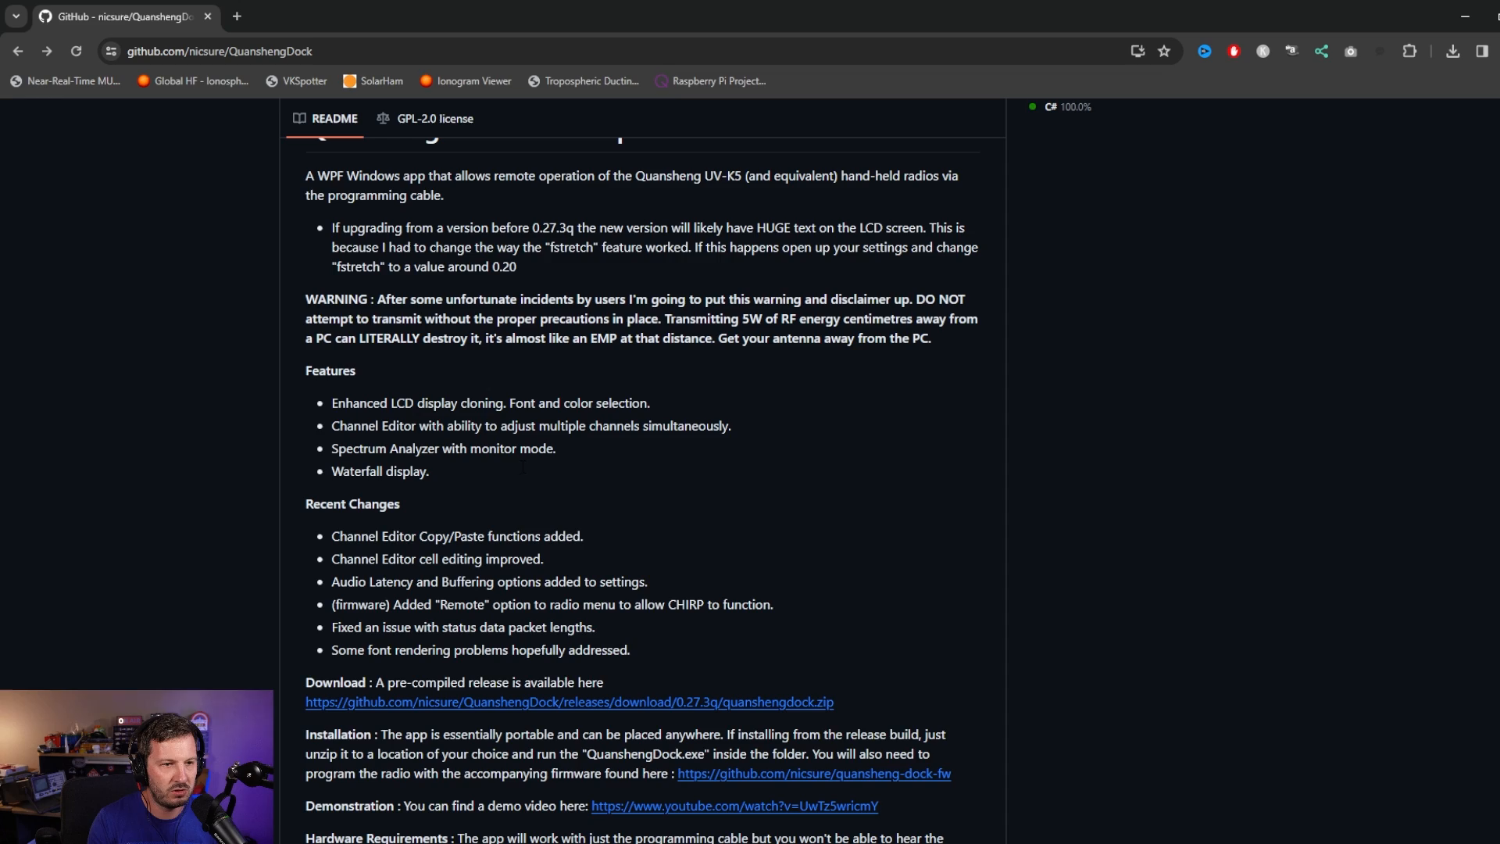
pyautogui.scroll(-3)
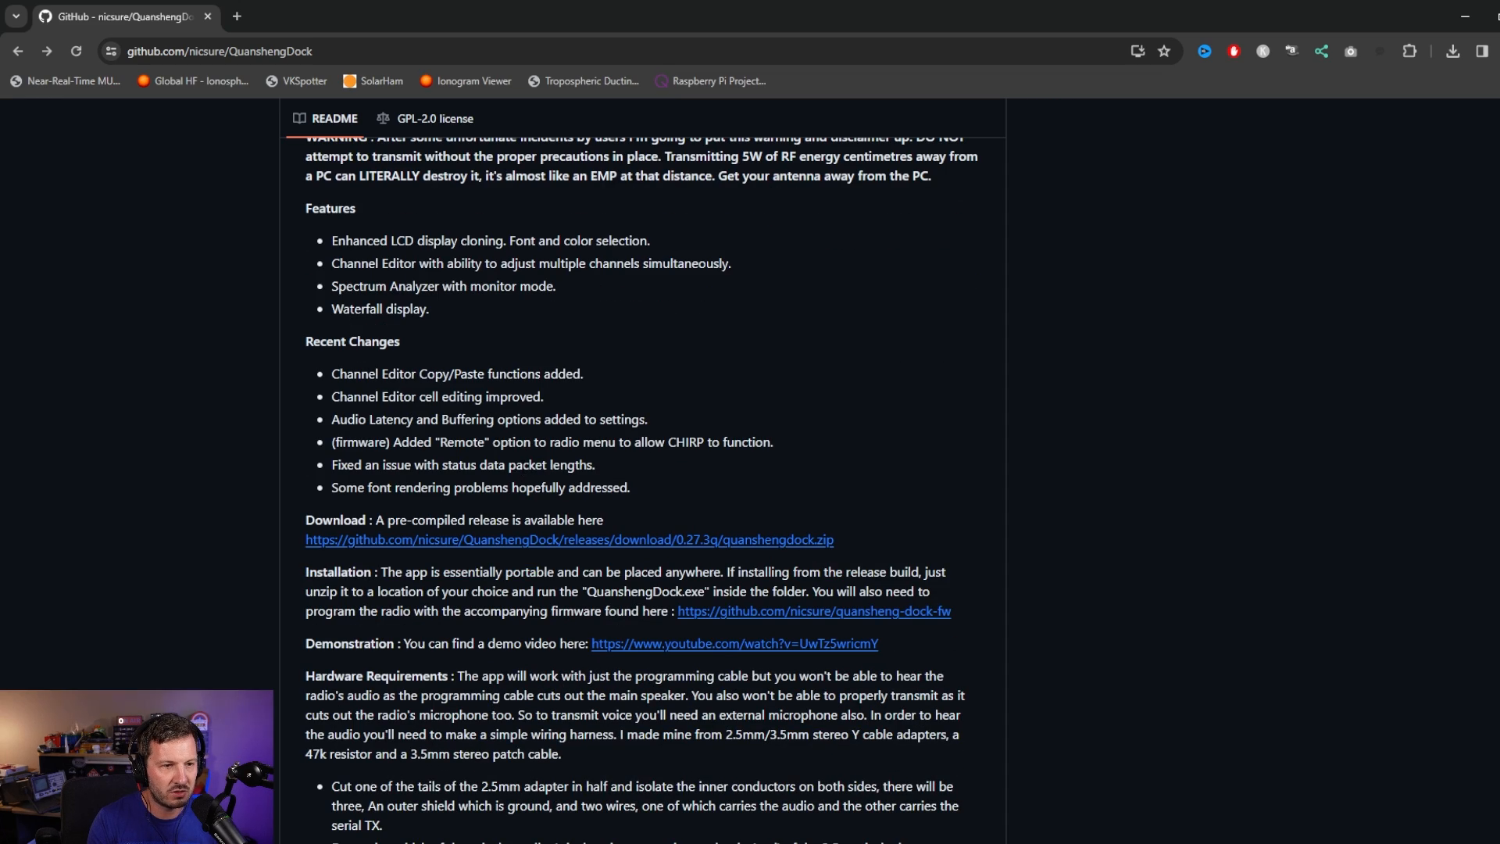
pyautogui.scroll(-3)
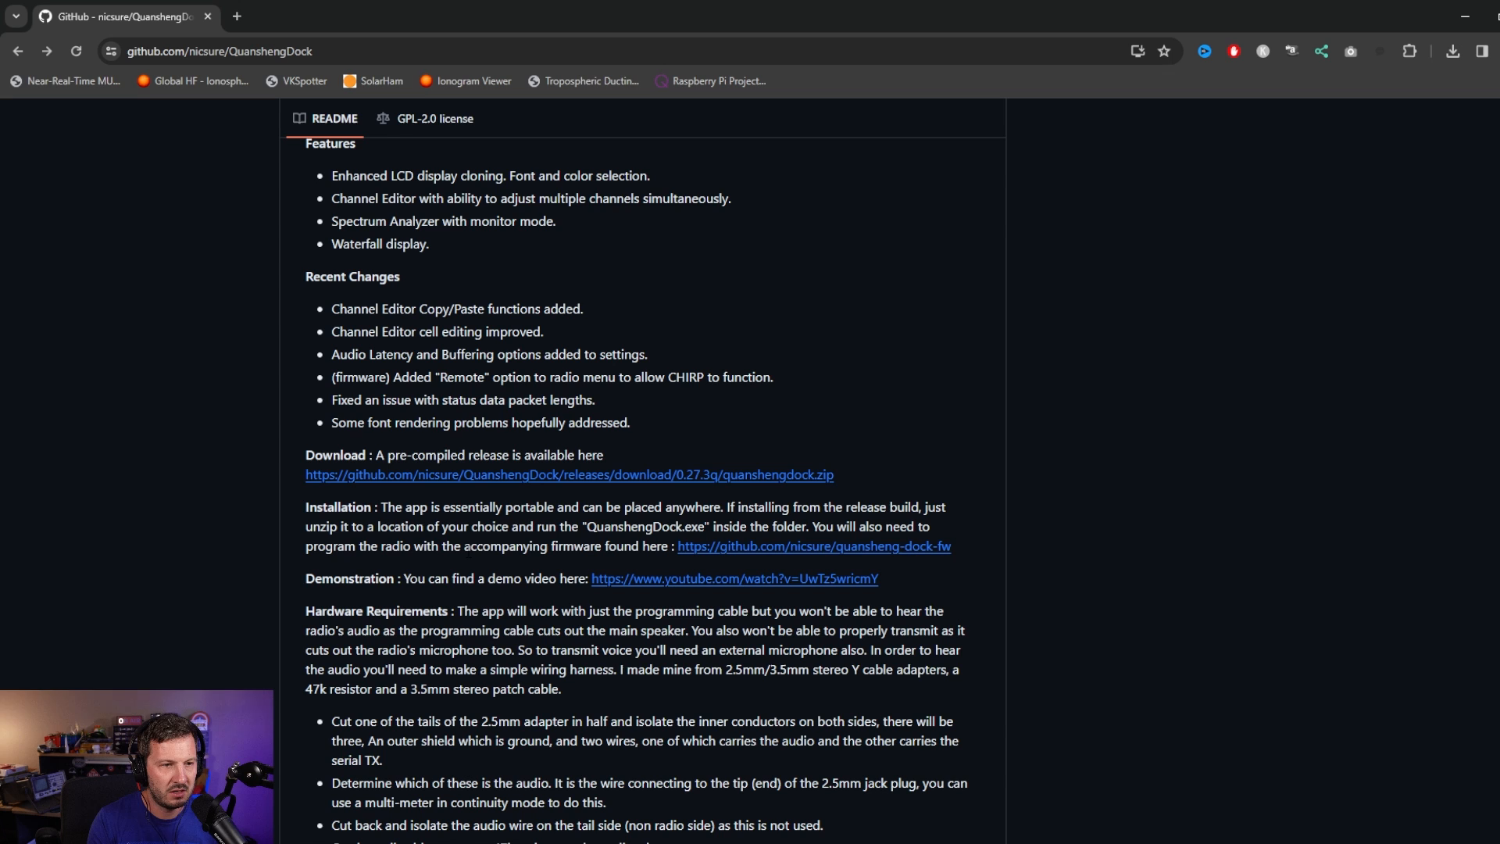
pyautogui.moveTo(419, 545); pyautogui.dragTo(617, 545)
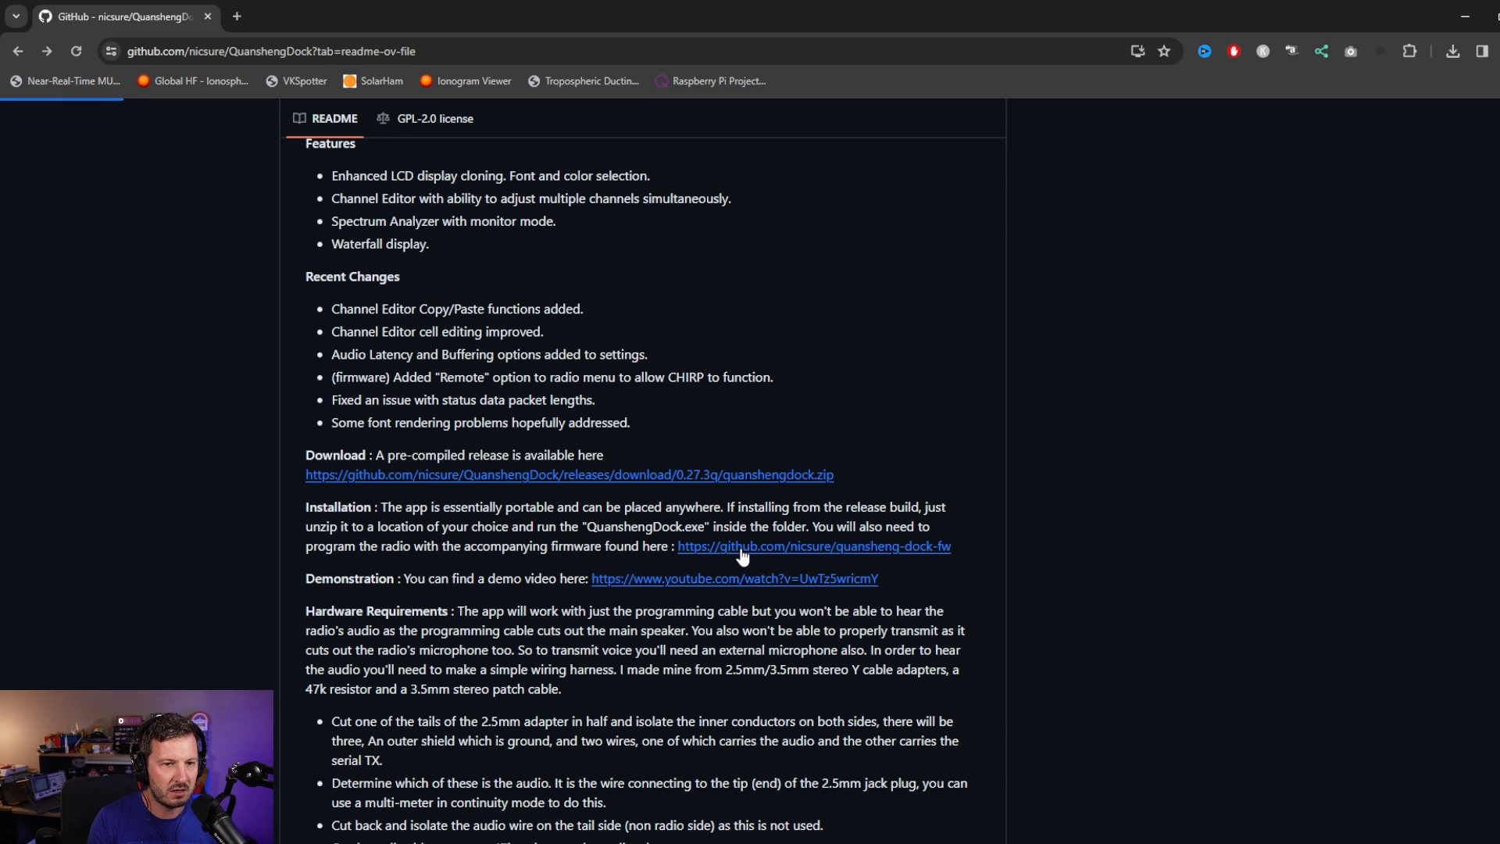
pyautogui.click(813, 545)
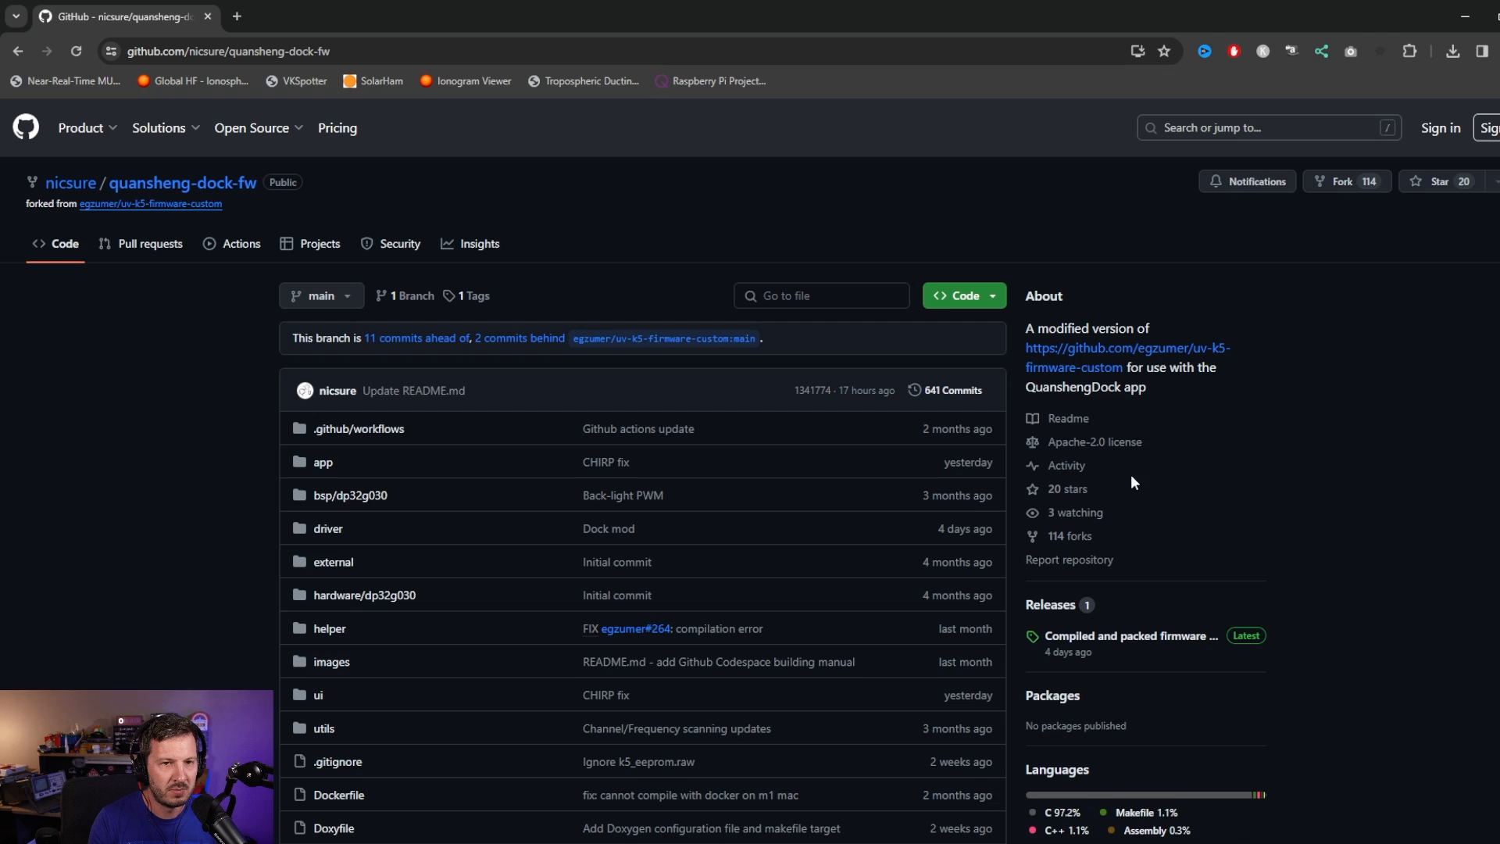
# Step: Locate the firmware README's uvtools browser flashing link and select its address
pyautogui.scroll(-3)
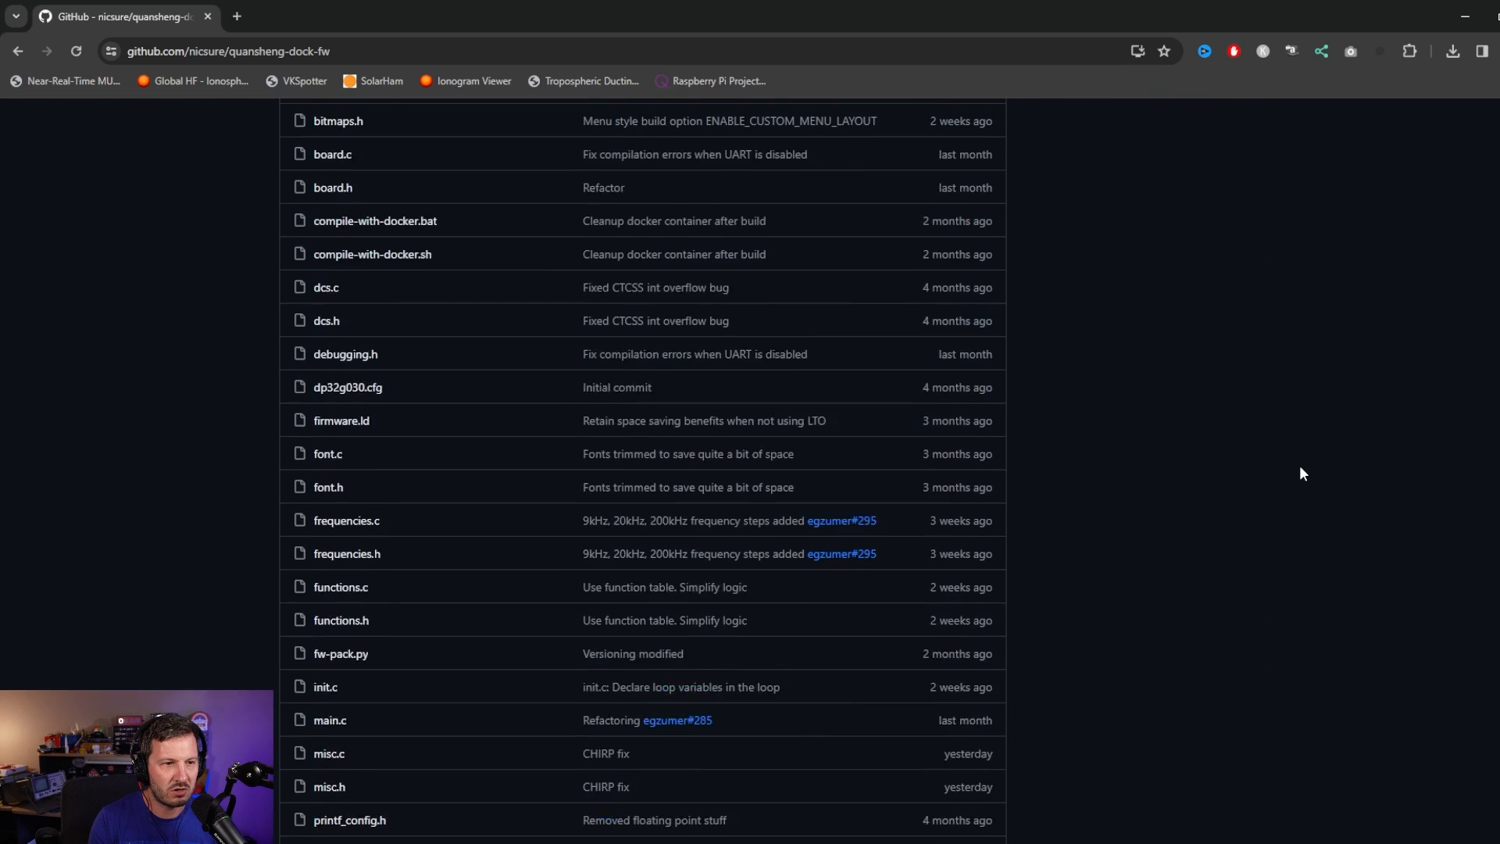
pyautogui.scroll(-3)
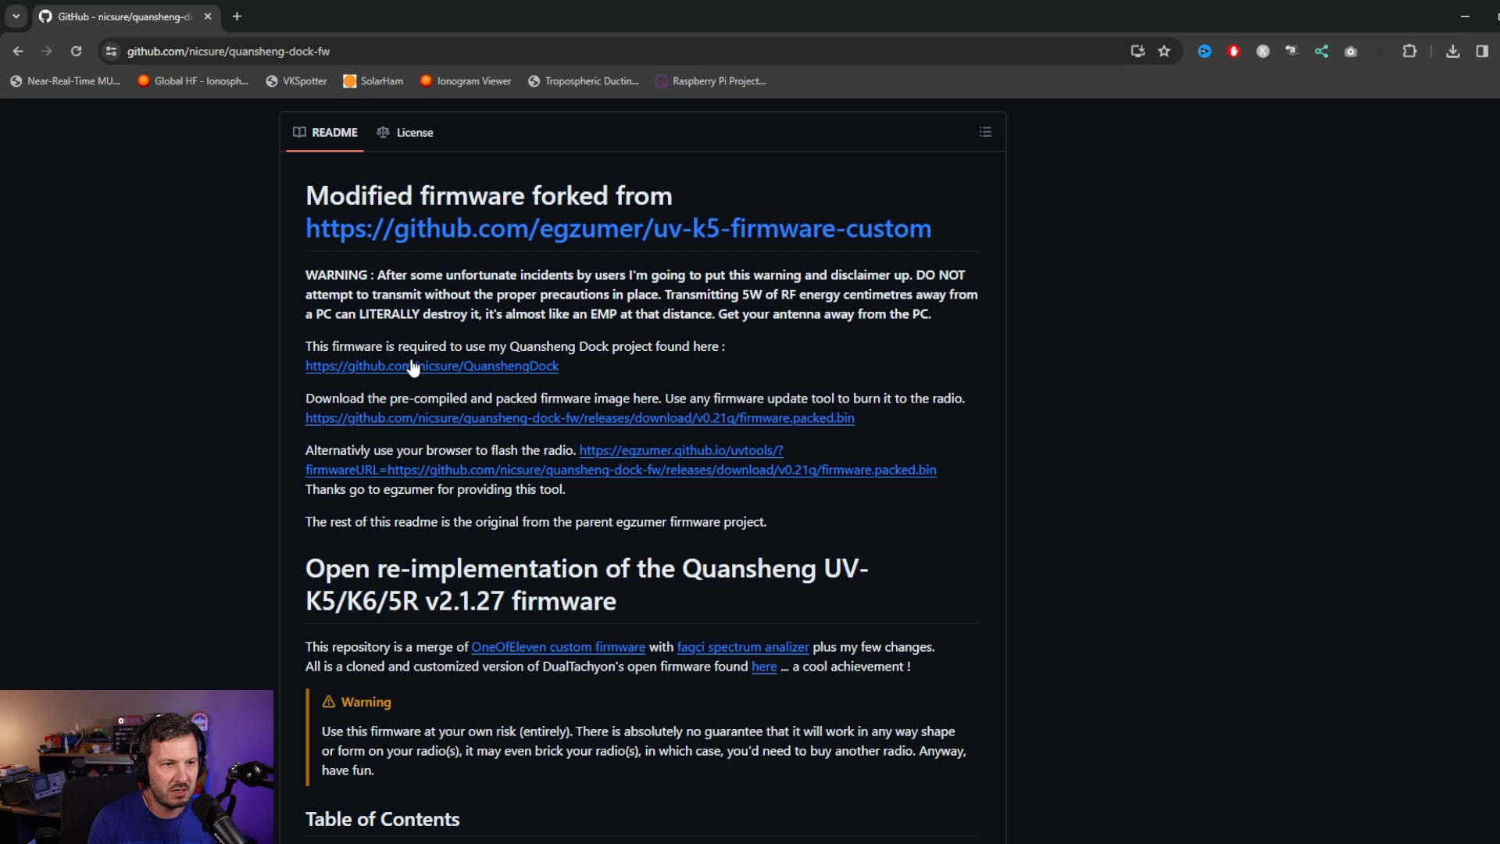
pyautogui.moveTo(457, 466)
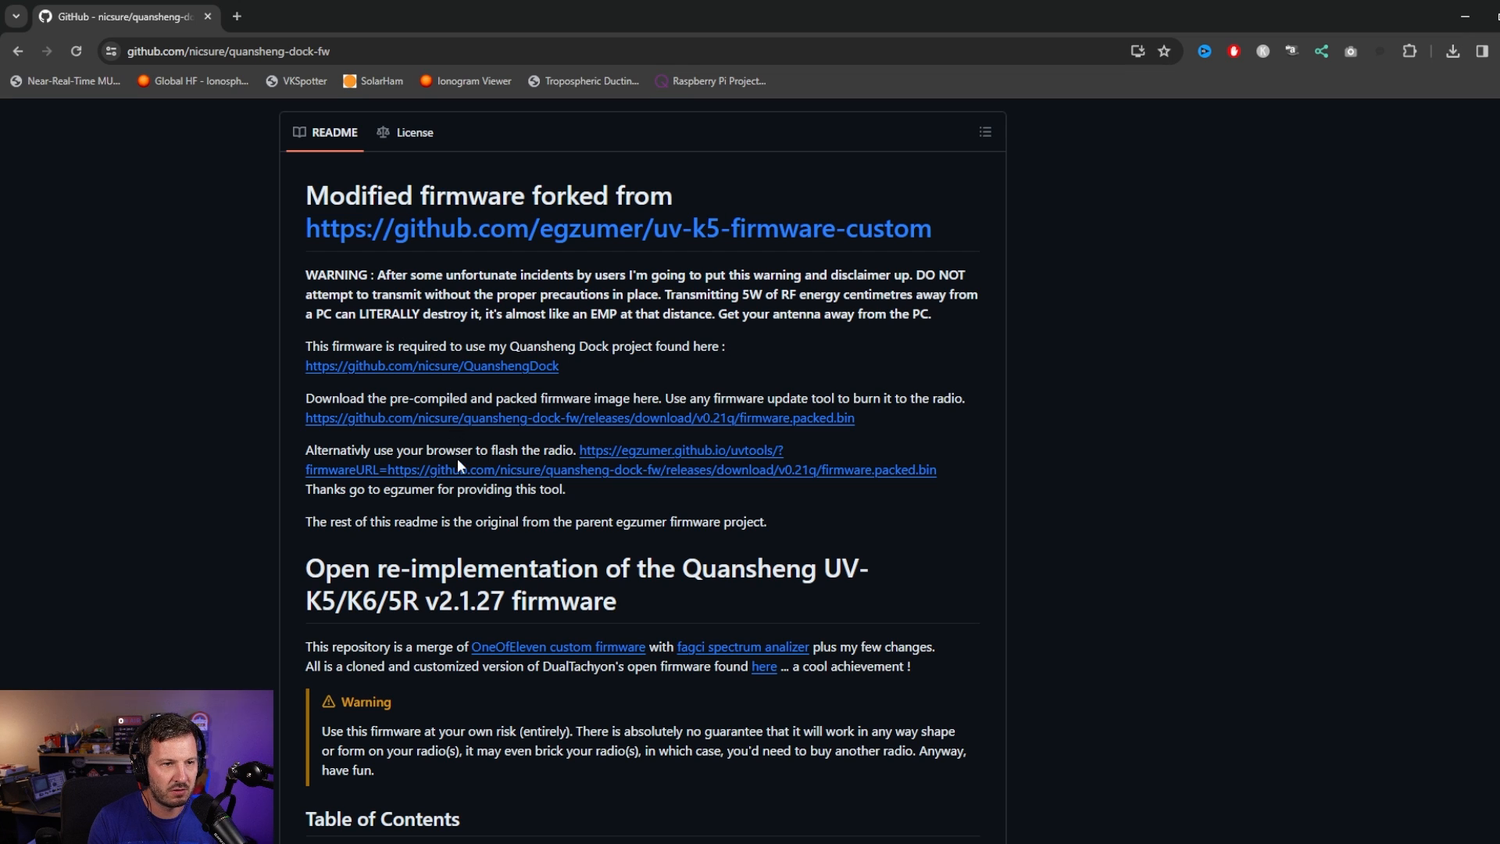
pyautogui.moveTo(353, 450); pyautogui.dragTo(483, 450)
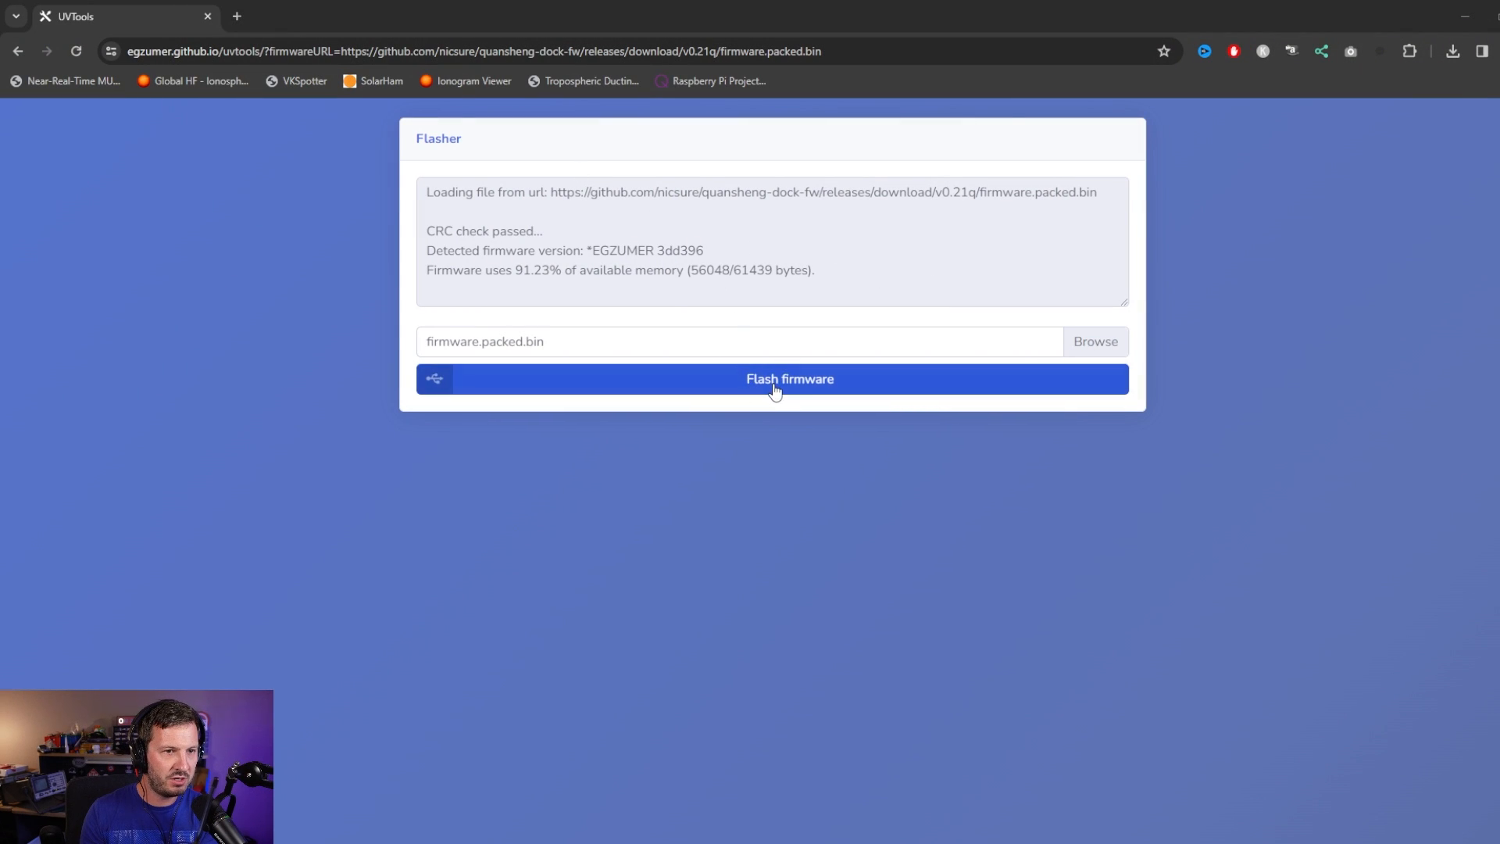
# Step: Flash firmware.packed.bin to the radio over its COM port via Connect
pyautogui.click(787, 378)
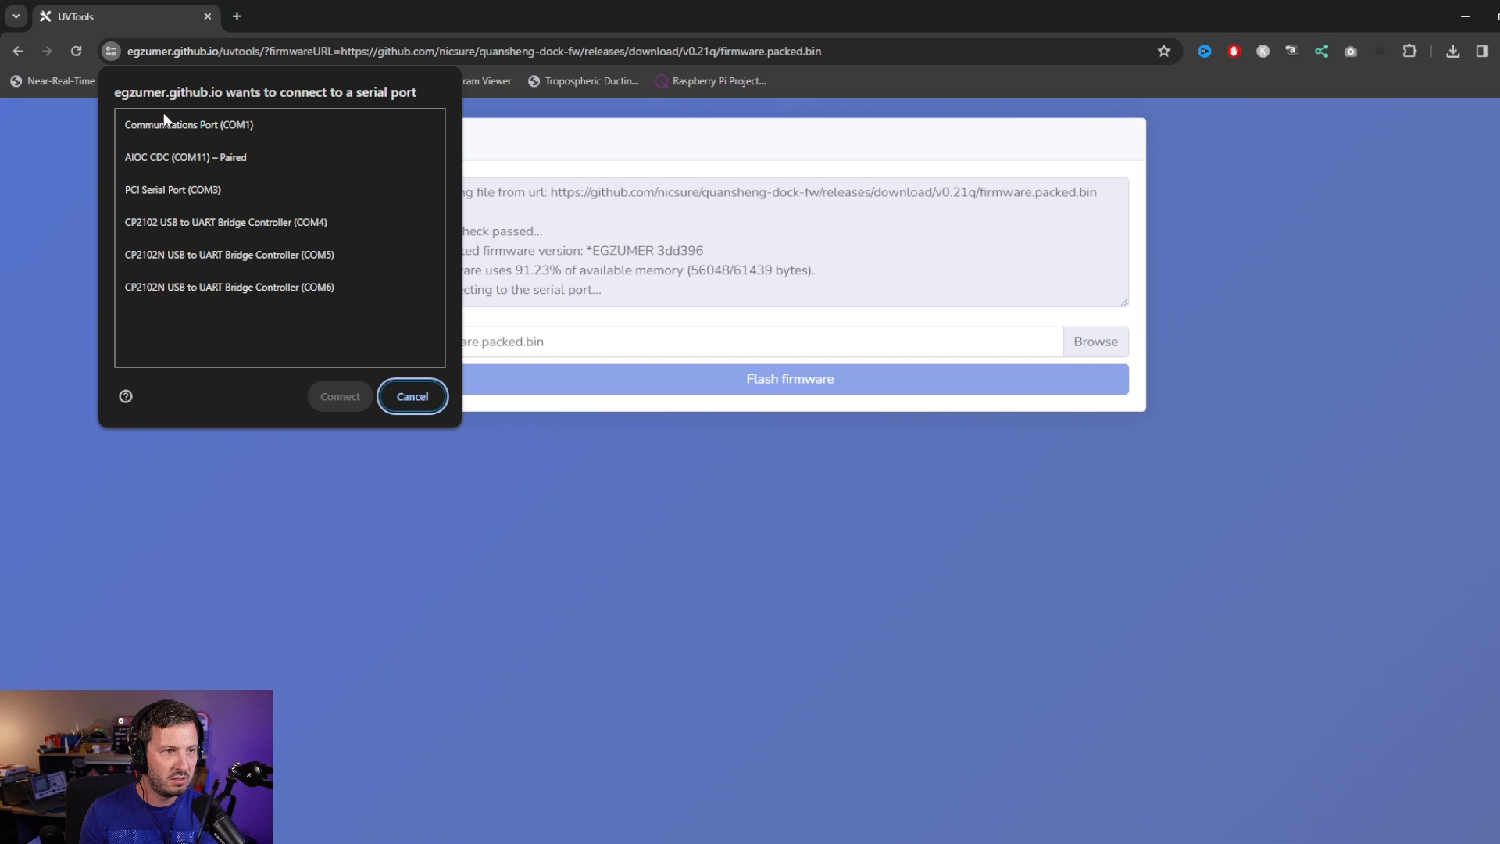
pyautogui.moveTo(205, 189)
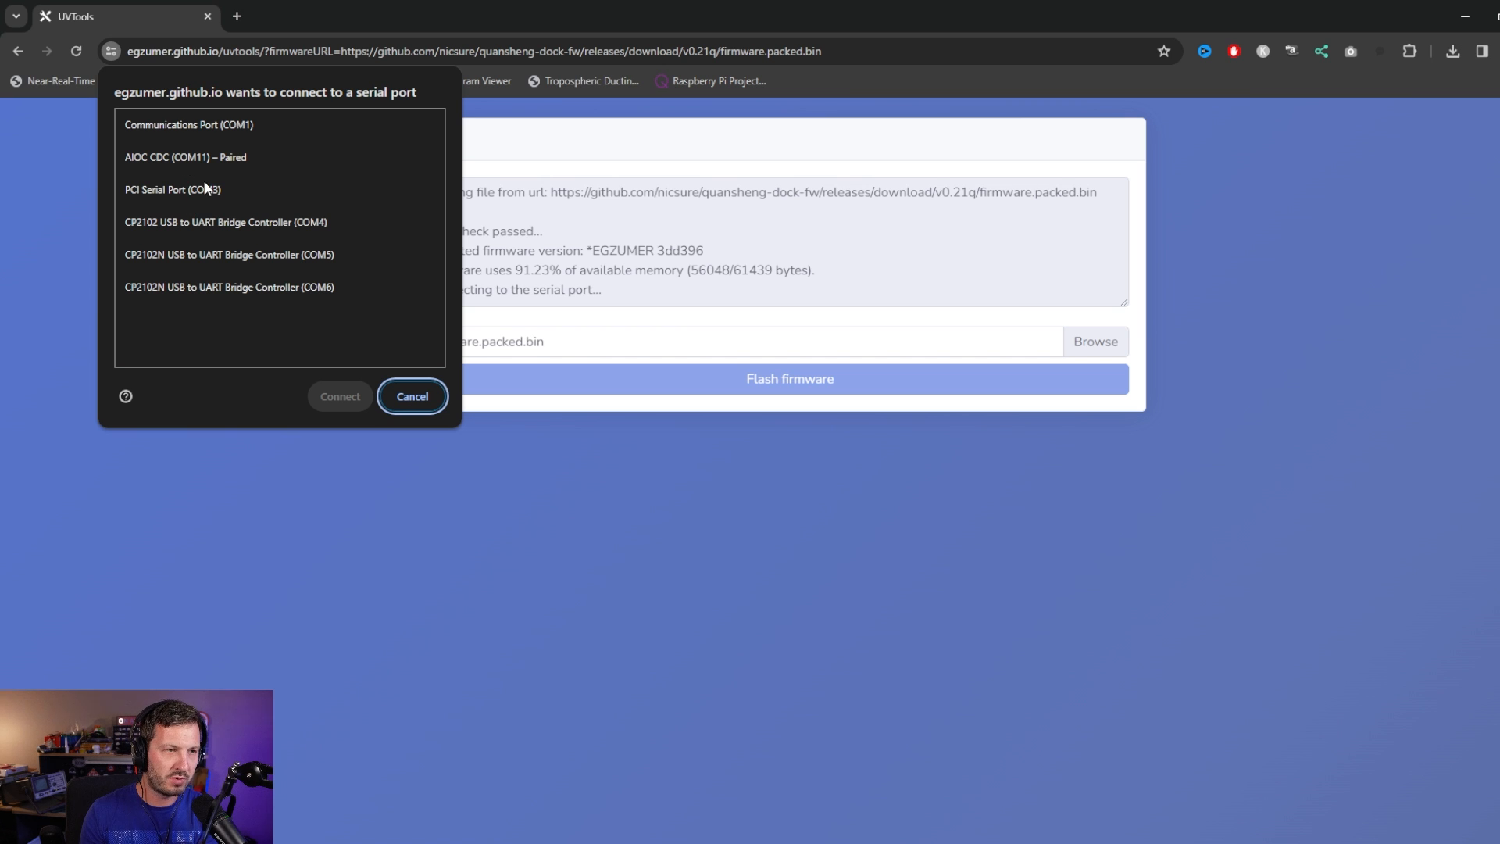
pyautogui.click(186, 158)
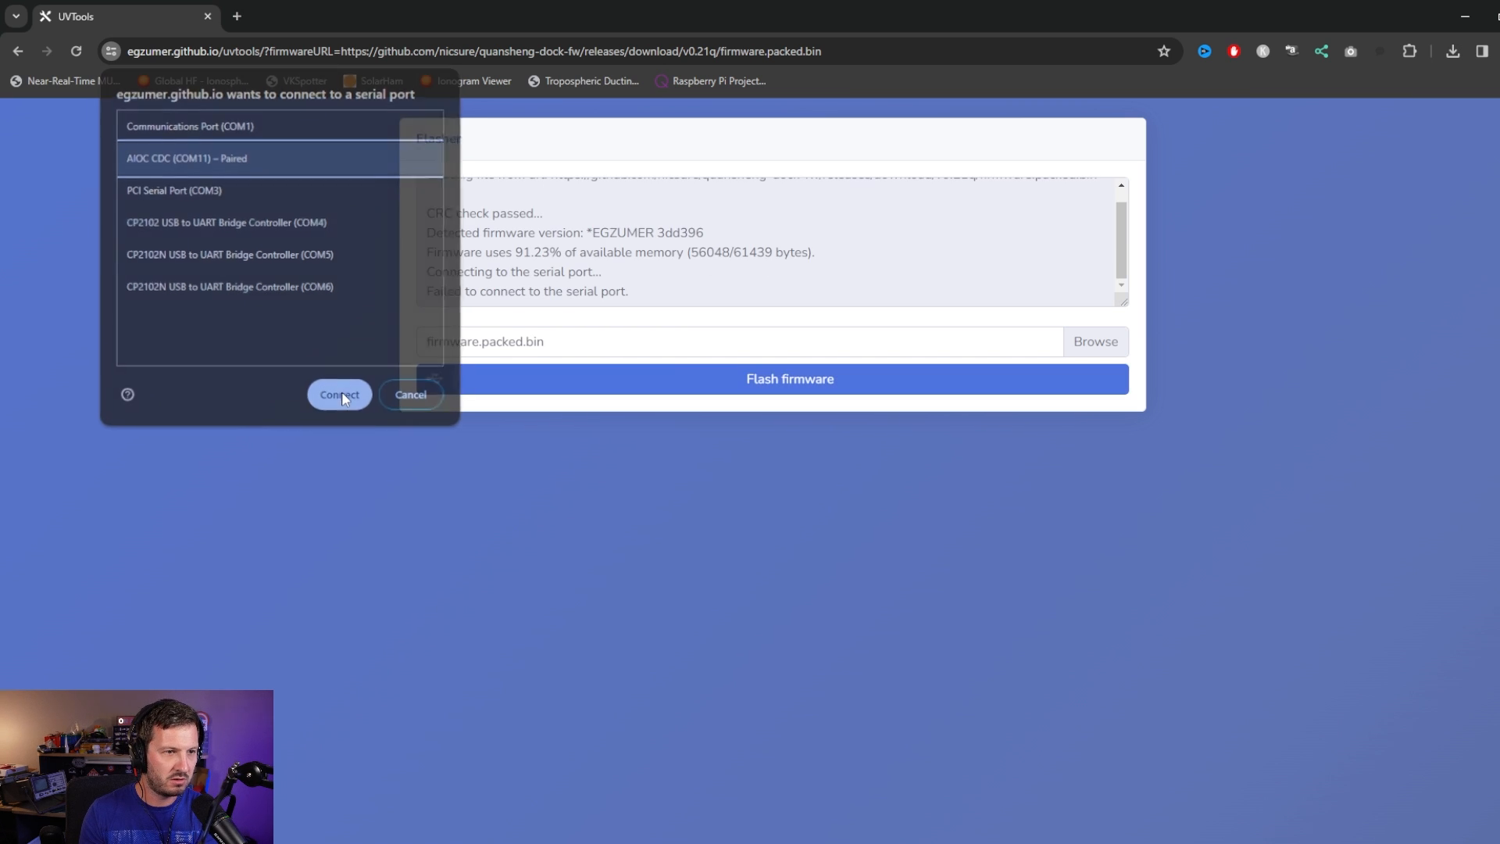
pyautogui.click(340, 393)
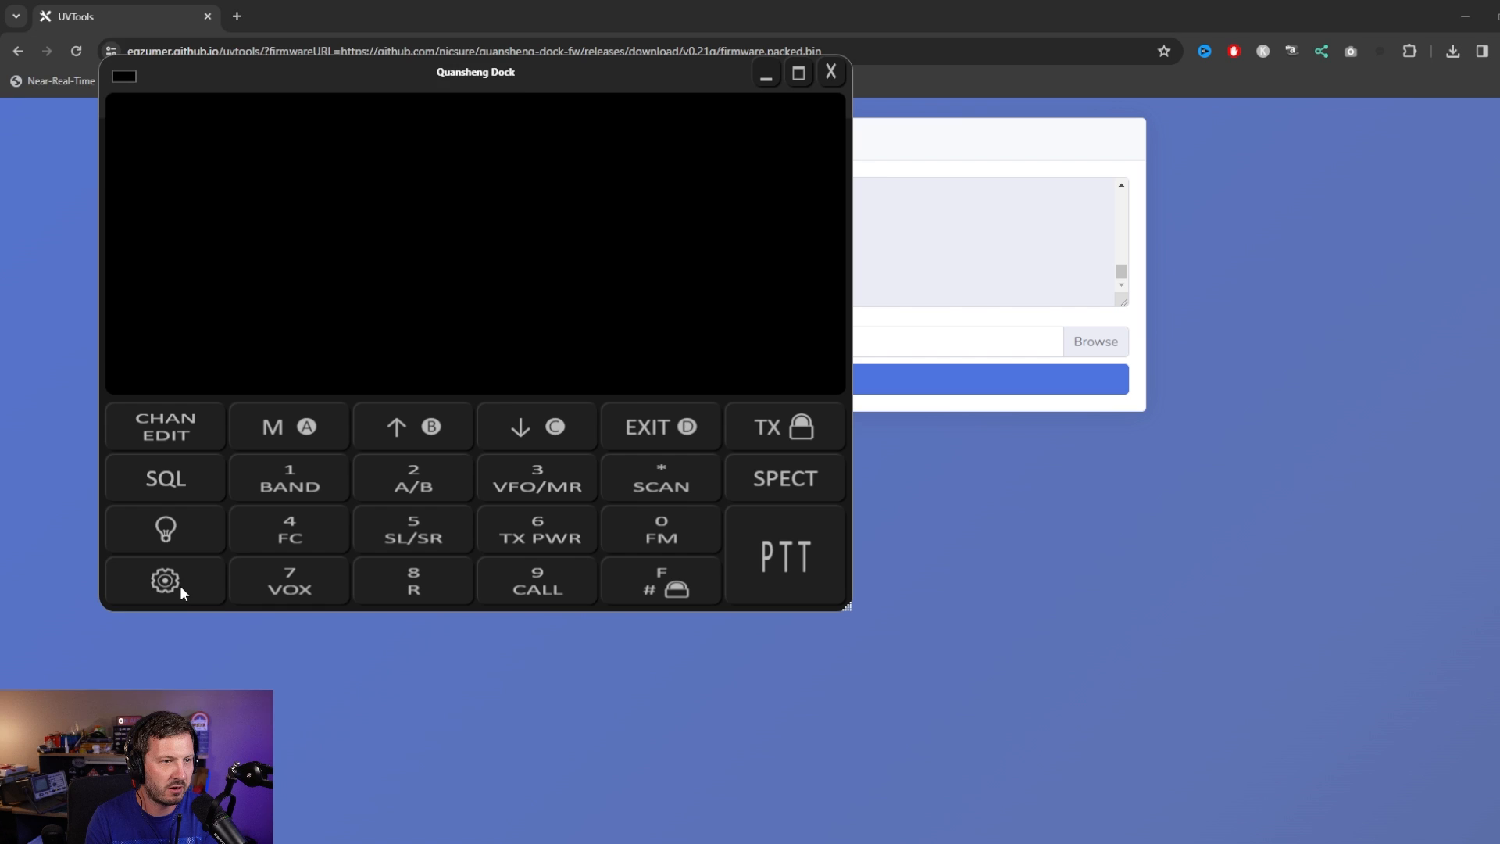
# Step: In Dock settings select COM7 as the serial port so the radio display reappears
pyautogui.click(164, 582)
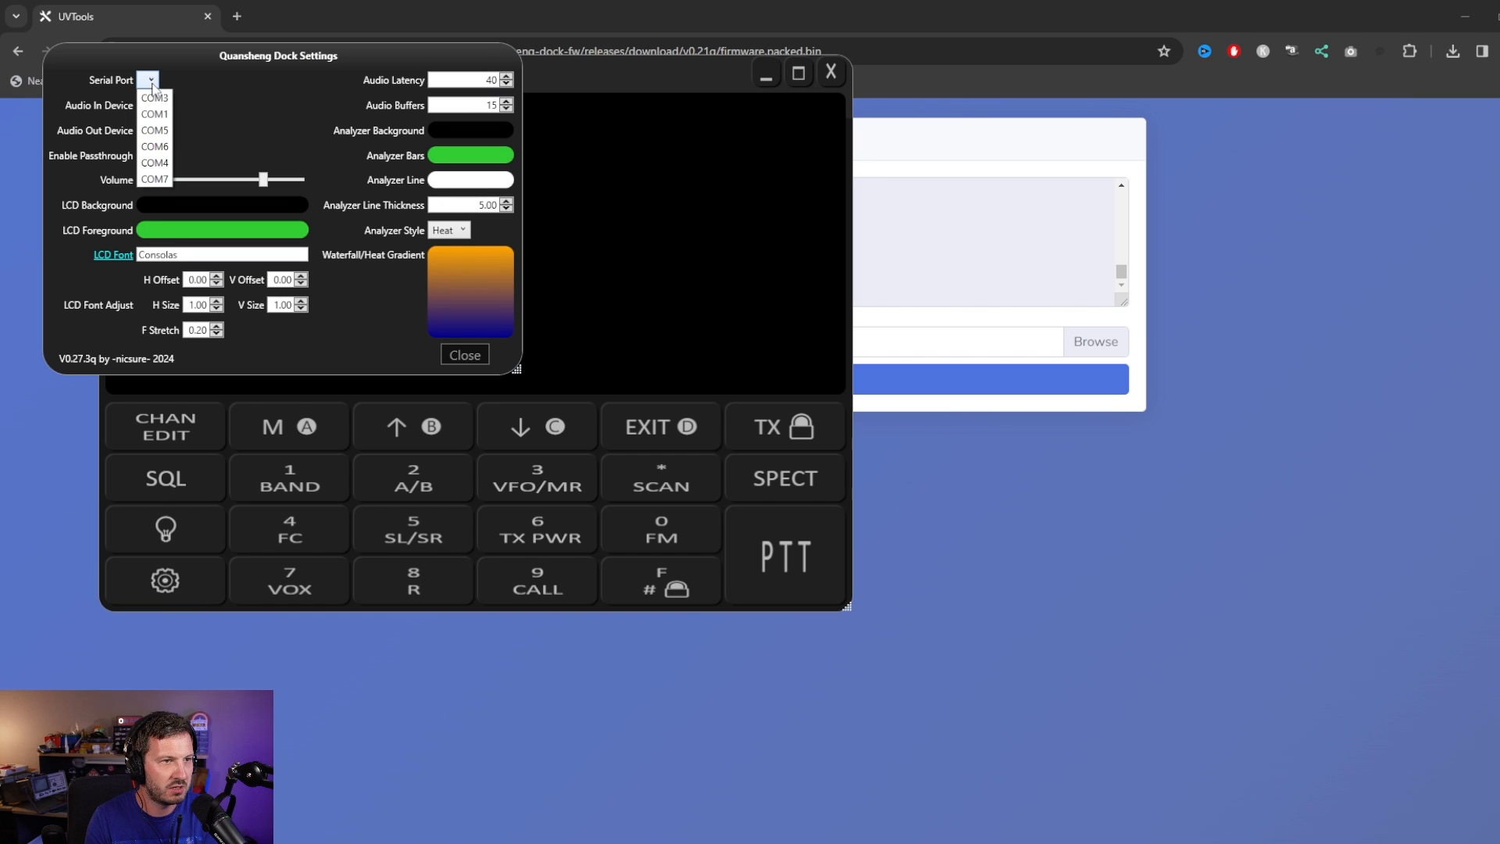
pyautogui.click(155, 97)
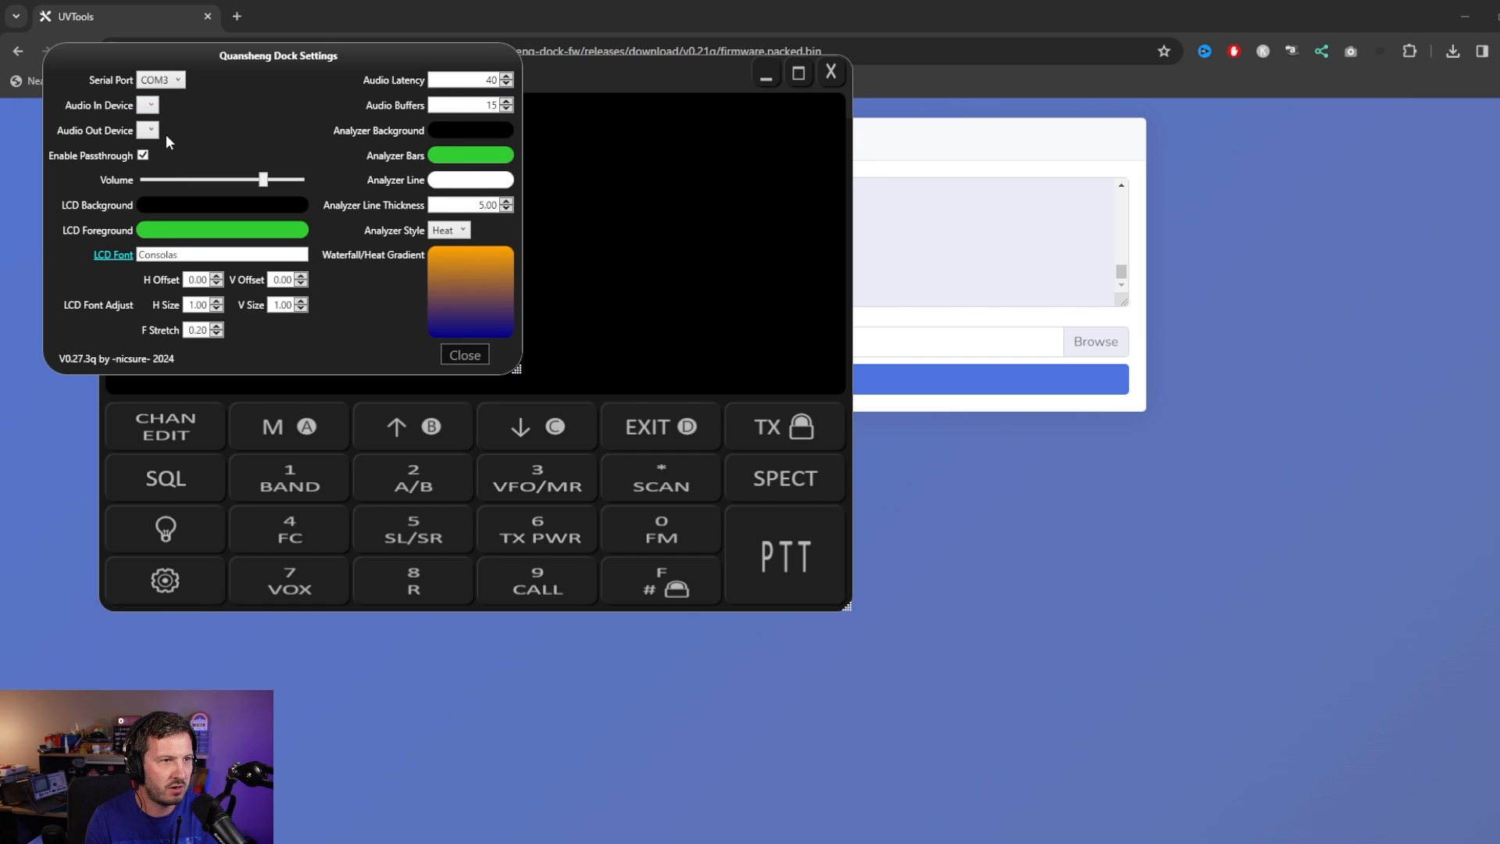
pyautogui.click(182, 100)
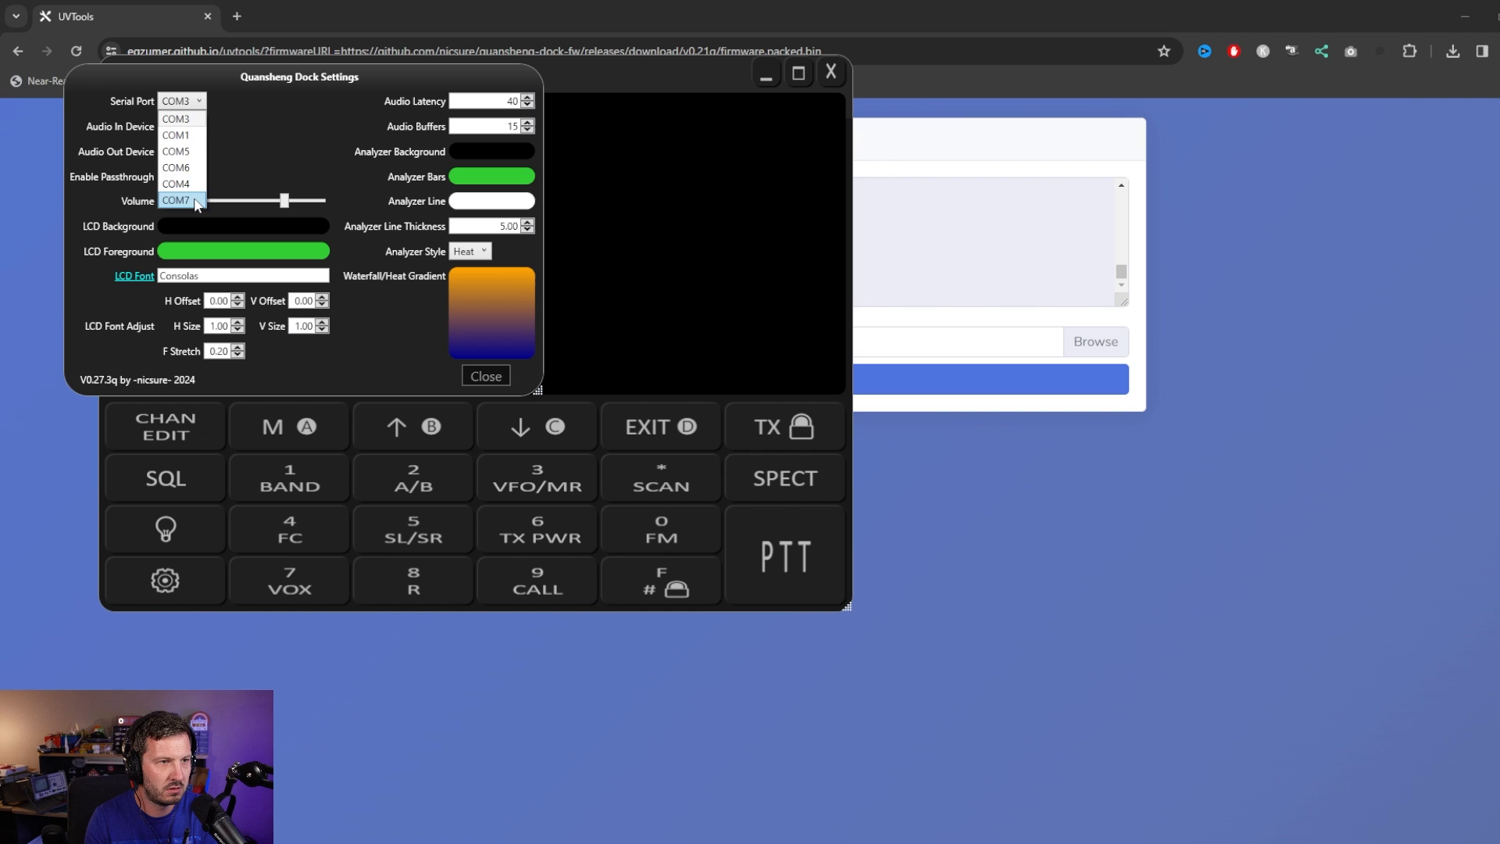
pyautogui.click(485, 375)
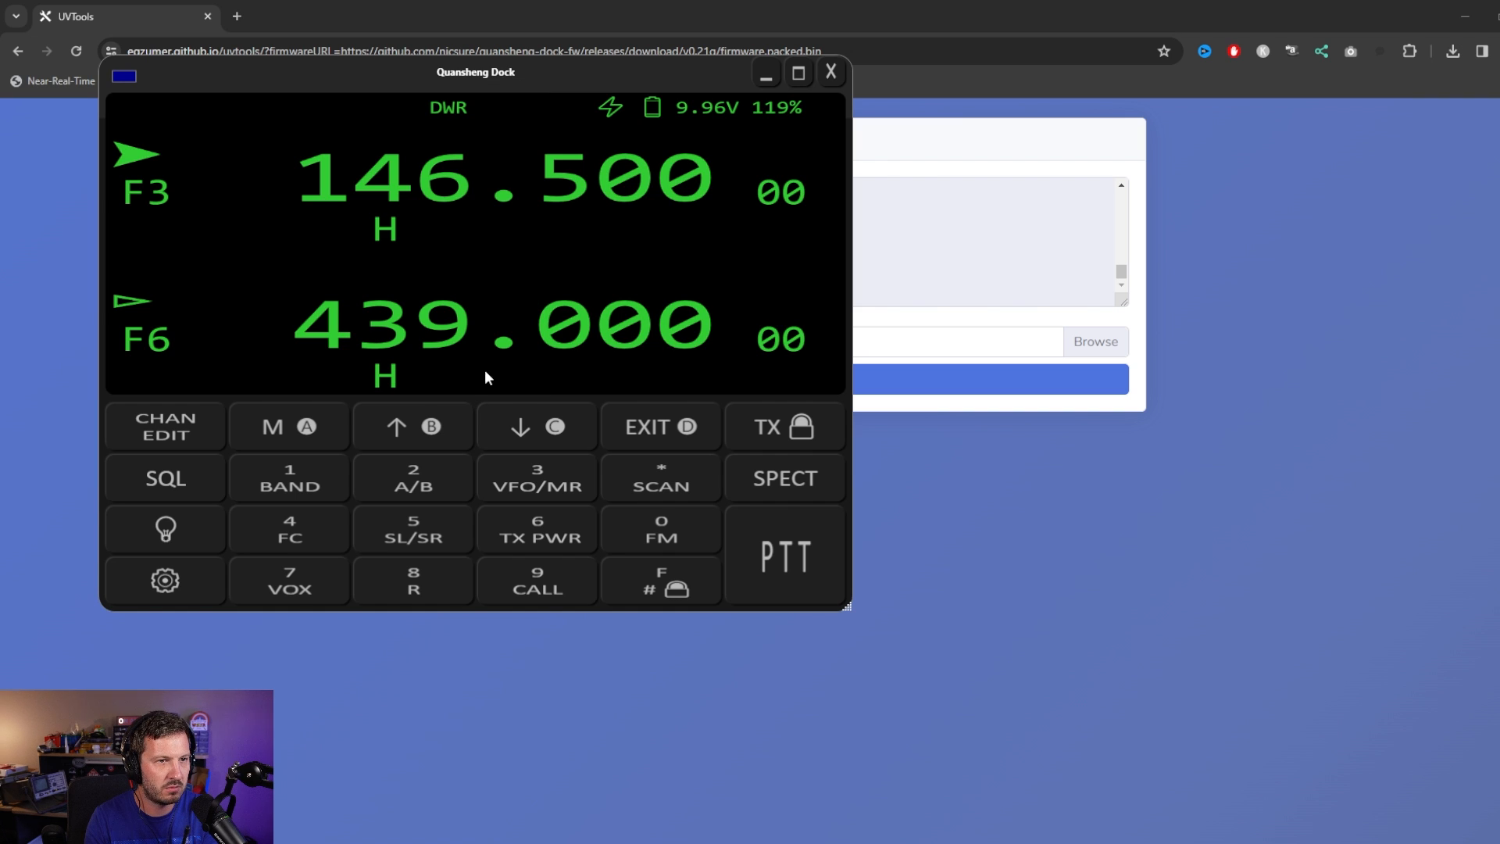
pyautogui.moveTo(316, 493)
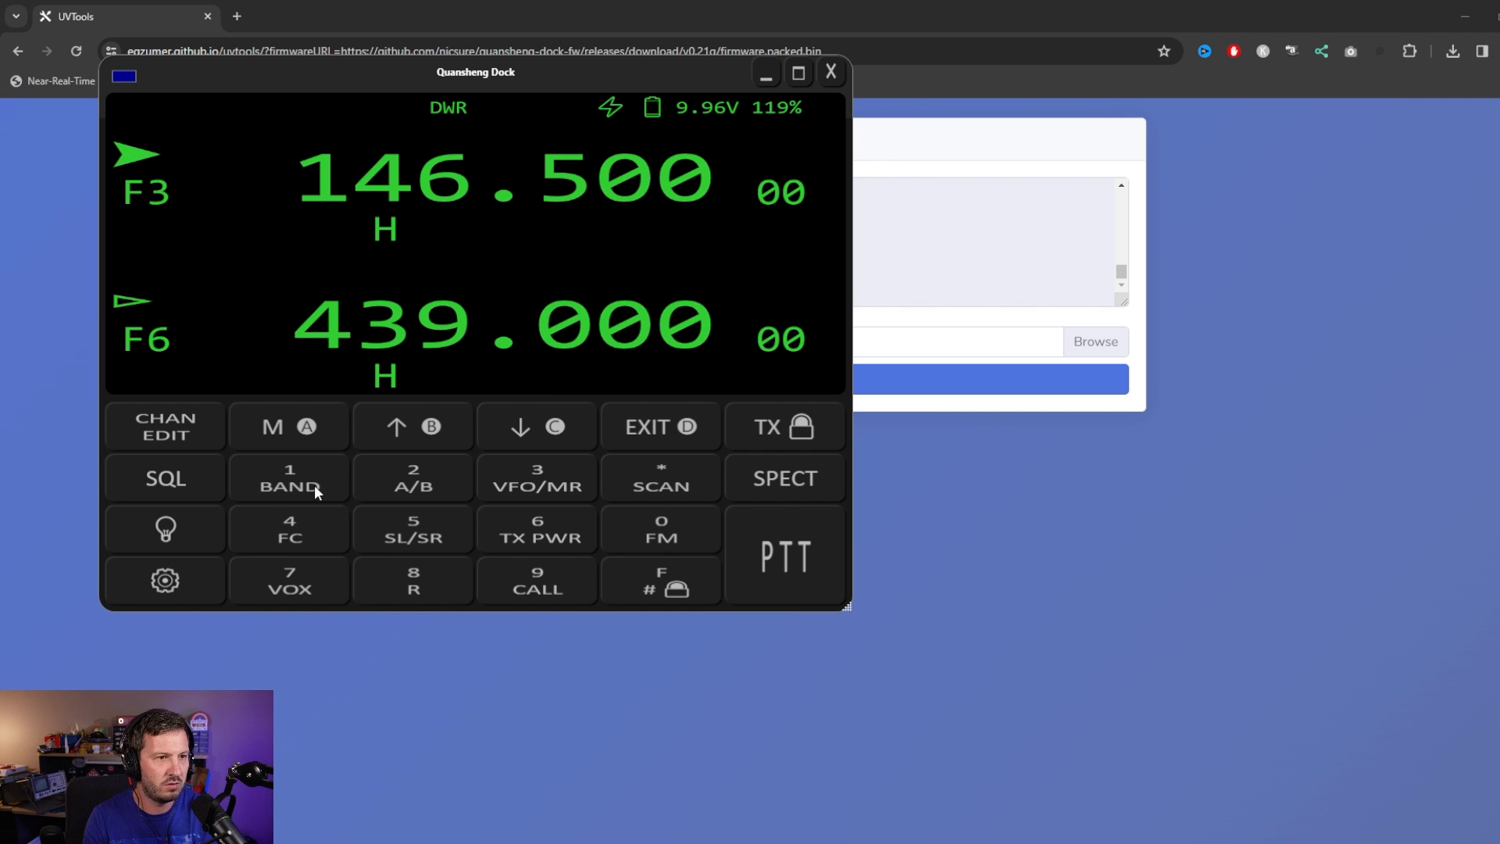